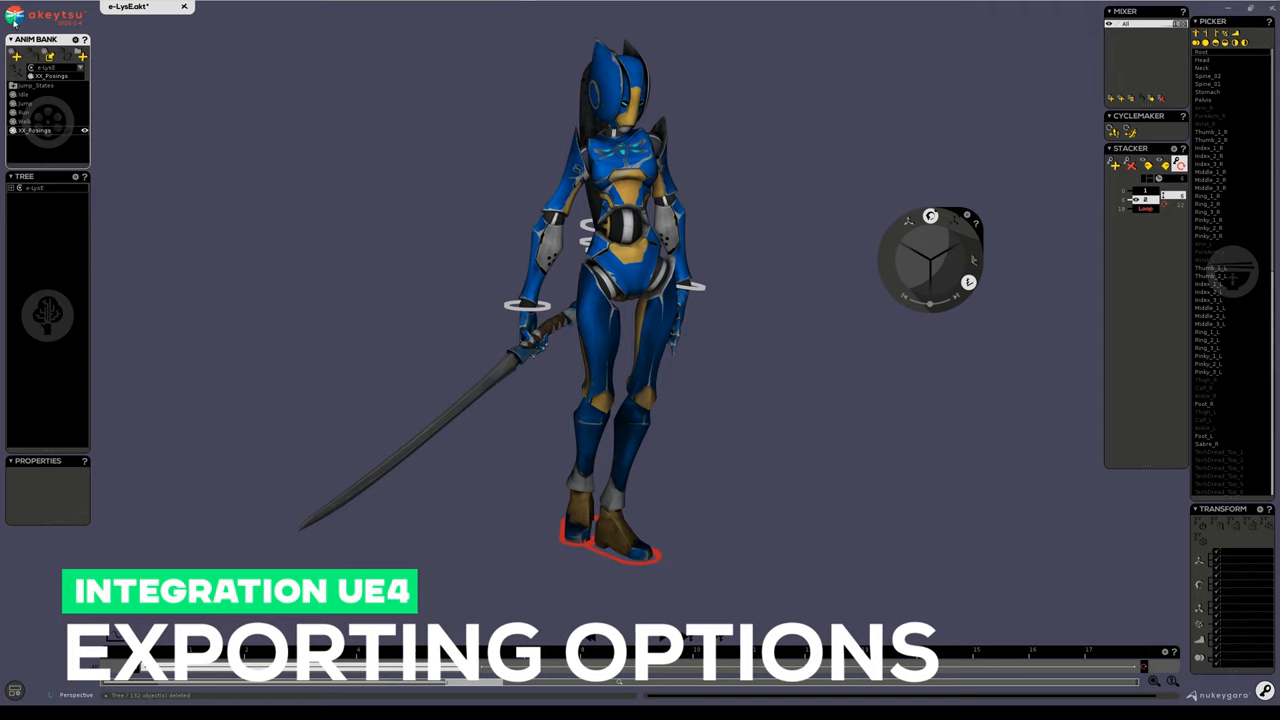
Step: Bring up Akeytsu's Preferences on the FBX Export category for the Elise scene
click(20, 32)
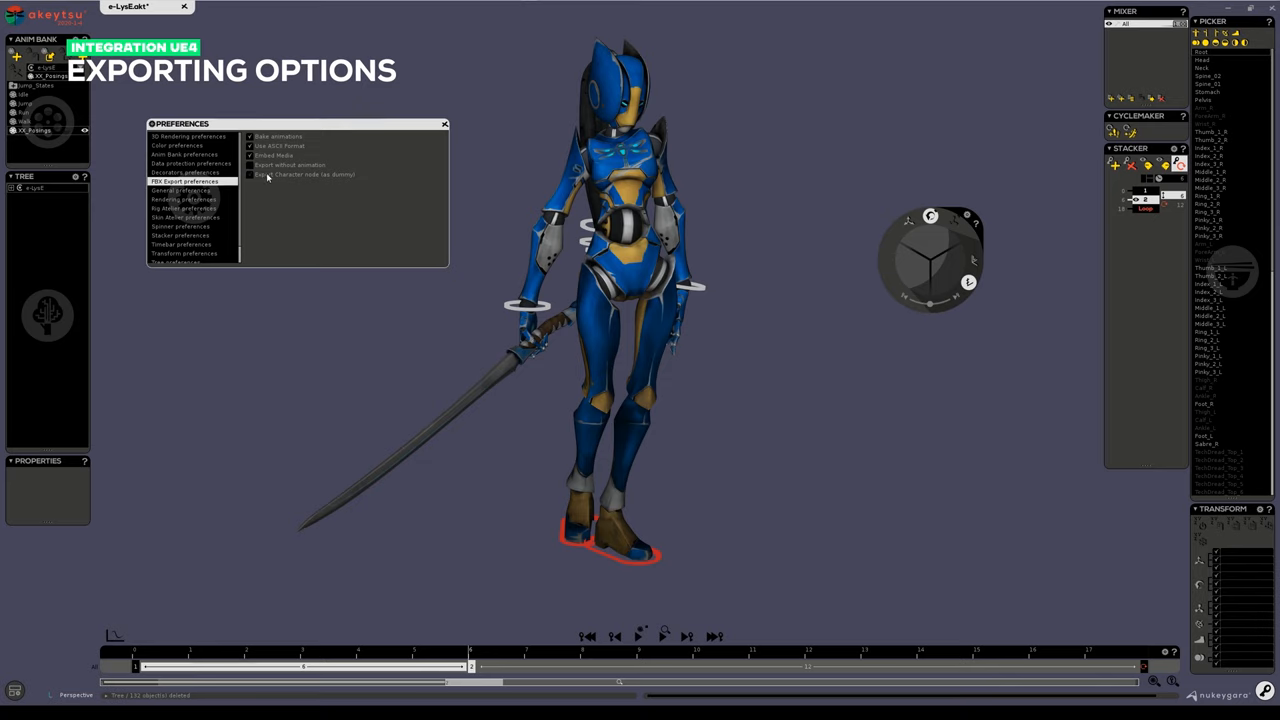
Step: Select Elise's root, check the FBX export checkboxes and load an animation from the Anim Bank
click(250, 174)
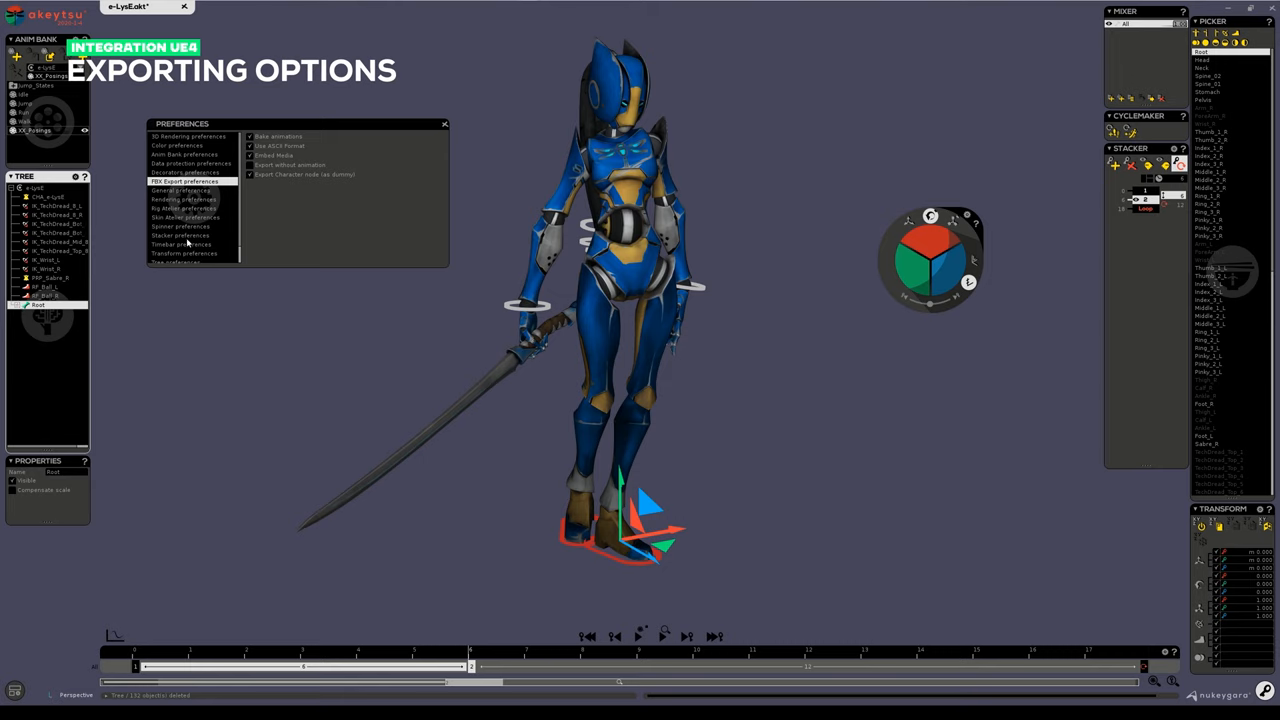
click(252, 174)
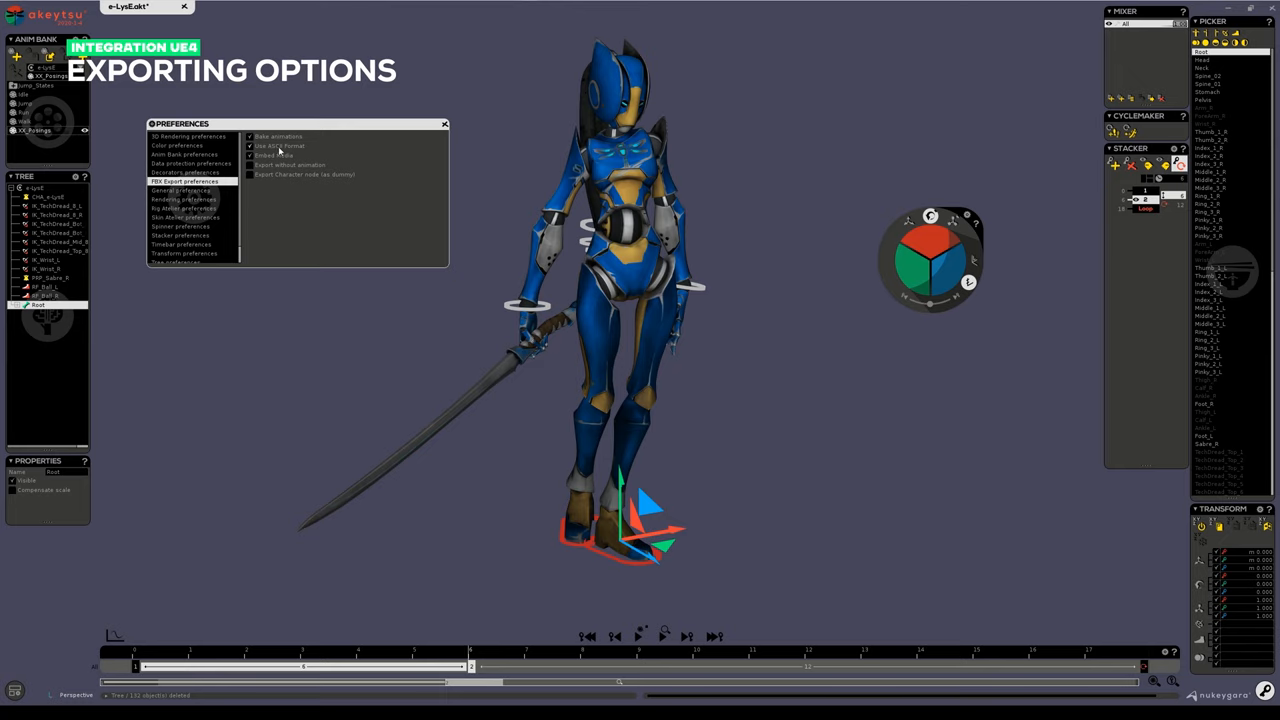
mouse_move(280, 146)
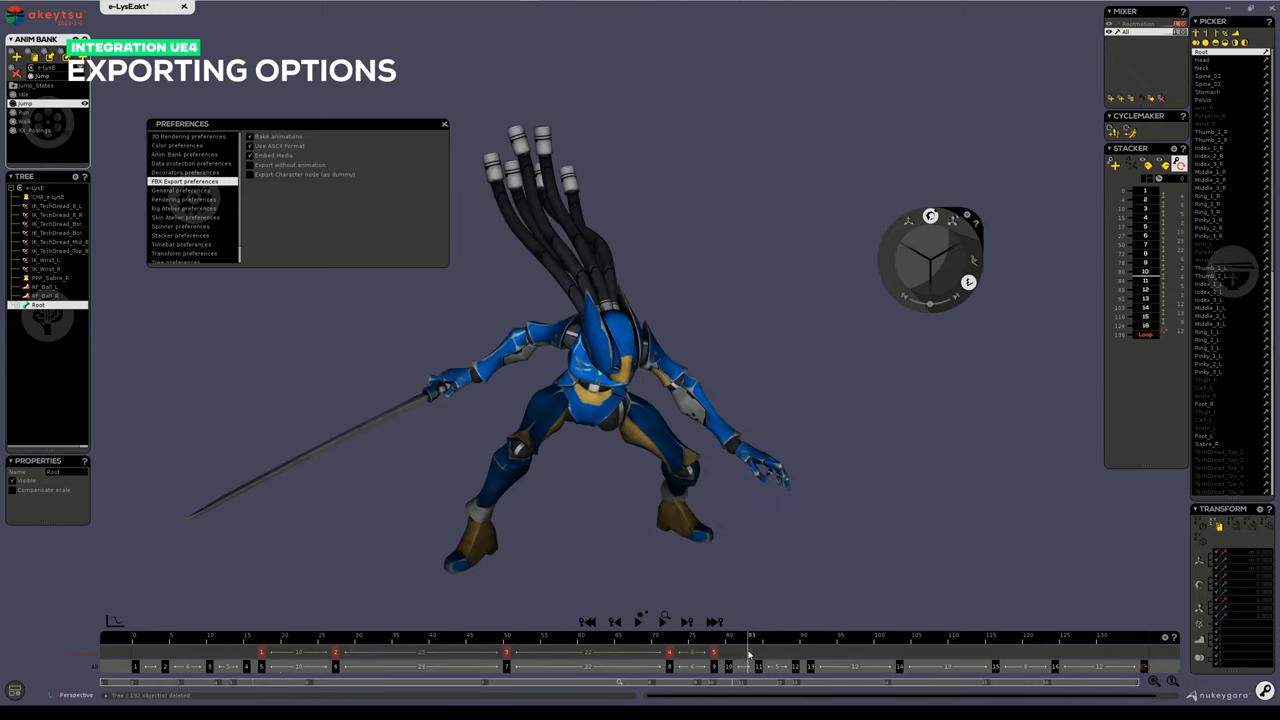
click(970, 636)
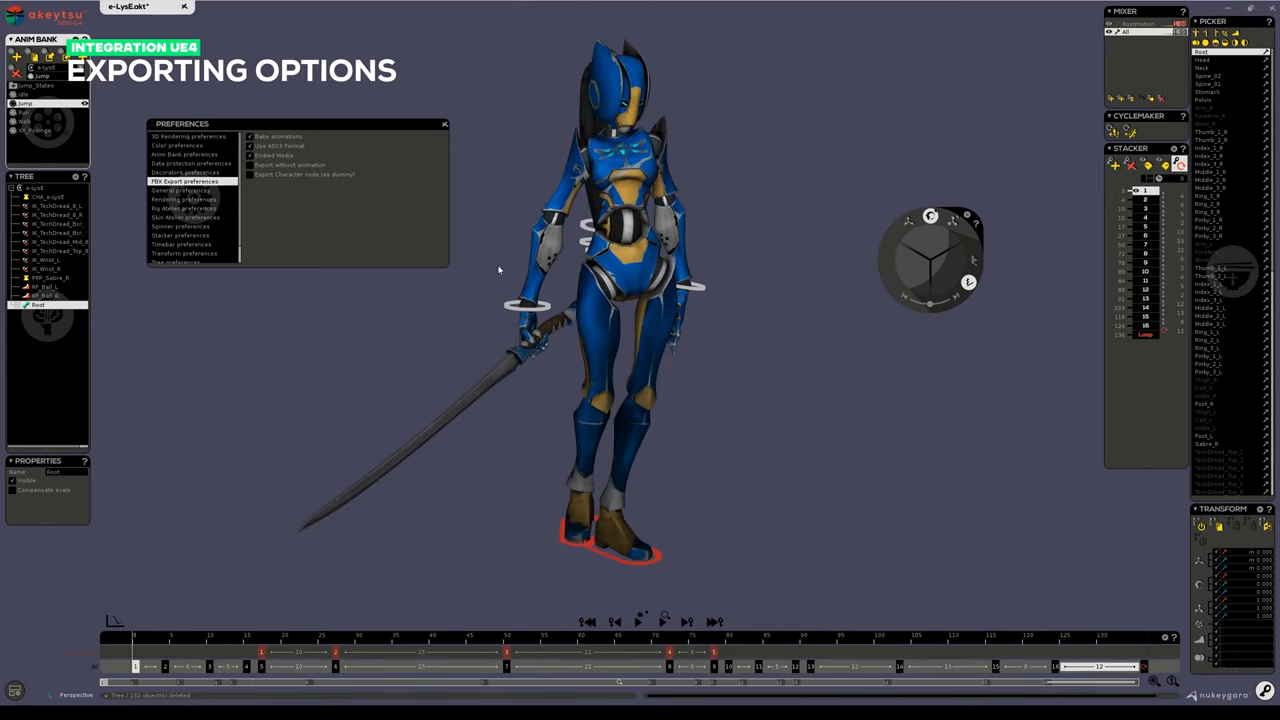
mouse_move(880, 208)
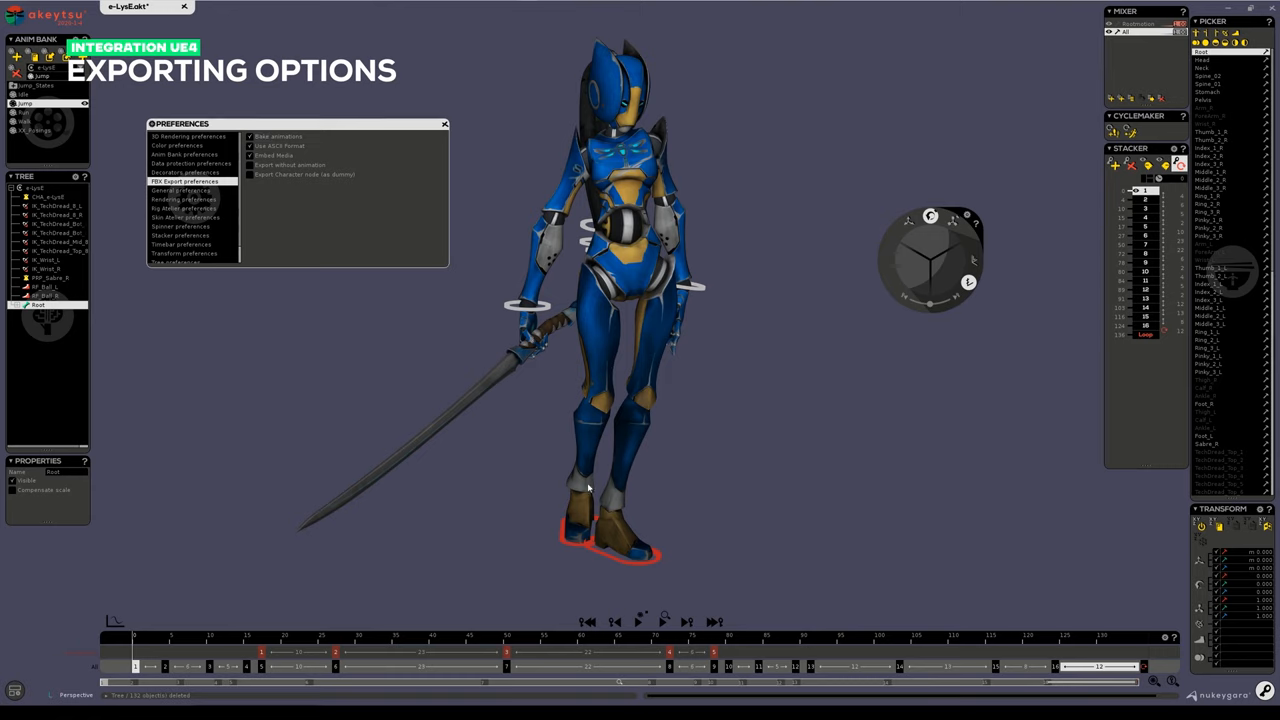
mouse_move(660, 384)
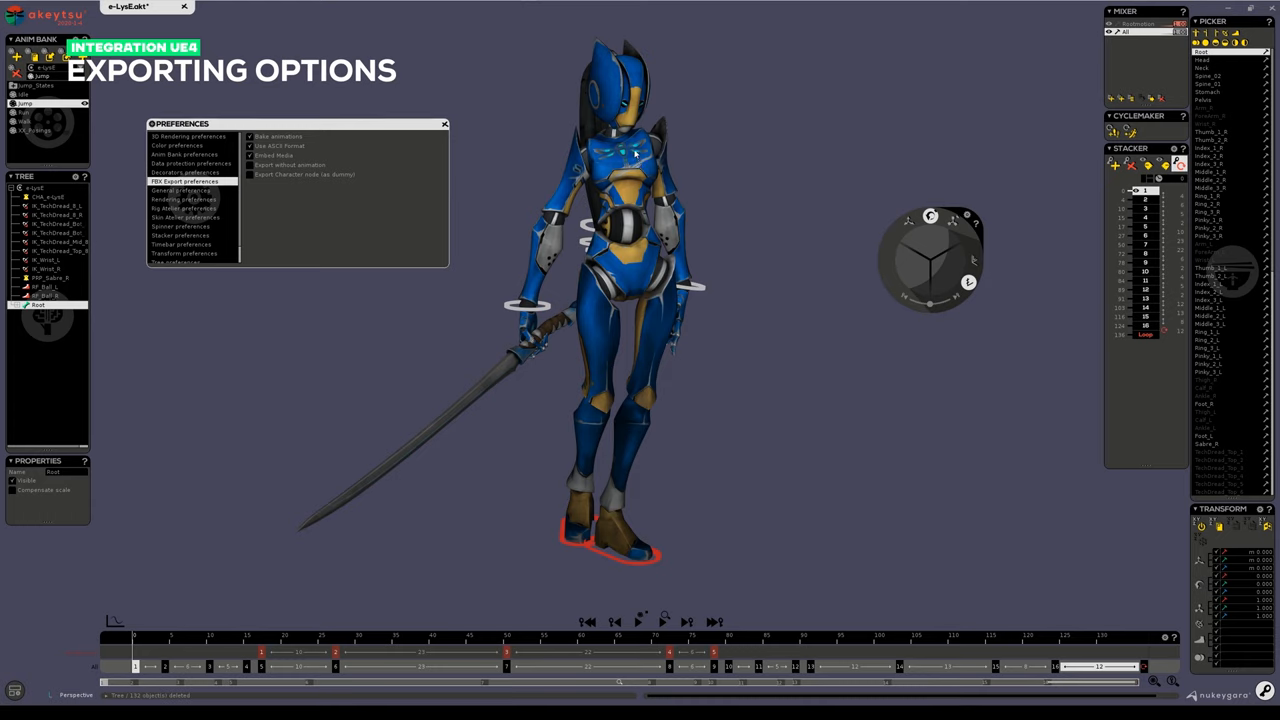
mouse_move(672, 190)
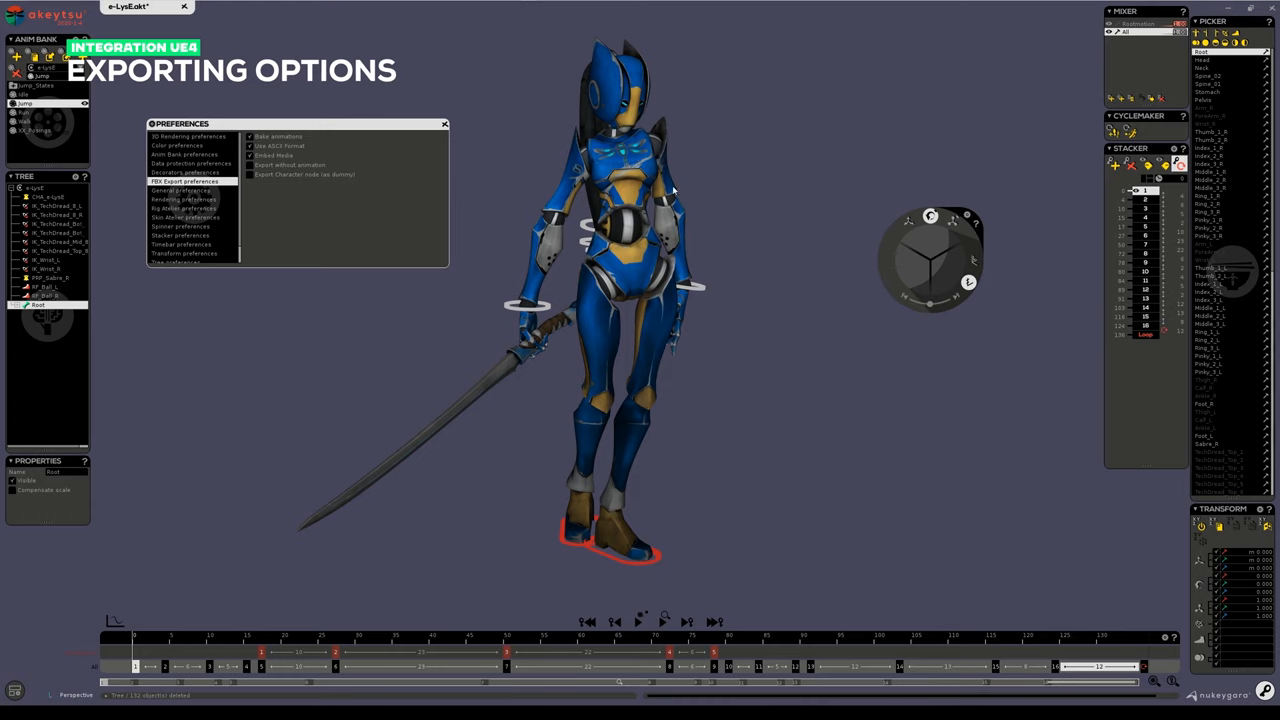
Step: Close Preferences and show the Export submenu in the main Akeytsu menu
click(16, 12)
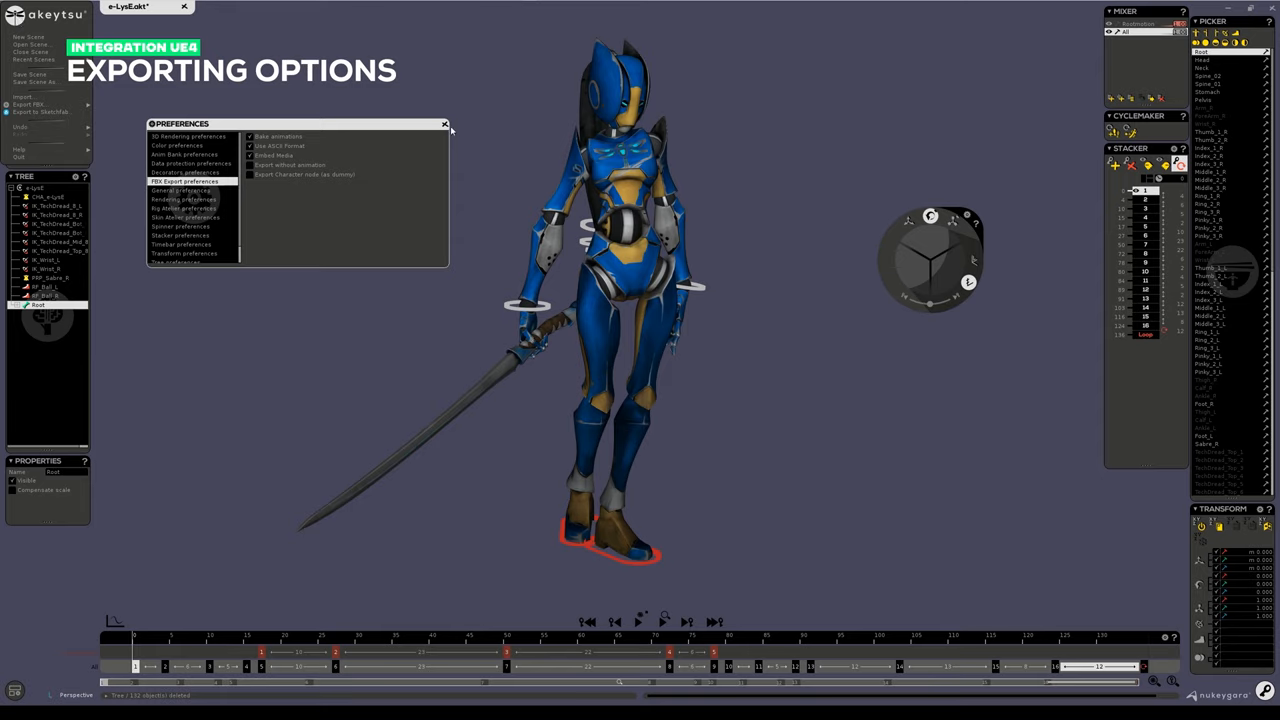
click(444, 124)
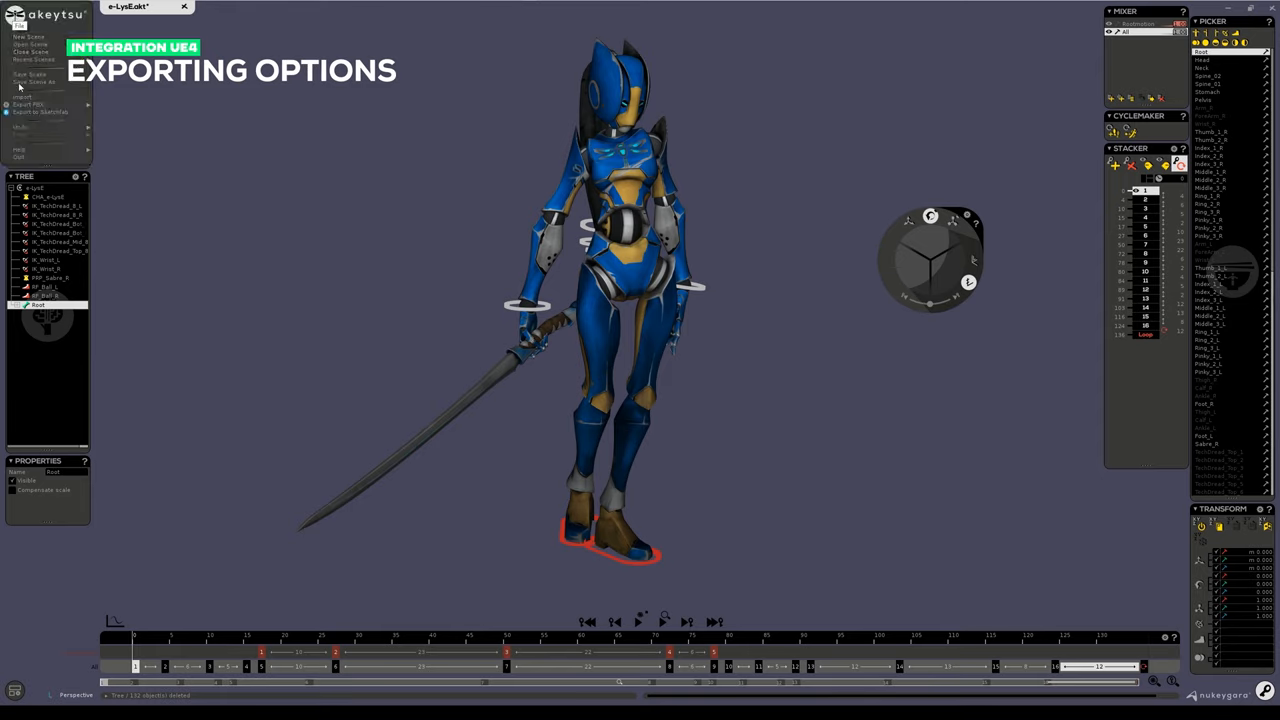
click(30, 104)
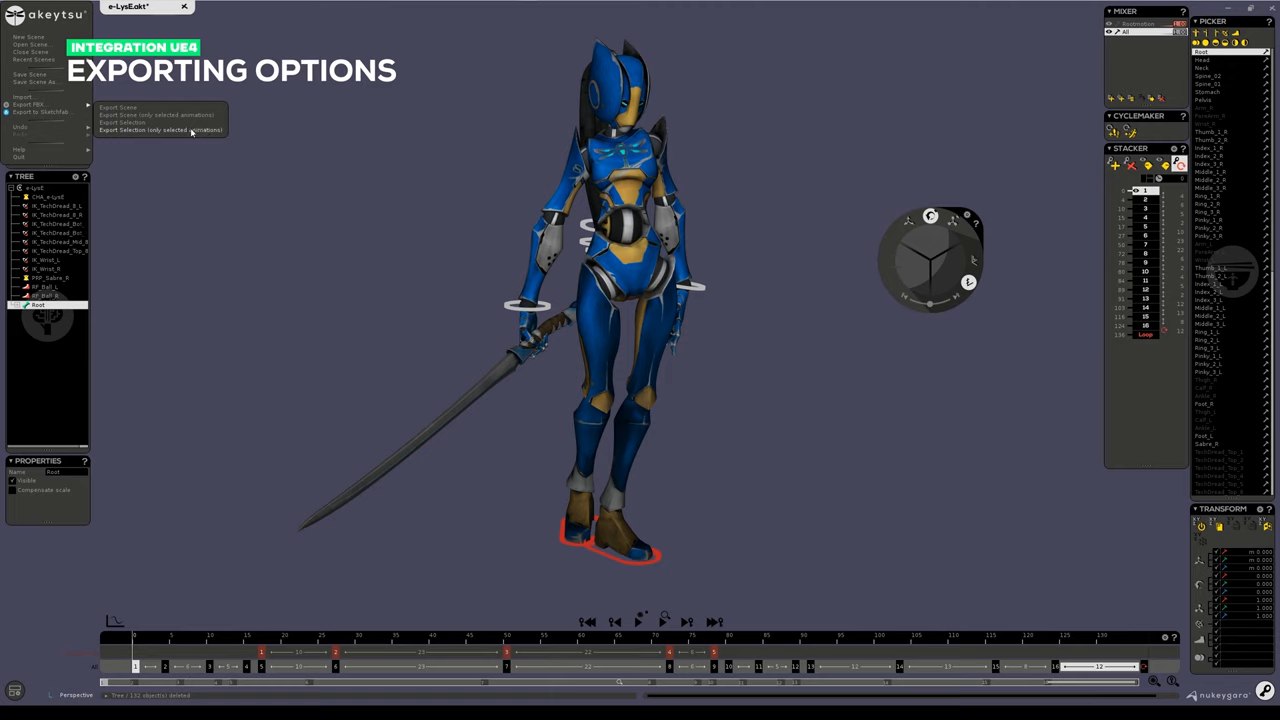
mouse_move(528, 360)
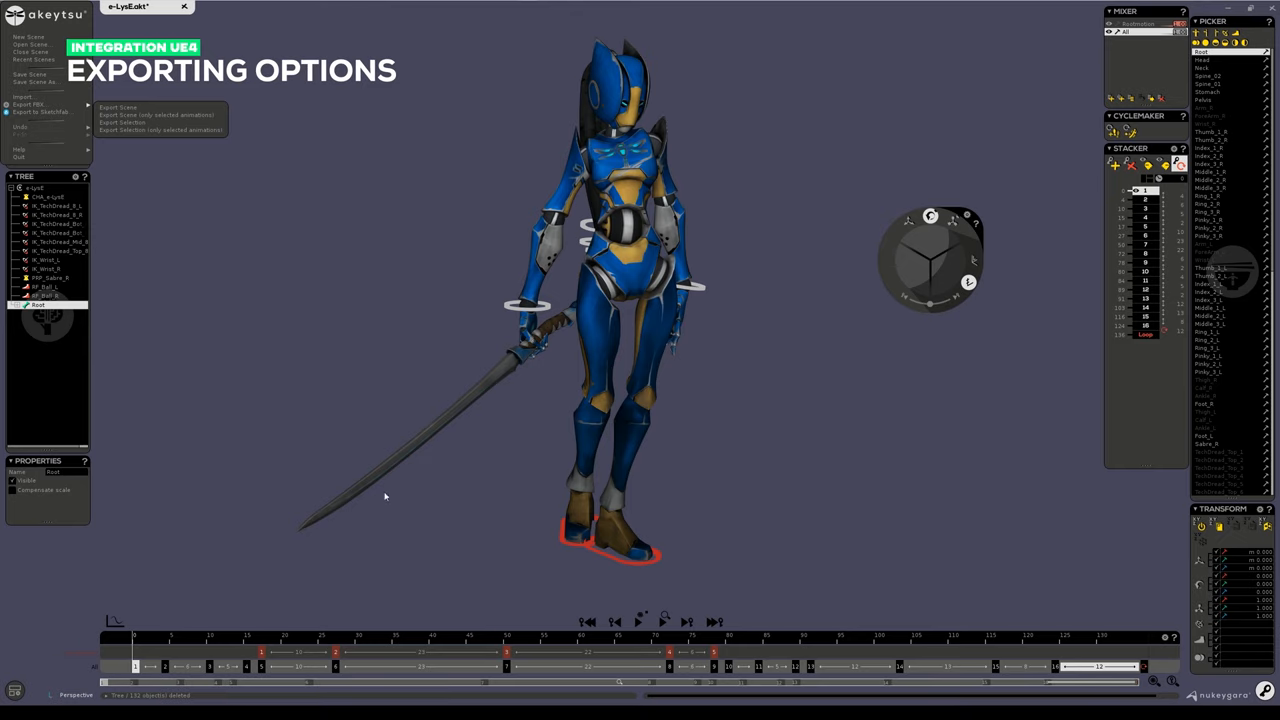
mouse_move(448, 460)
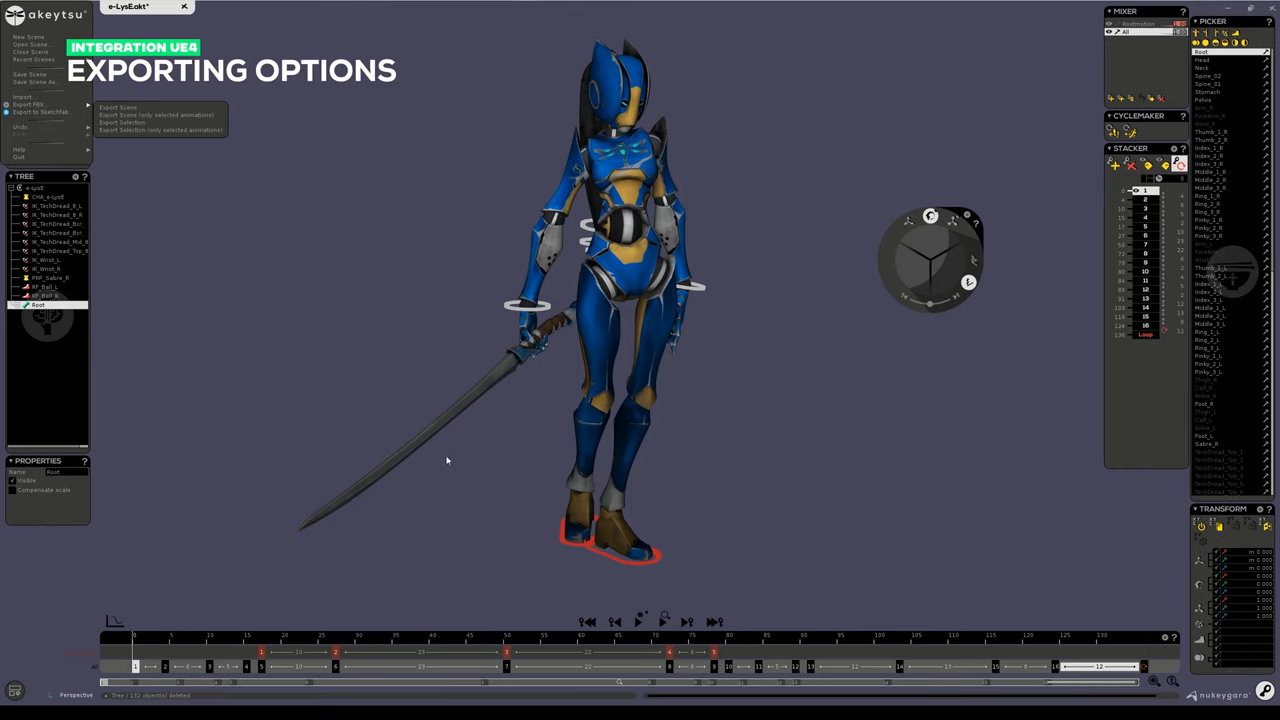
mouse_move(452, 456)
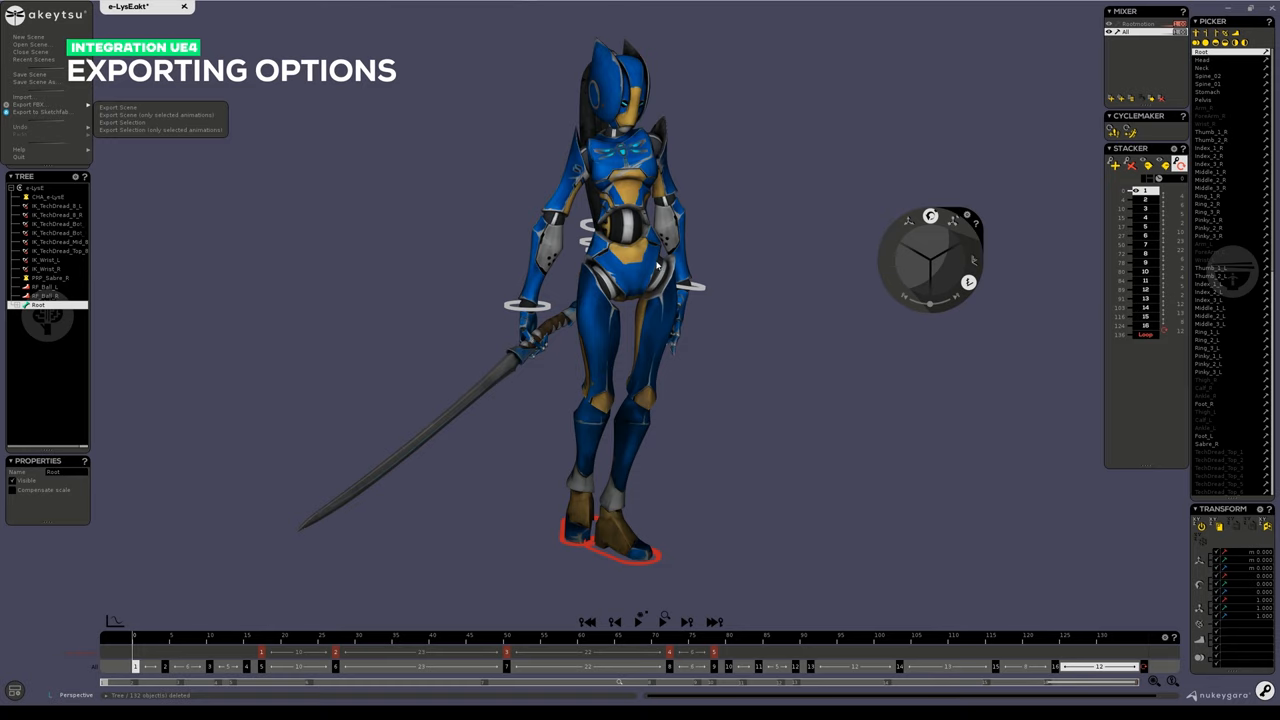
mouse_move(466, 452)
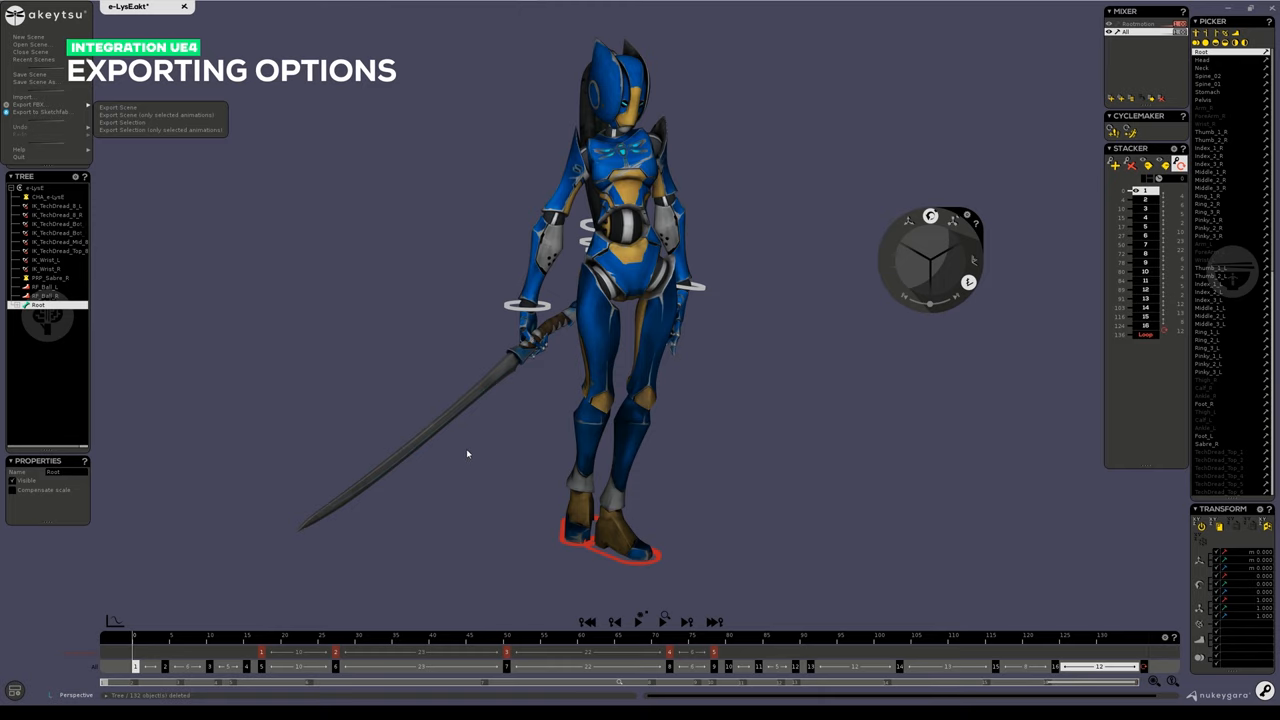
mouse_move(576, 384)
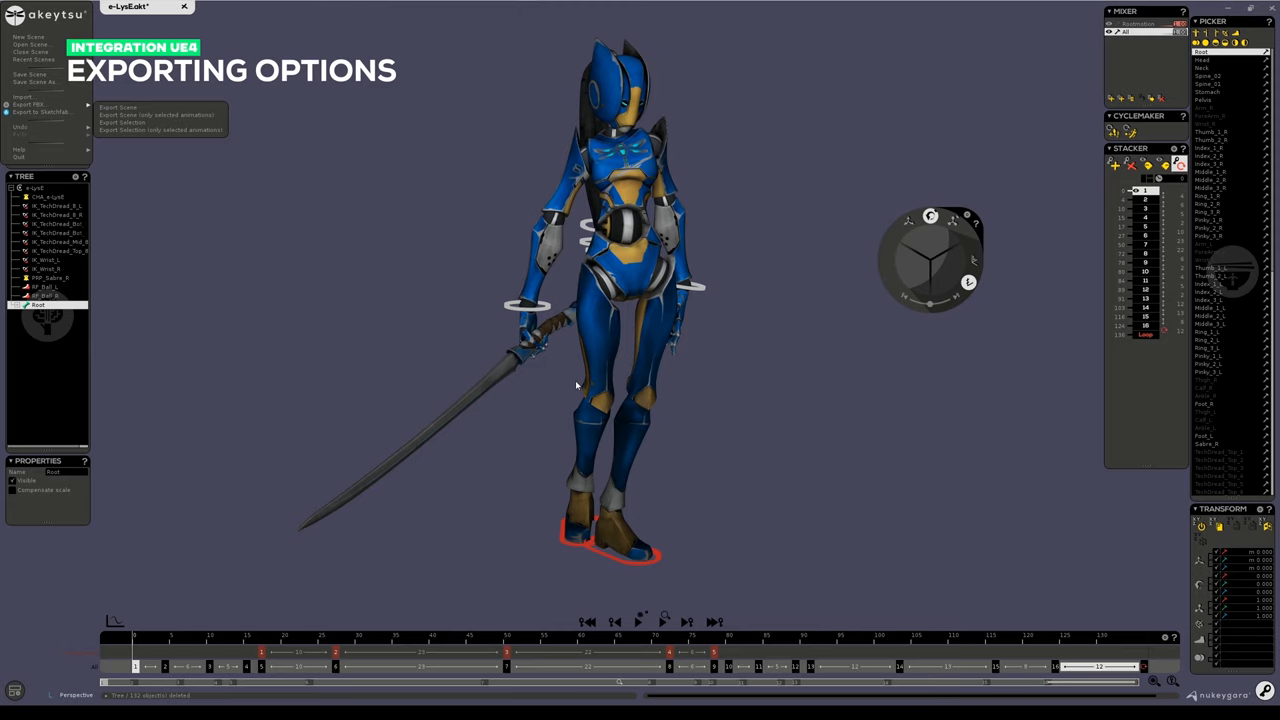
mouse_move(156, 298)
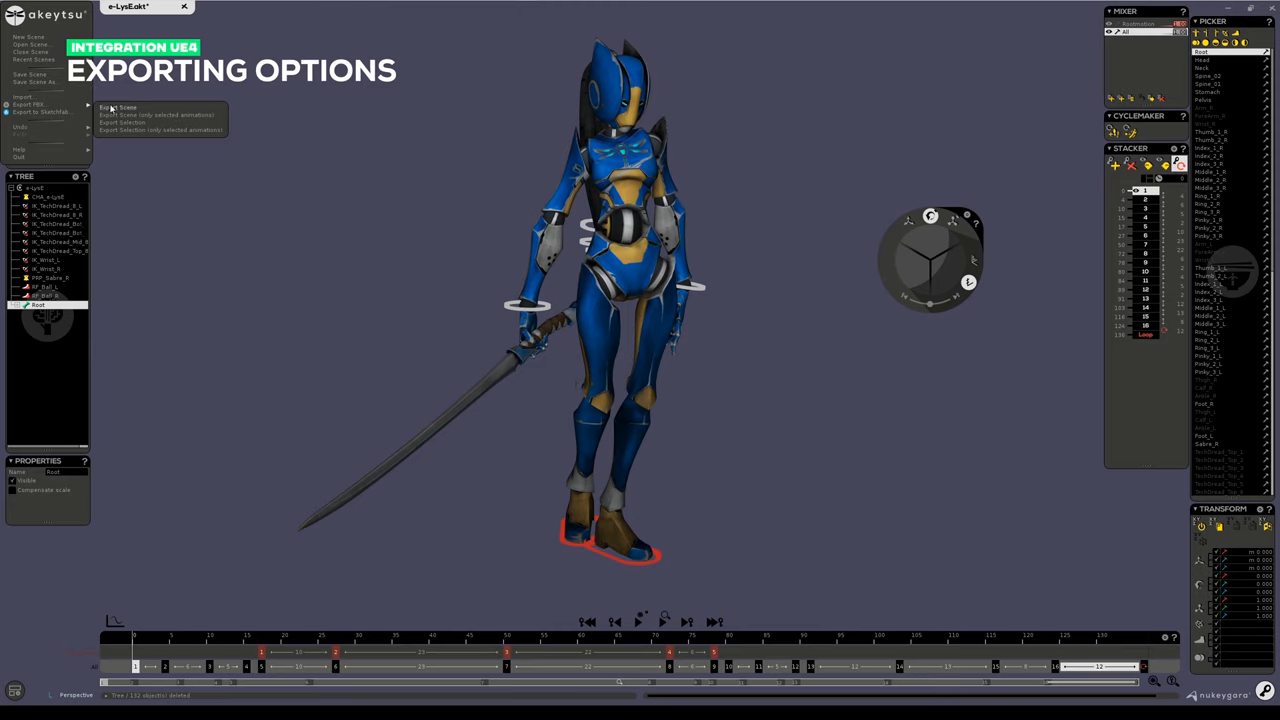
Step: Export Elise with animations to FBX, overwriting the existing .fbx file with Yes
click(116, 108)
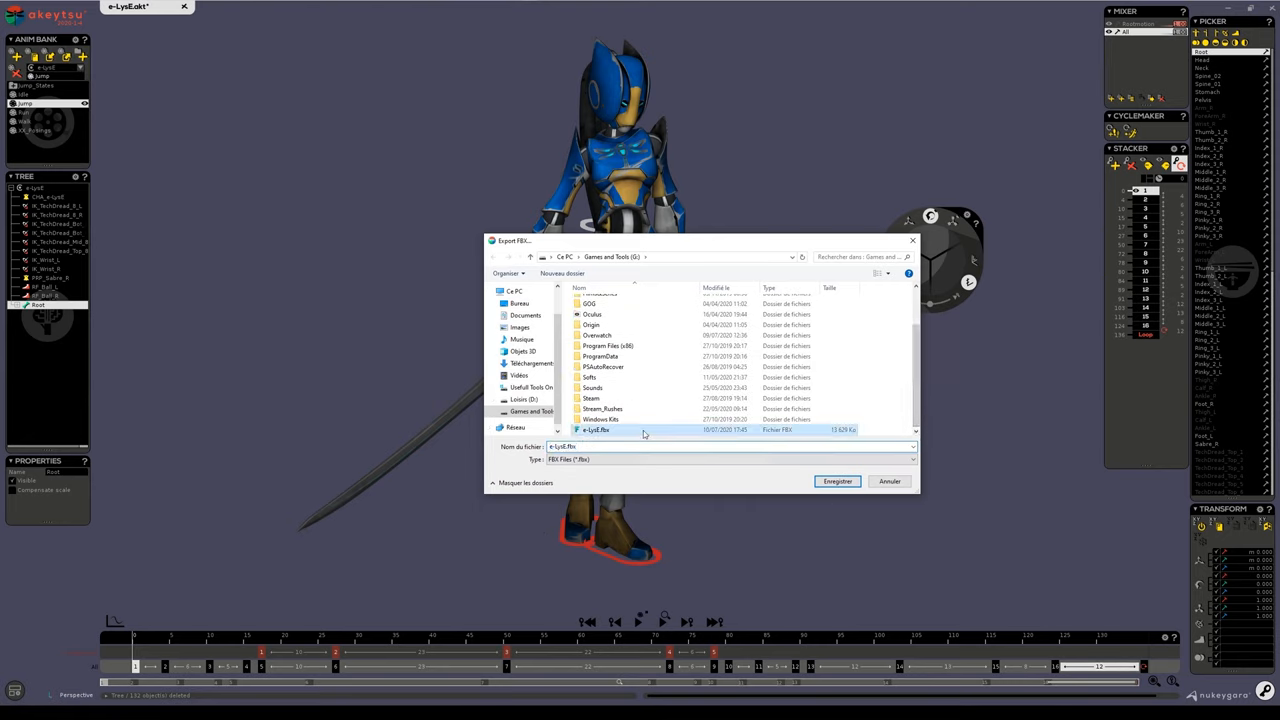
click(836, 480)
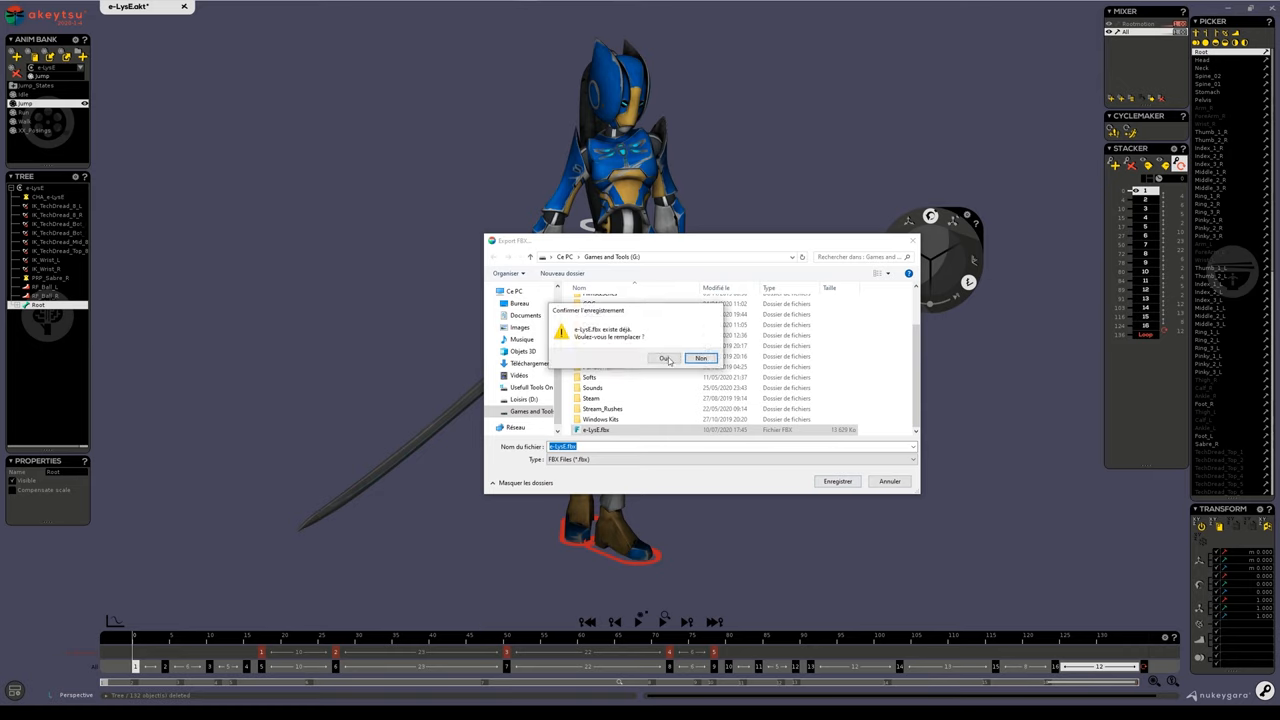
click(664, 358)
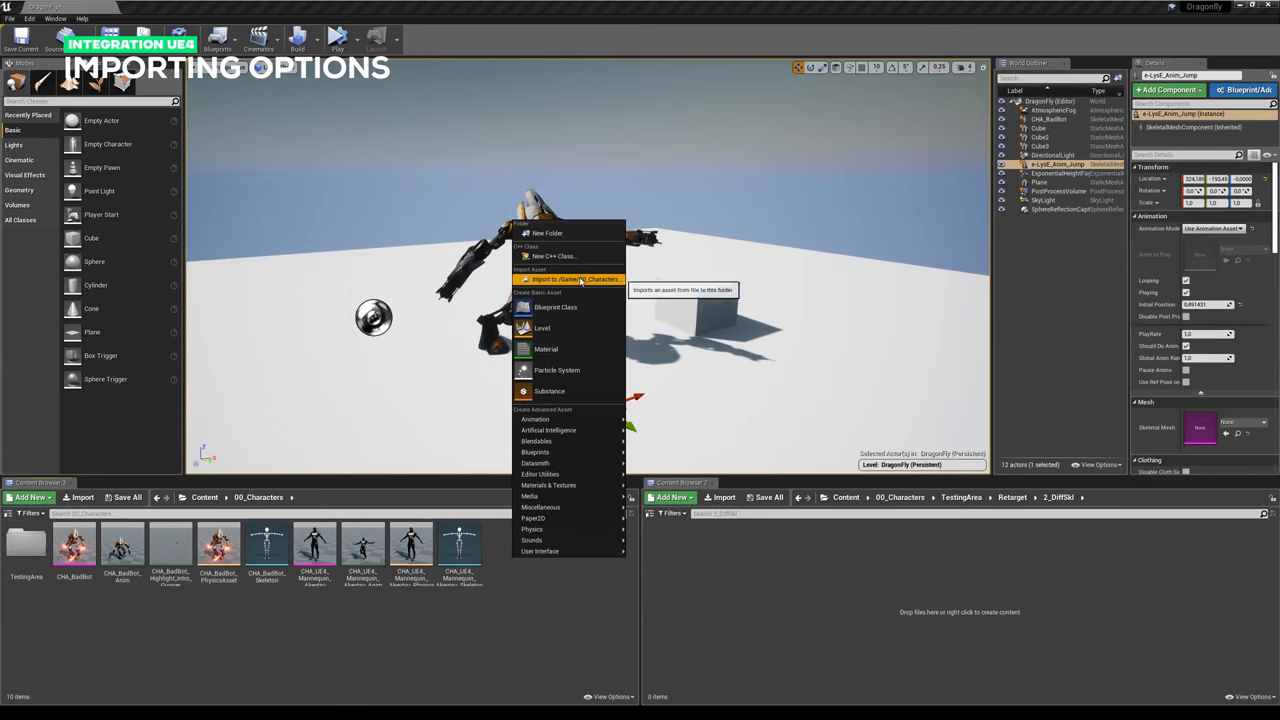
Step: Start importing the exported Elise FBX into the current Content Browser folder
click(570, 278)
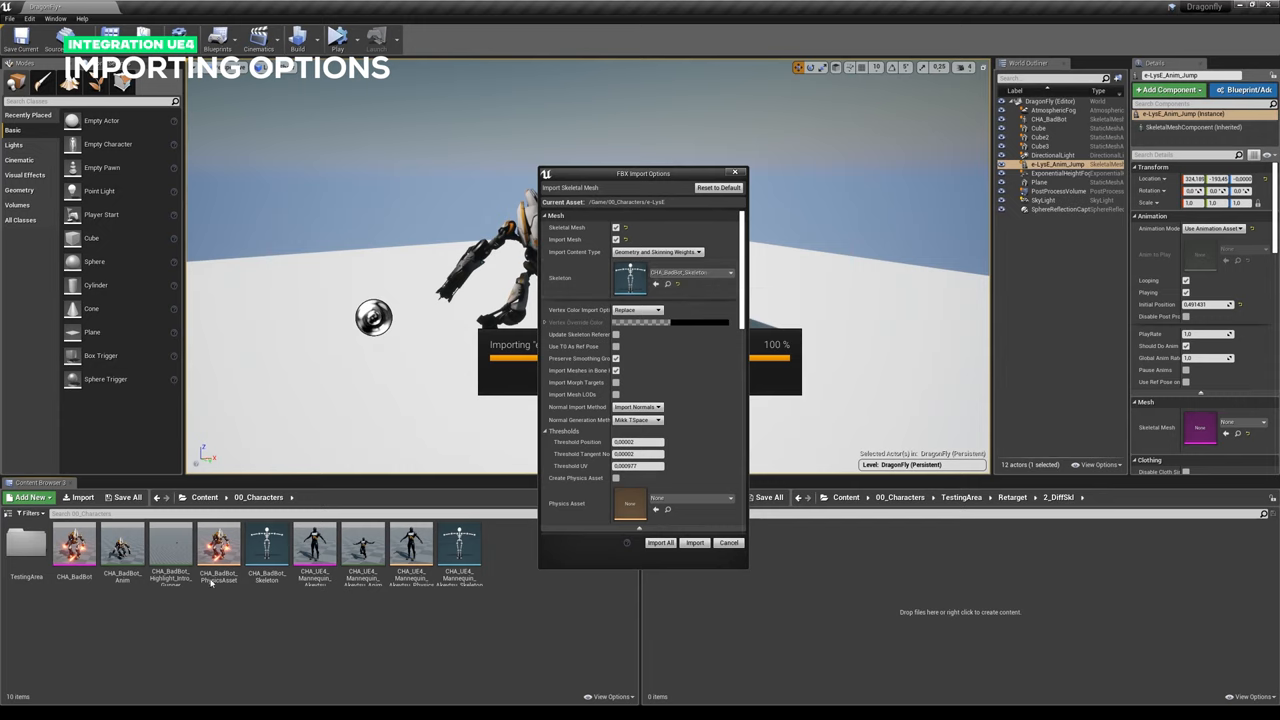
mouse_move(698, 272)
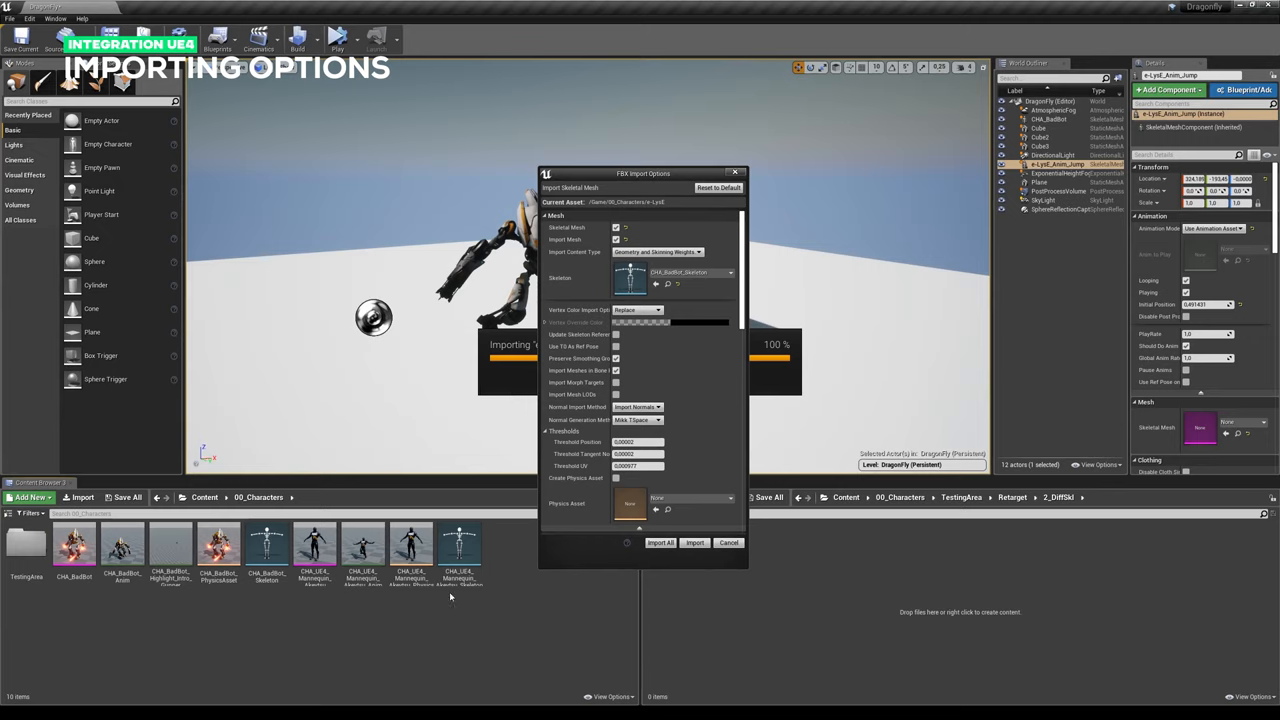
mouse_move(468, 676)
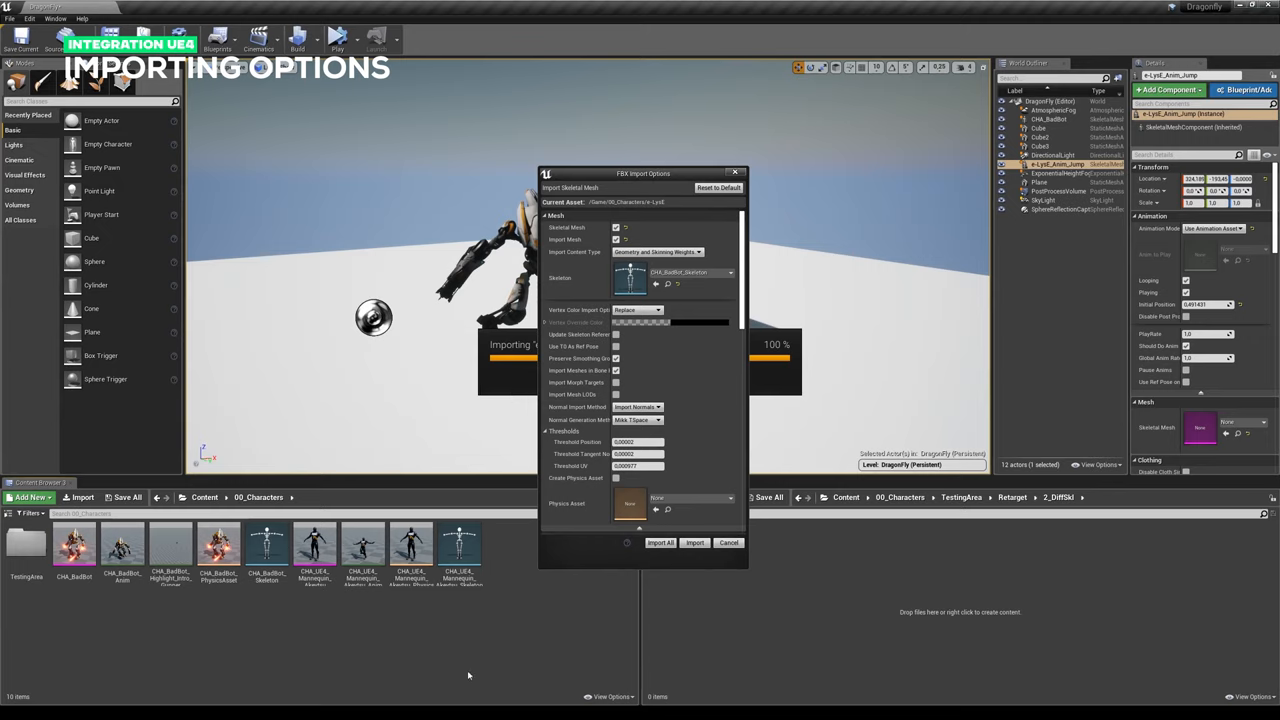
mouse_move(860, 664)
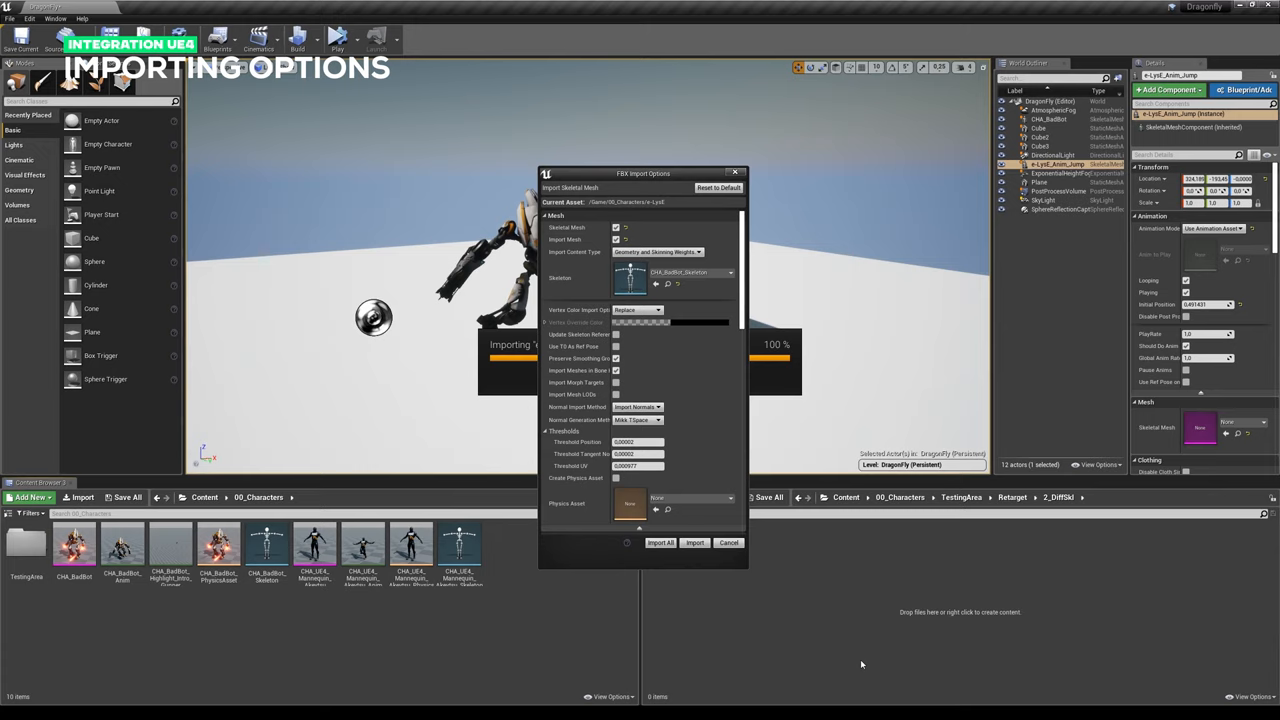
mouse_move(756, 224)
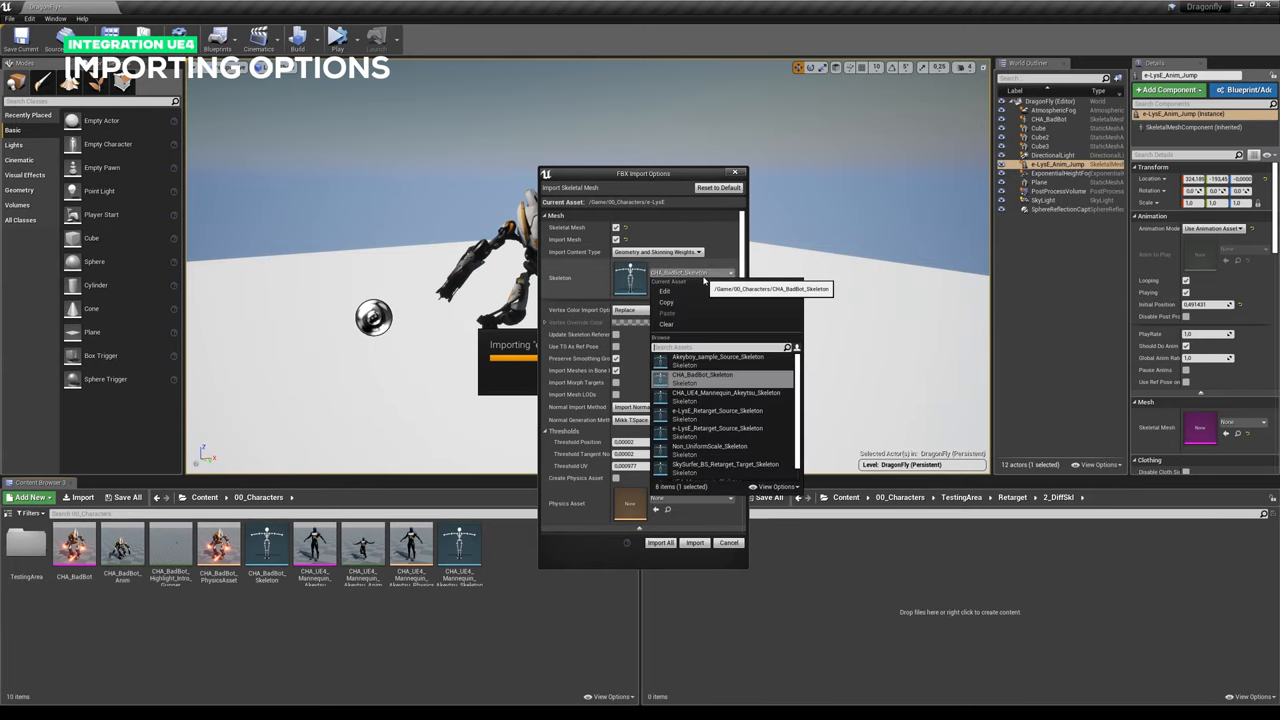
Step: Clear the Skeleton field in FBX Import Options so it reads None
click(704, 378)
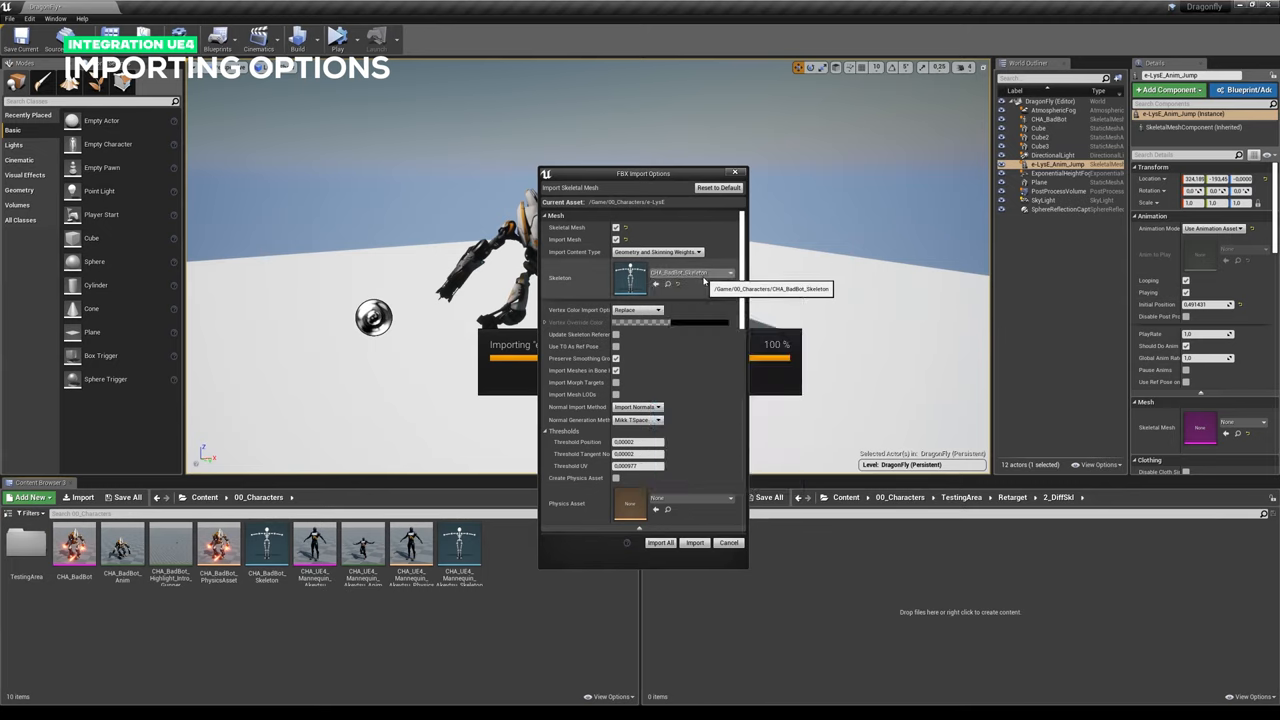
mouse_move(596, 476)
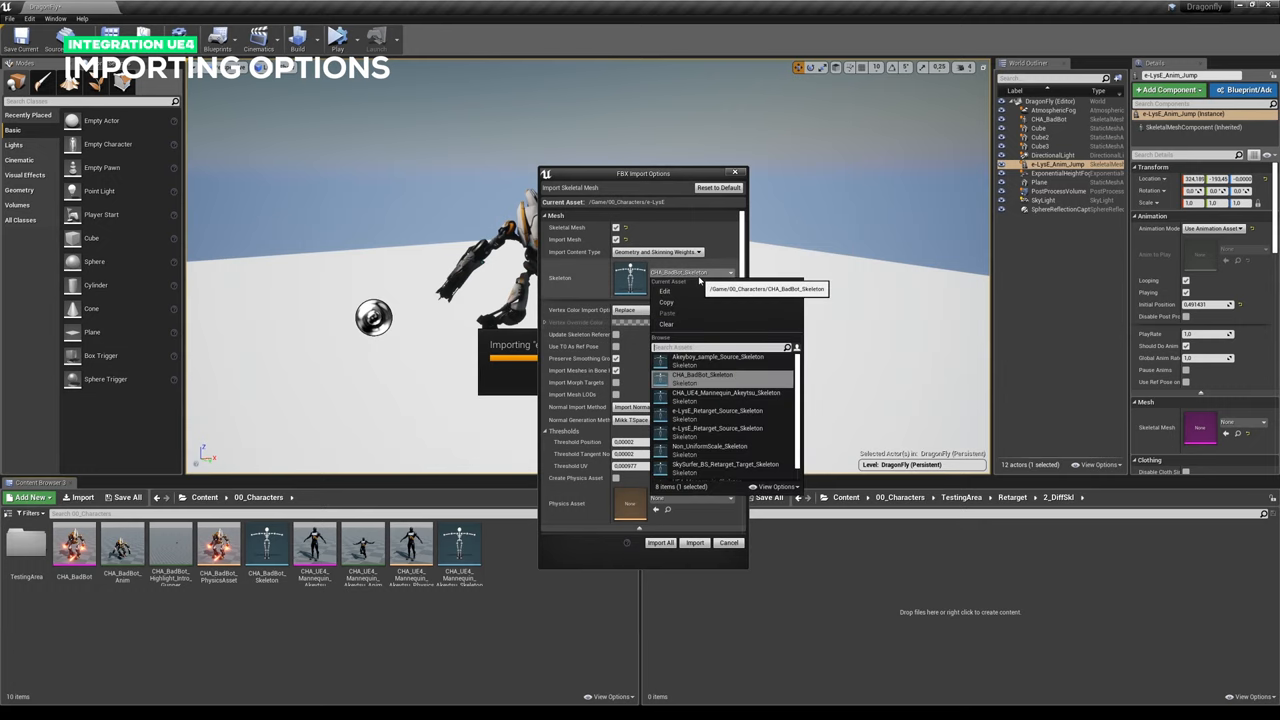
mouse_move(668, 324)
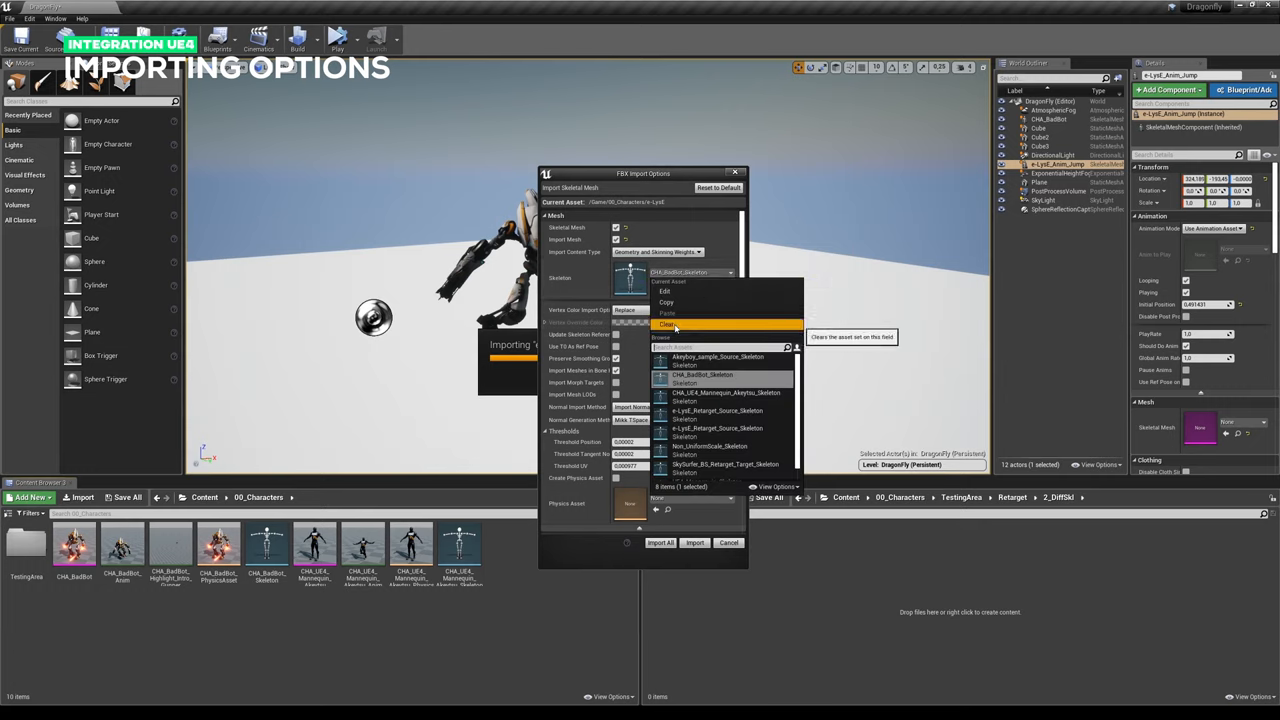
click(666, 324)
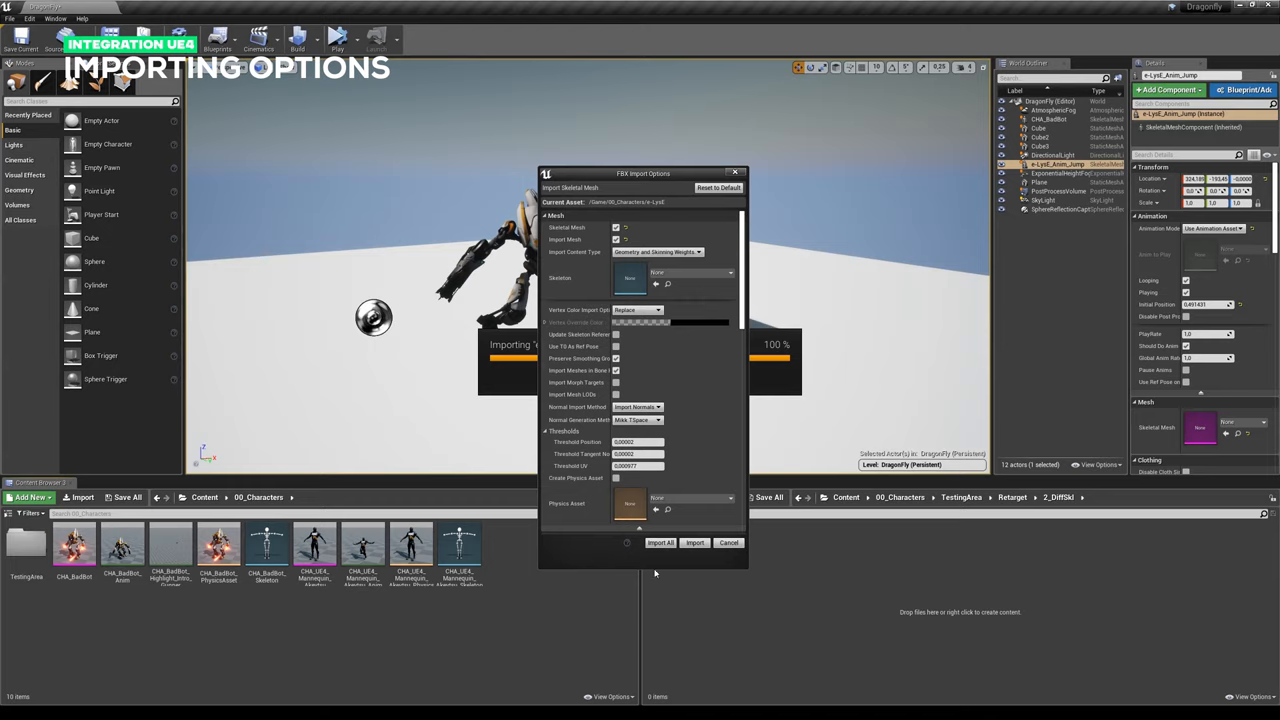
mouse_move(744, 320)
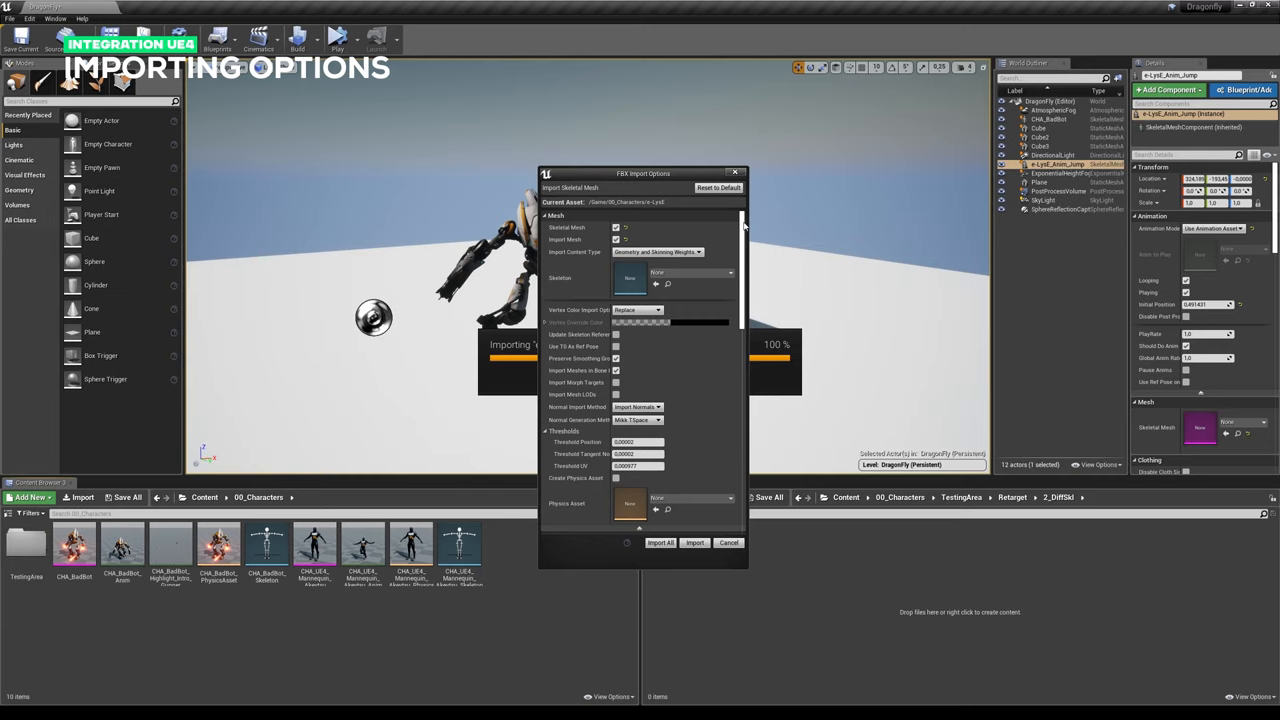
mouse_move(616, 384)
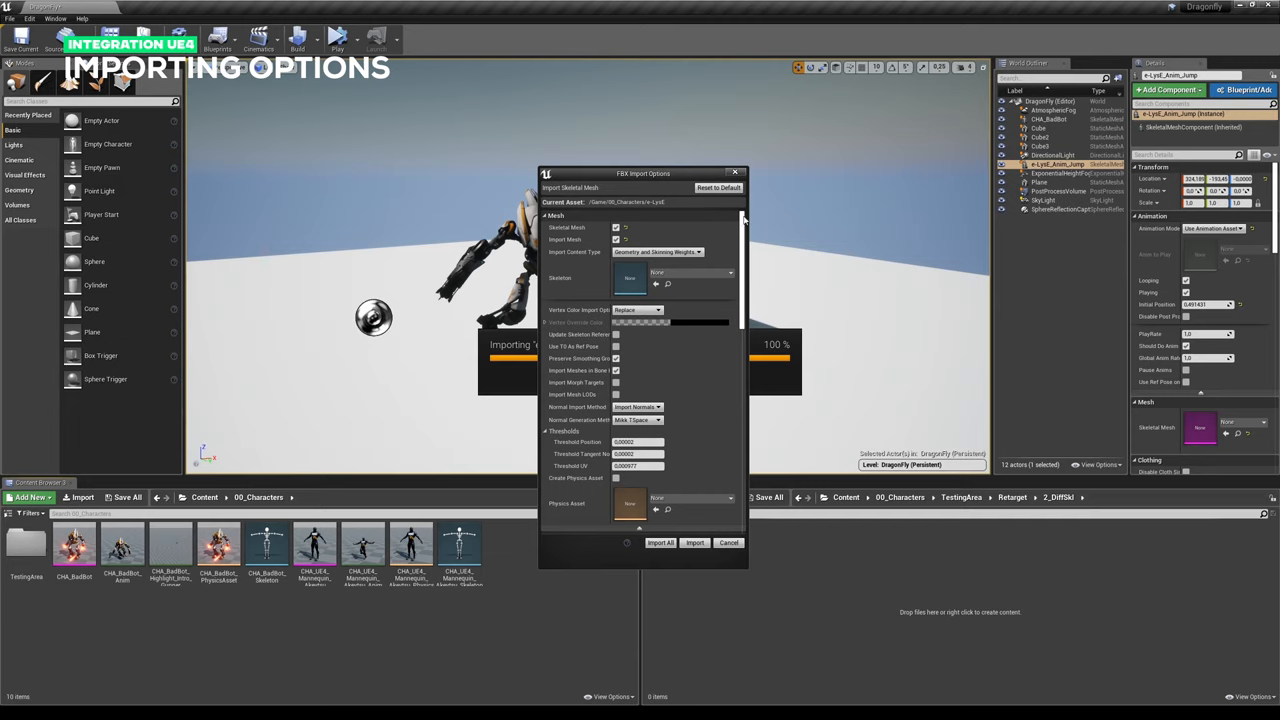
scroll(down, 3)
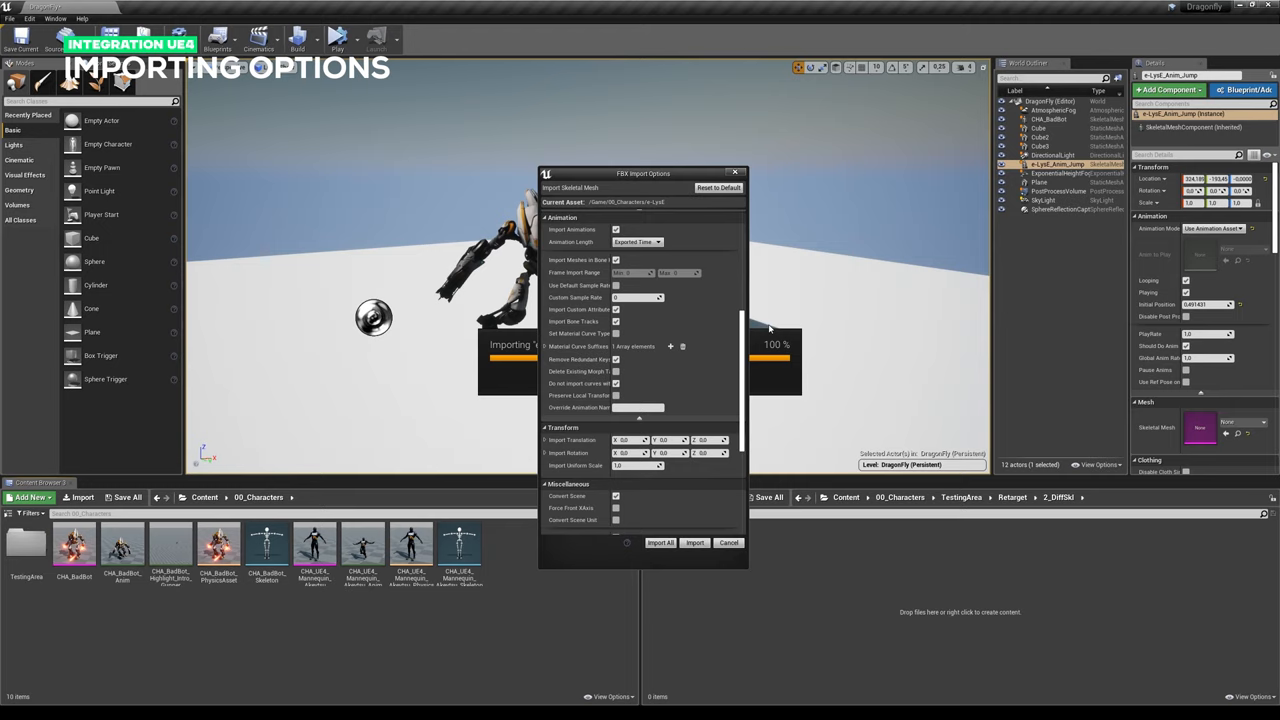
mouse_move(770, 332)
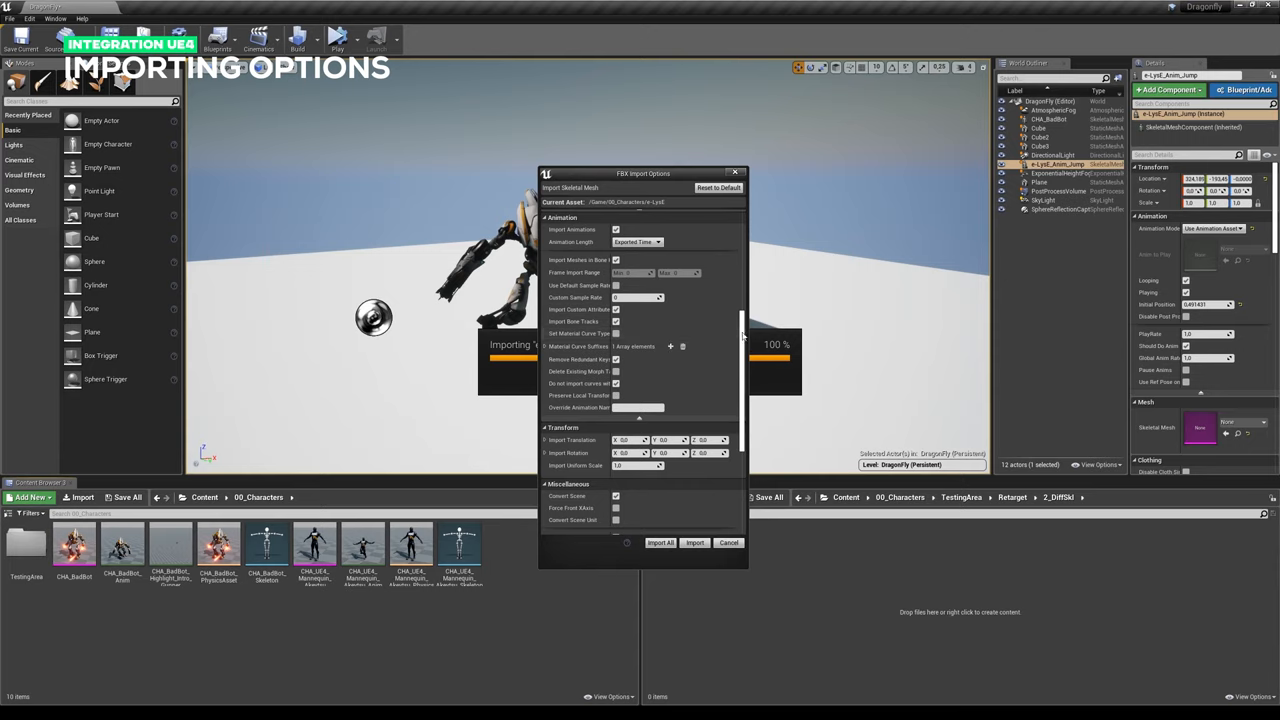
scroll(down, 3)
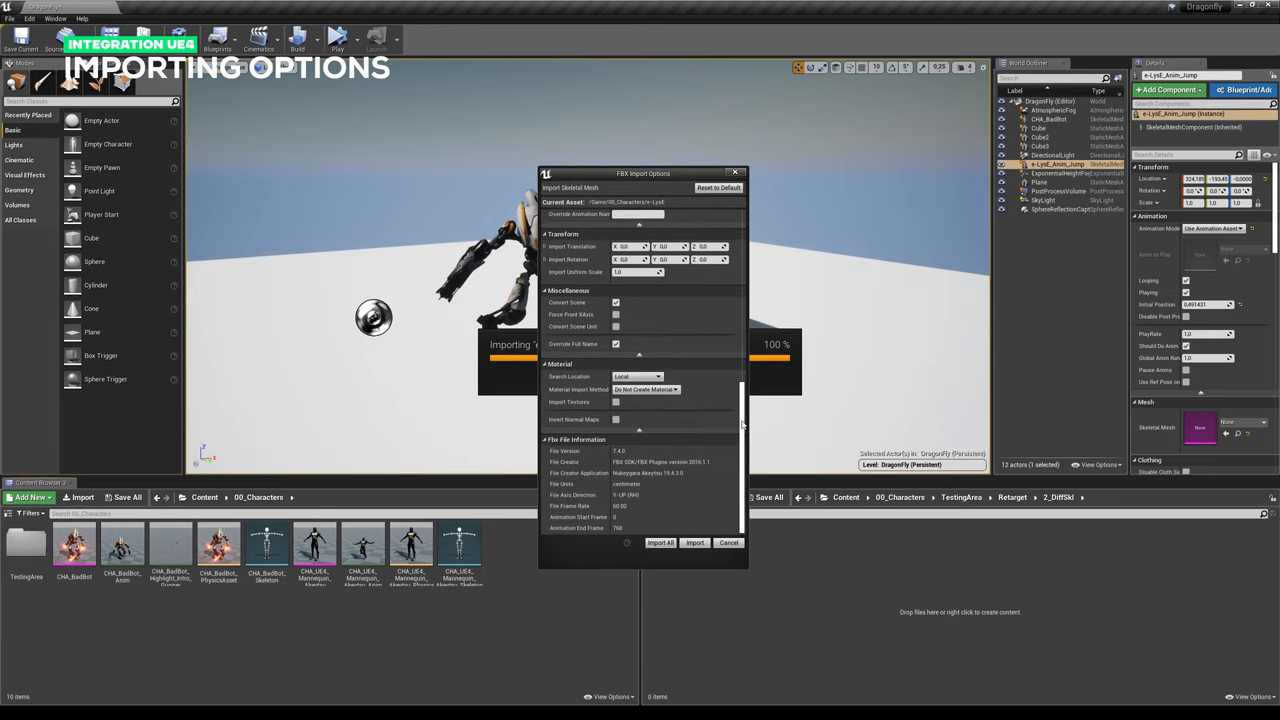
mouse_move(756, 402)
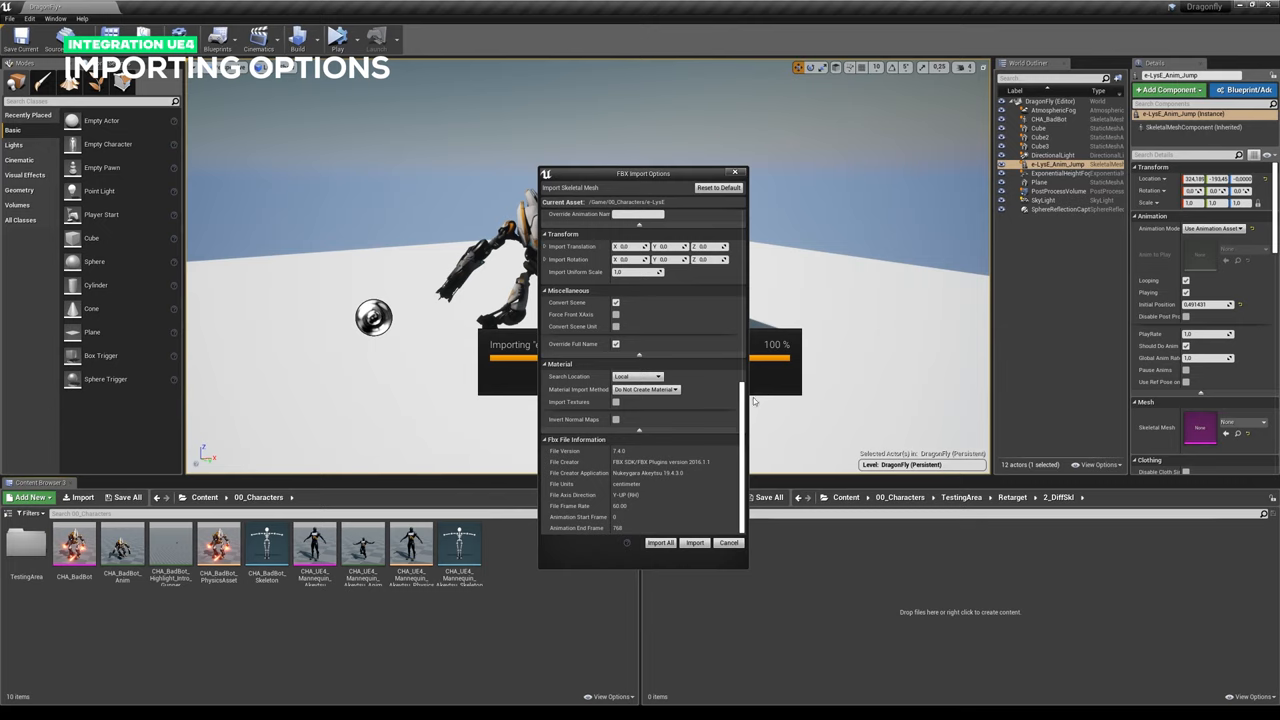
scroll(down, 3)
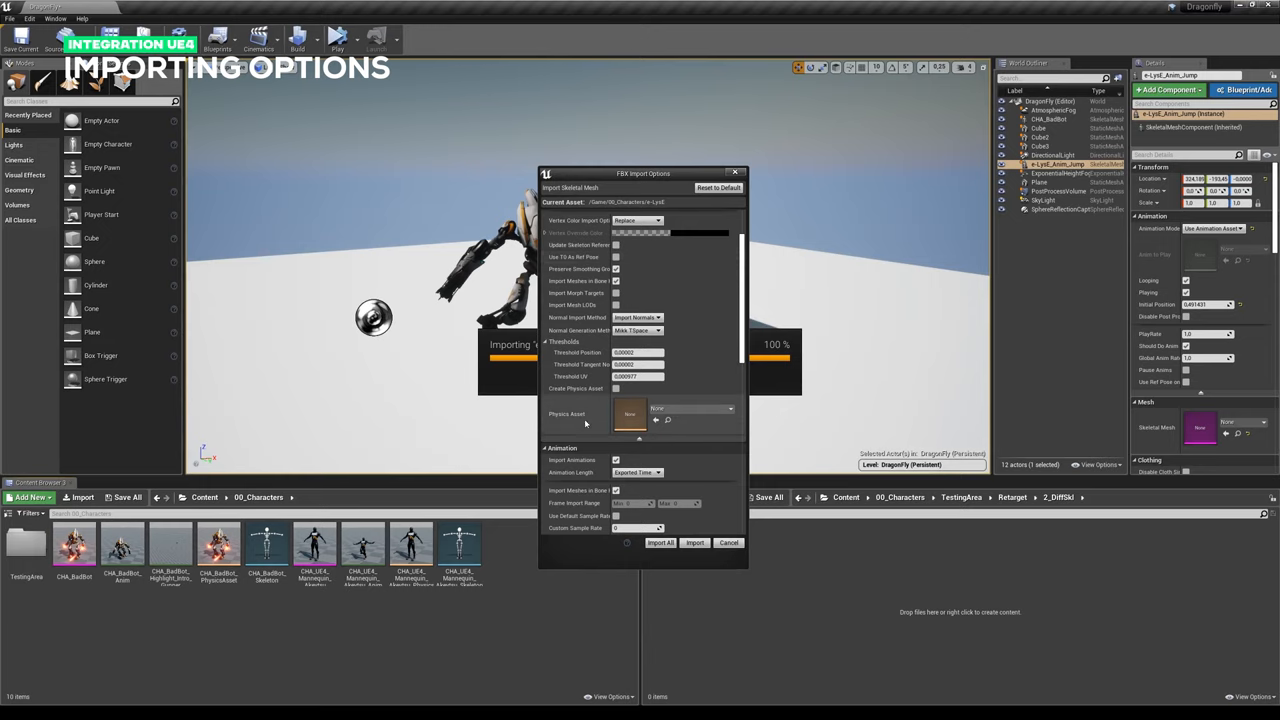
mouse_move(616, 388)
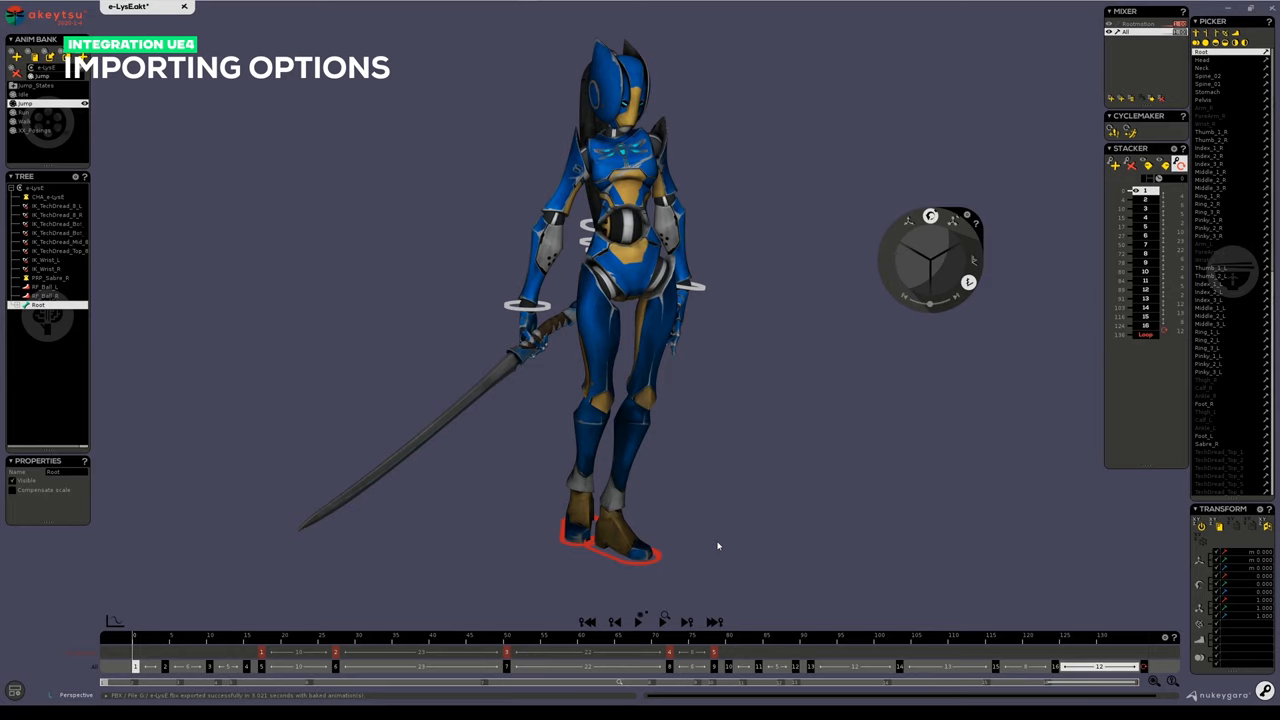
mouse_move(1164, 640)
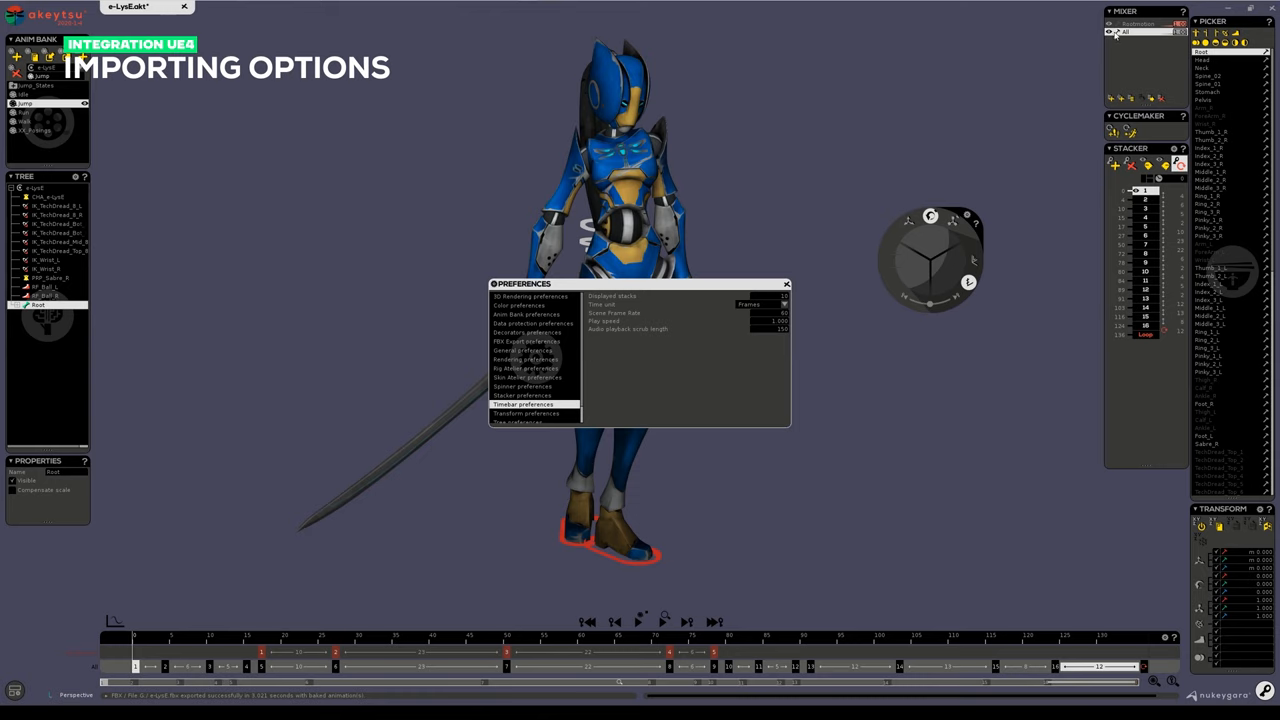
mouse_move(1116, 36)
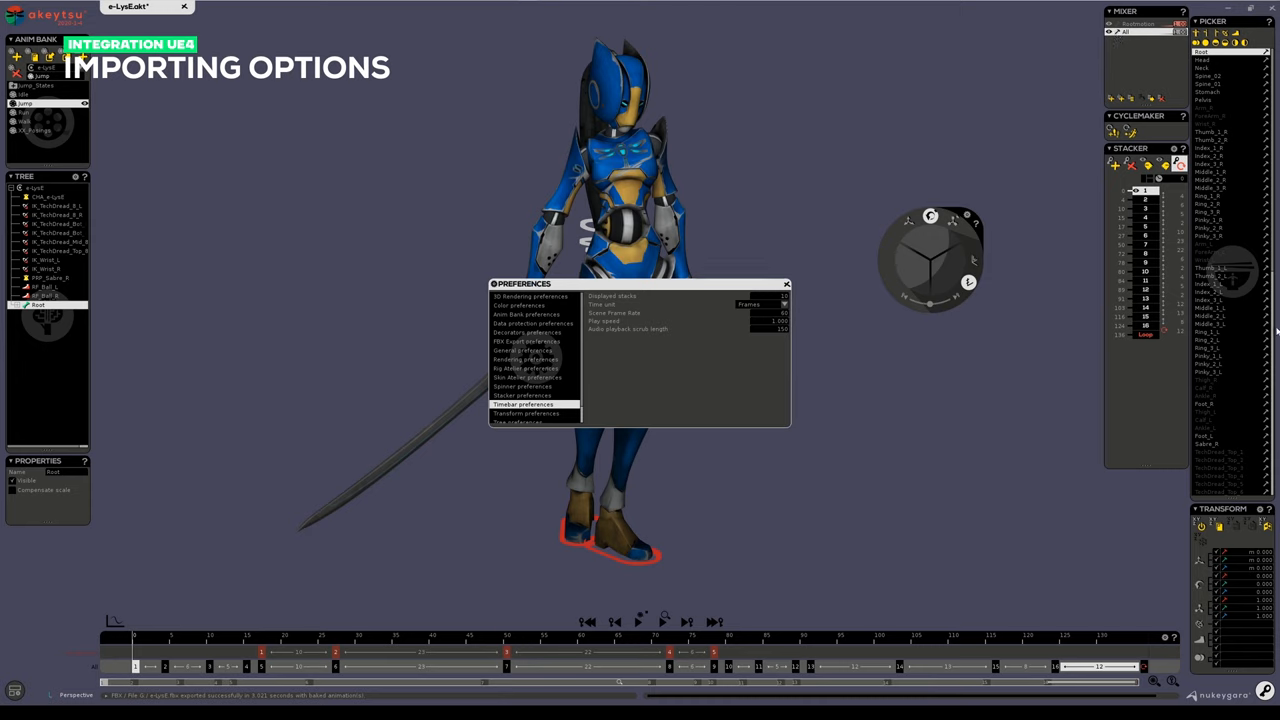
mouse_move(630, 420)
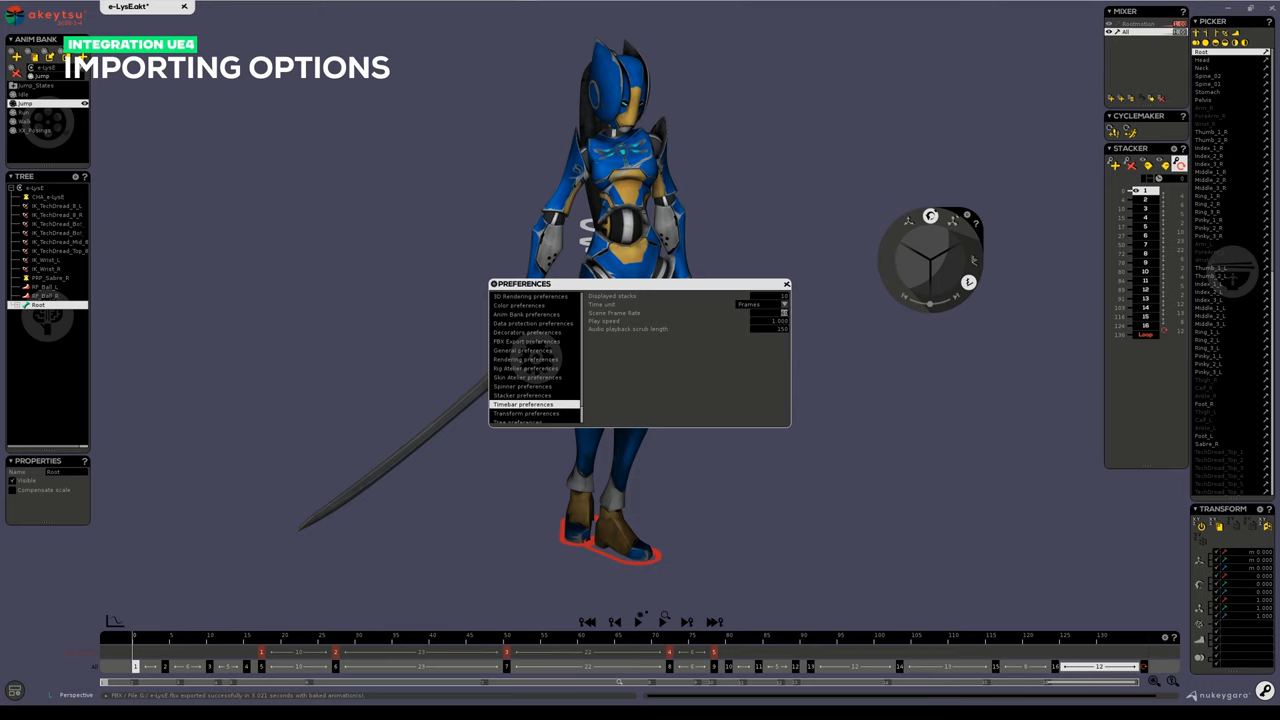
mouse_move(668, 592)
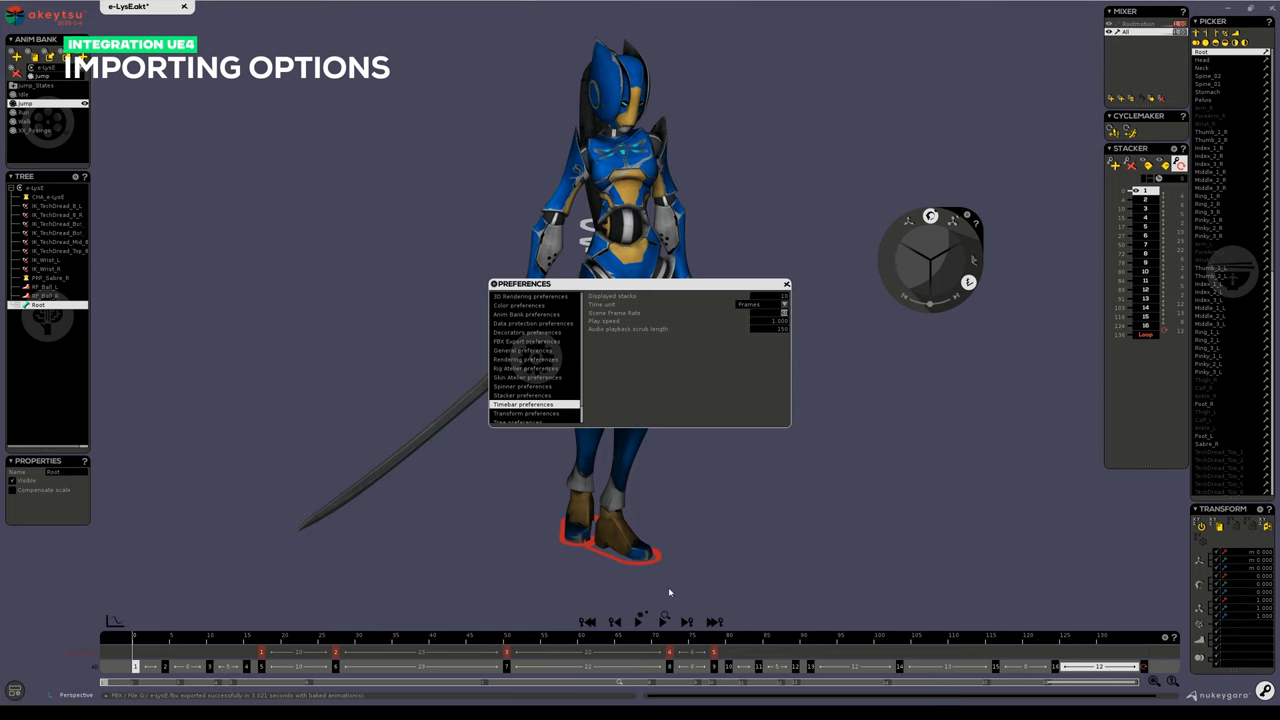
mouse_move(812, 470)
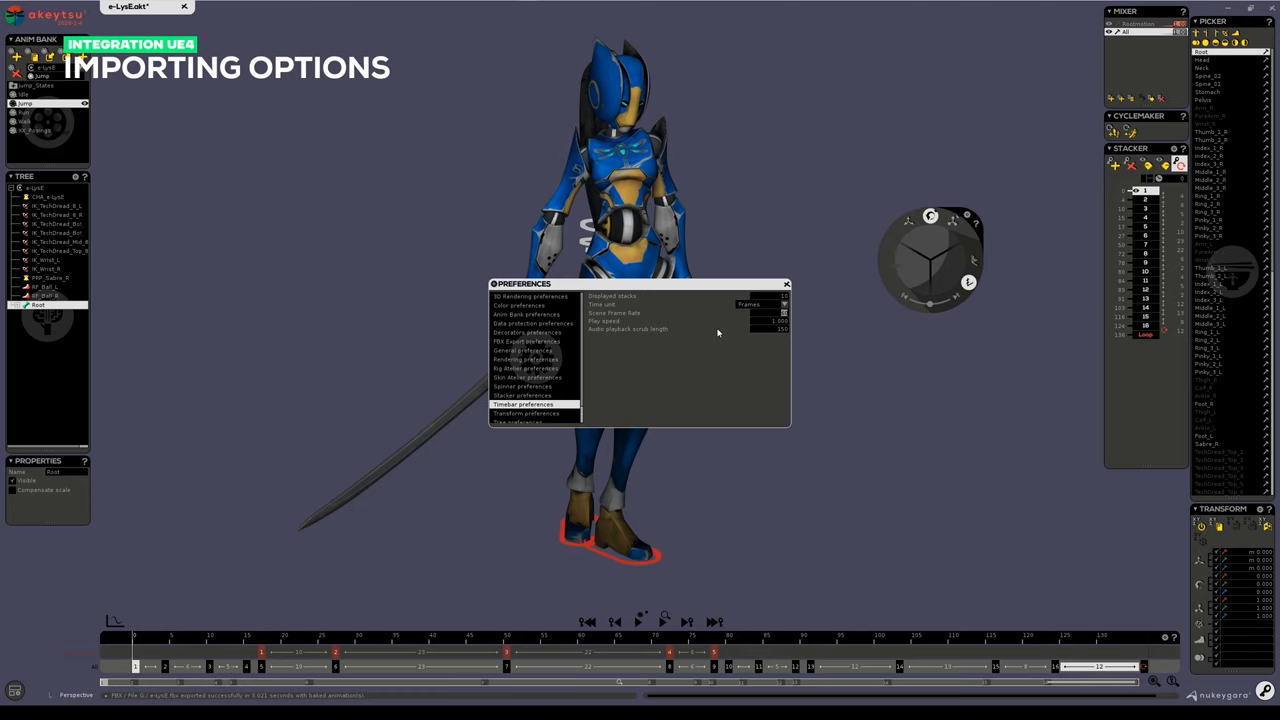
mouse_move(778, 348)
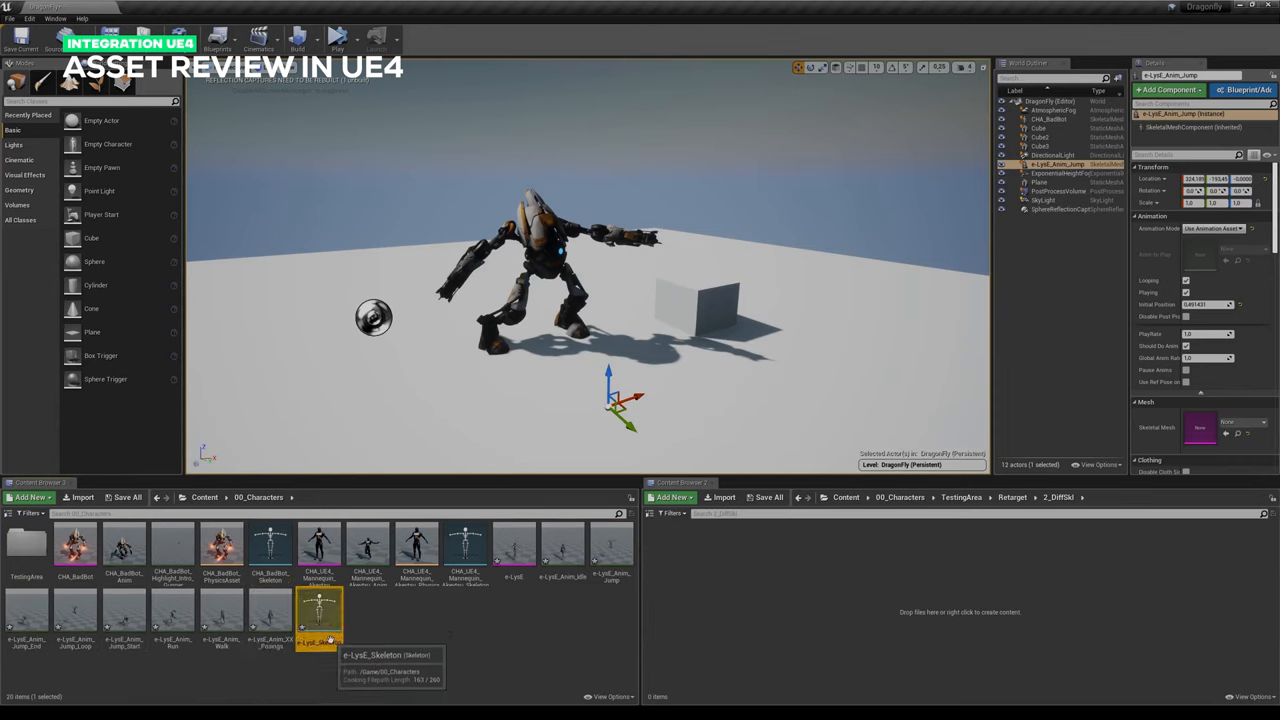
Step: Open the imported Elise skeleton asset in the Skeleton Editor with the Retarget Manager
double_click(320, 610)
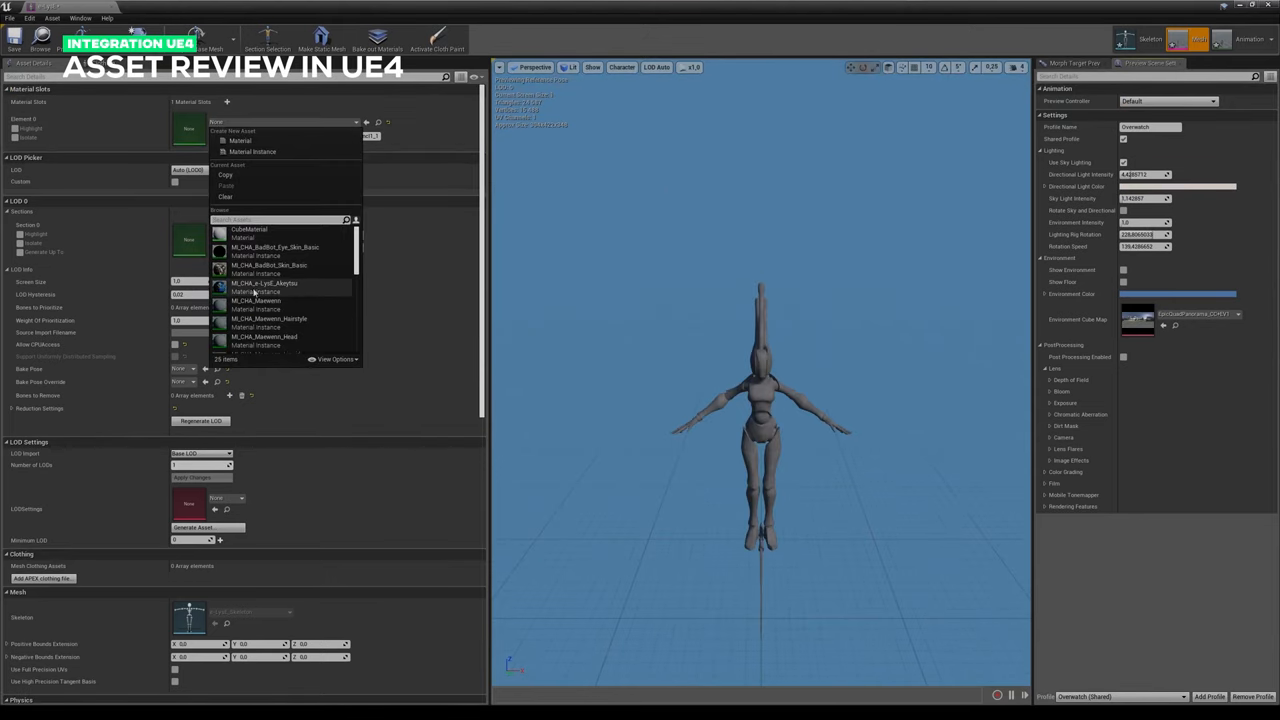
click(264, 284)
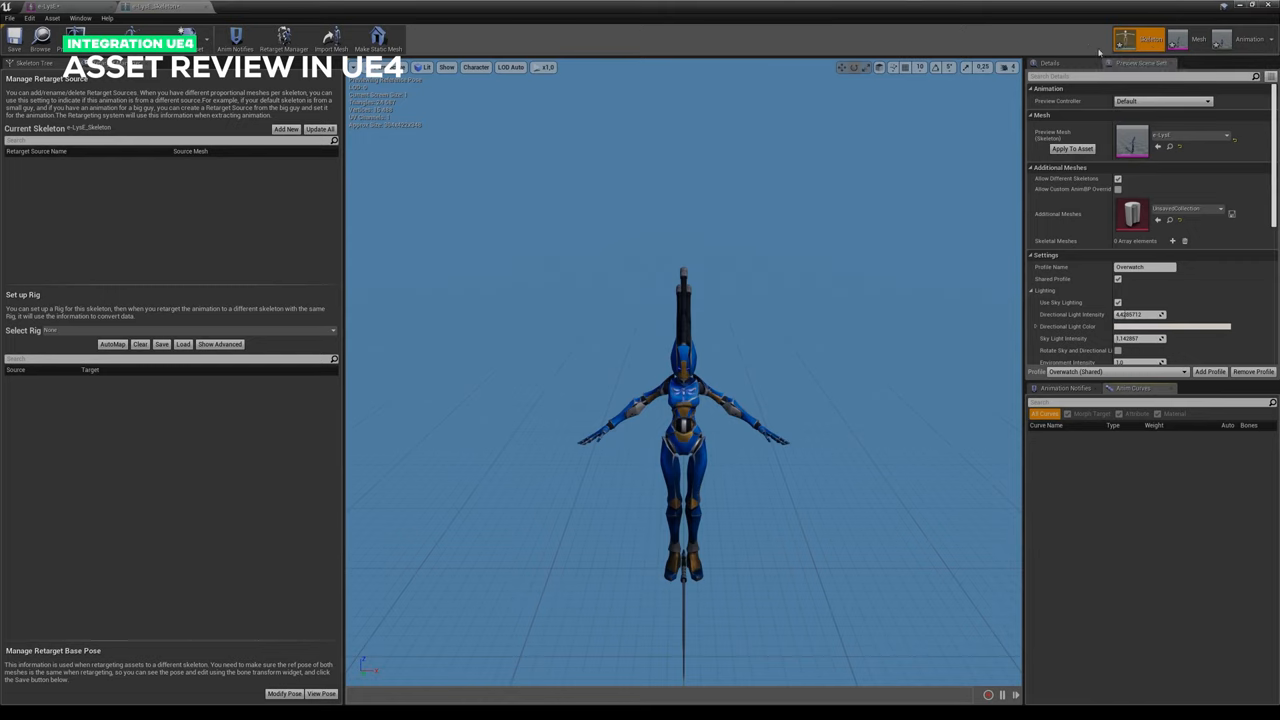
mouse_move(1224, 72)
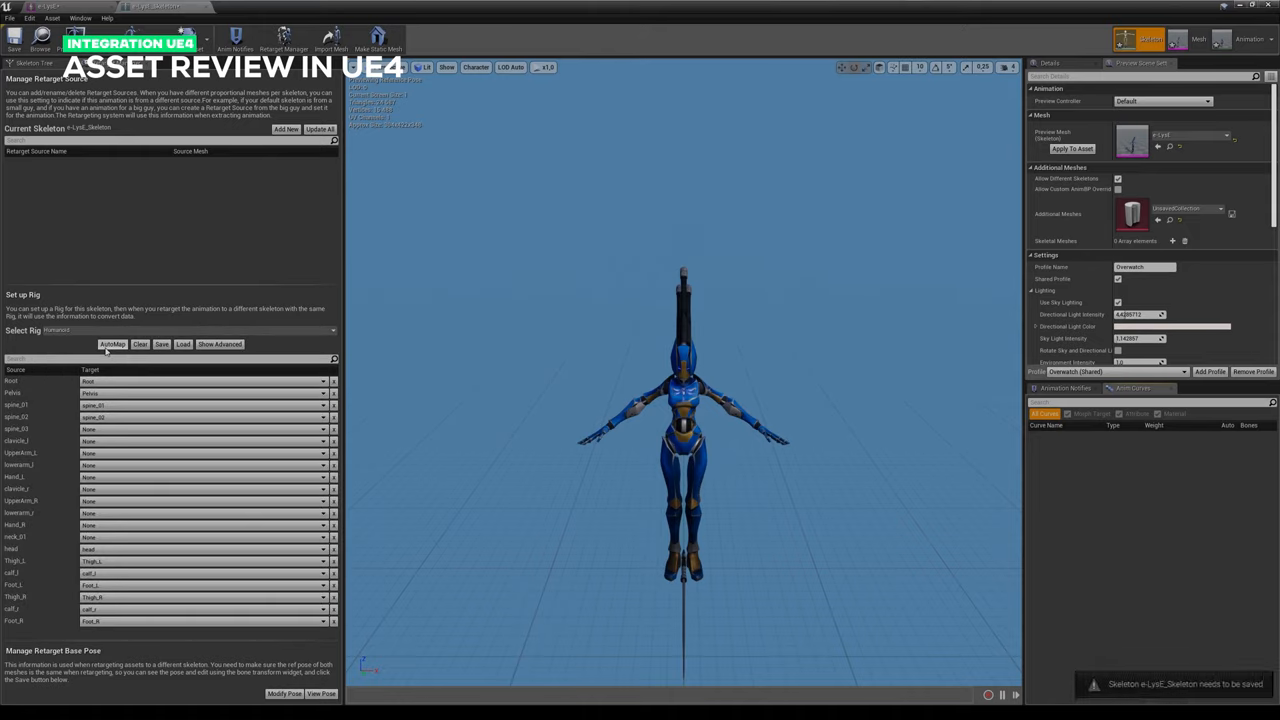
mouse_move(888, 340)
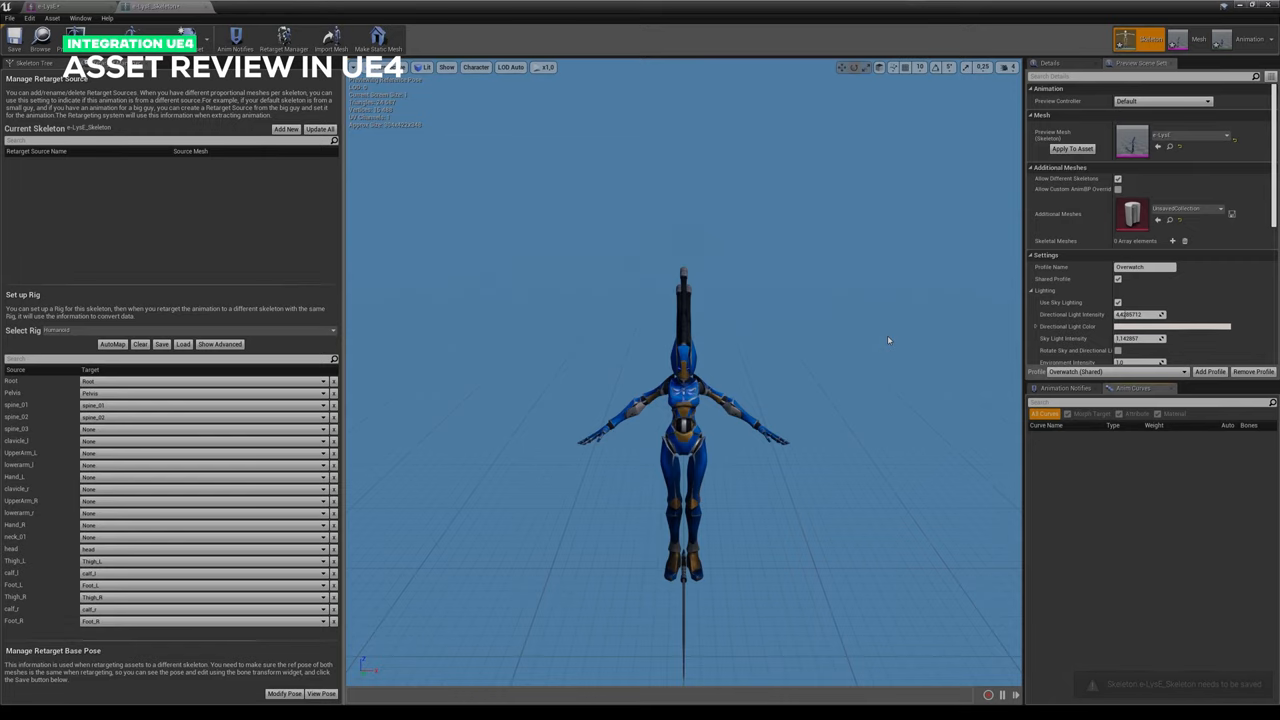
click(220, 344)
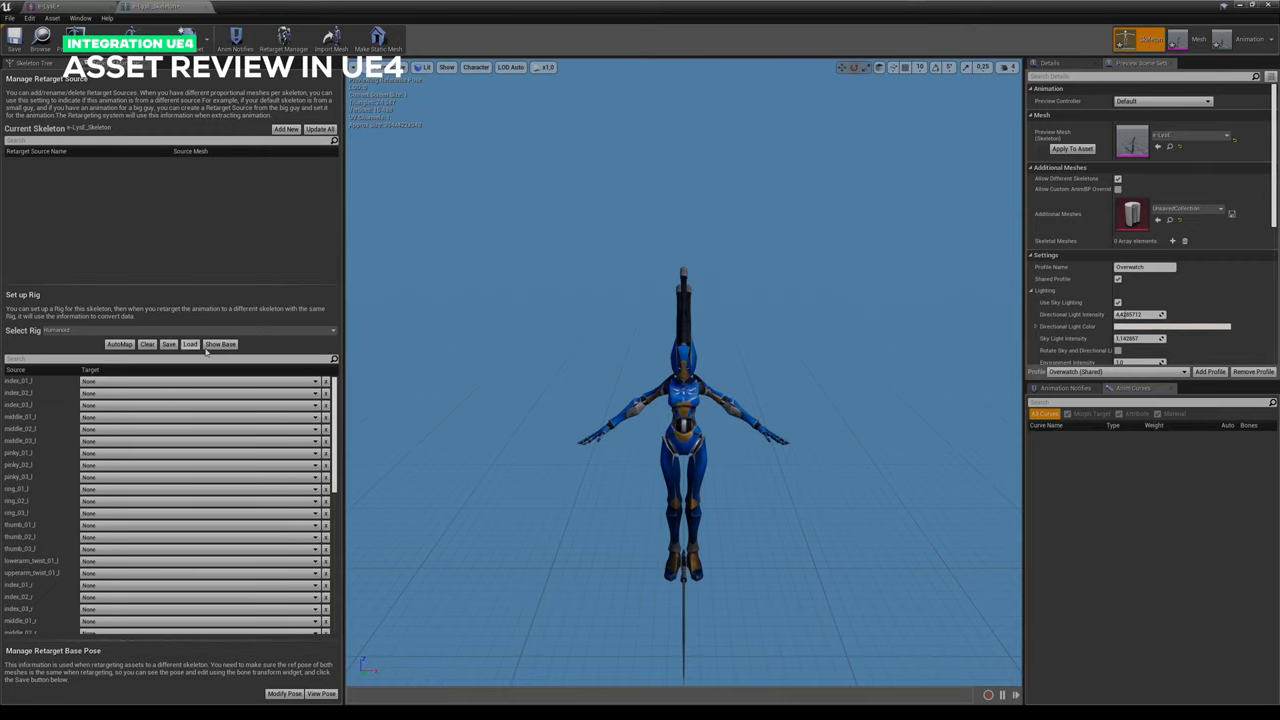
click(120, 344)
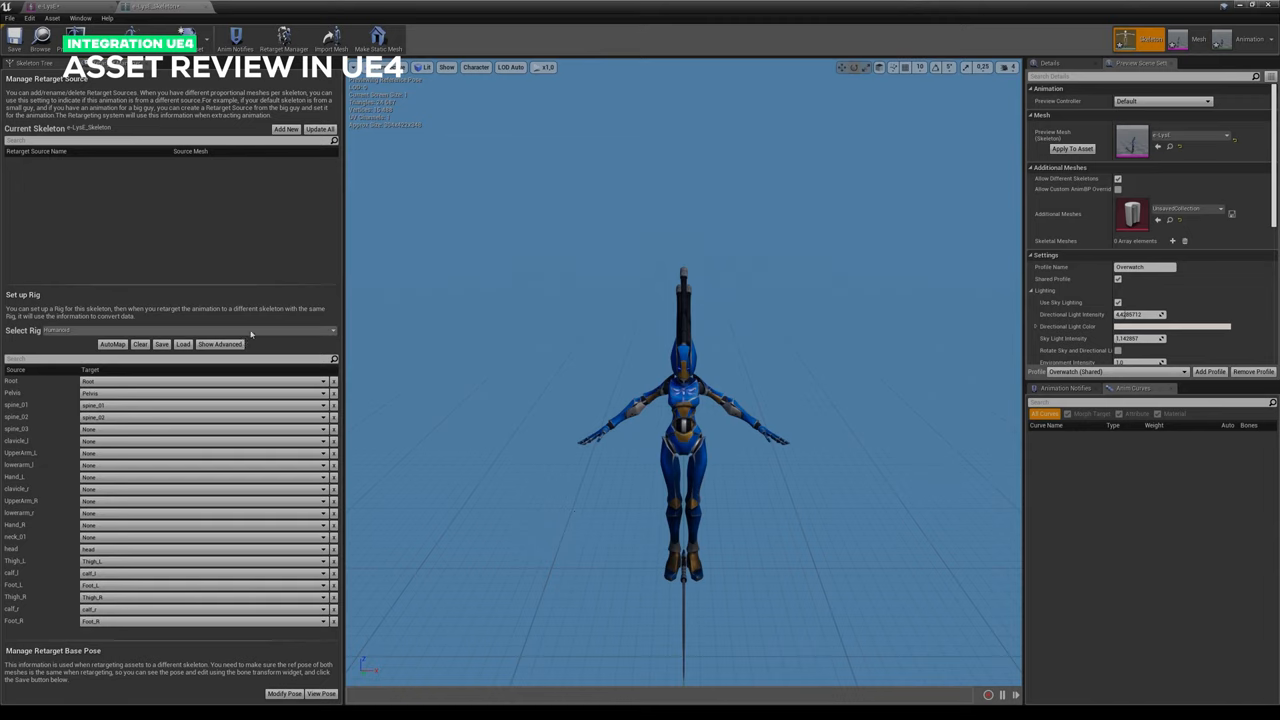
scroll(down, 3)
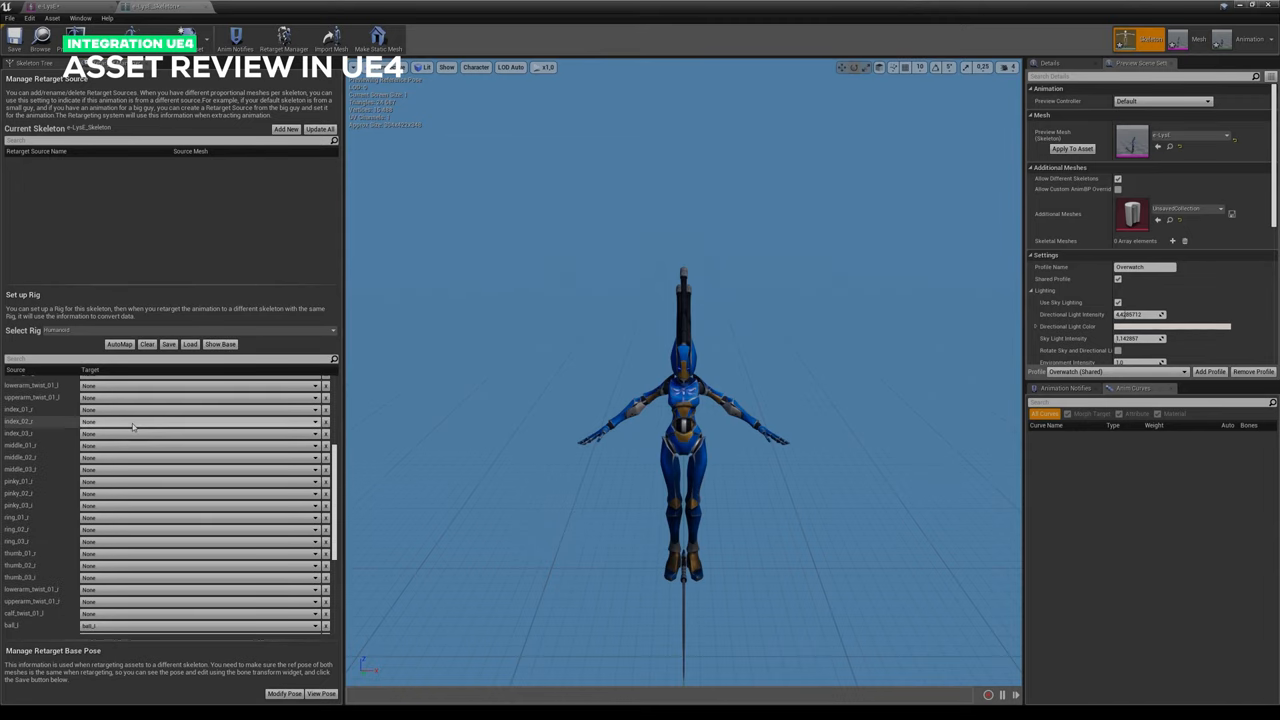
scroll(down, 3)
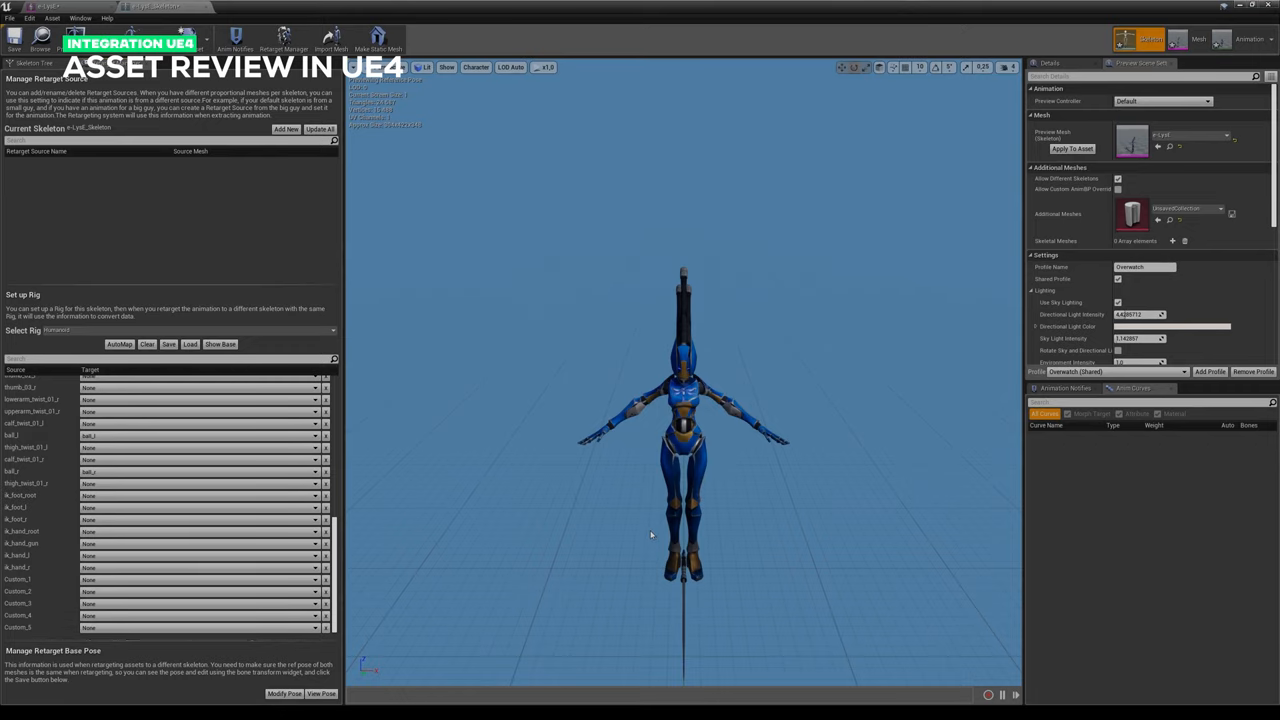
mouse_move(394, 554)
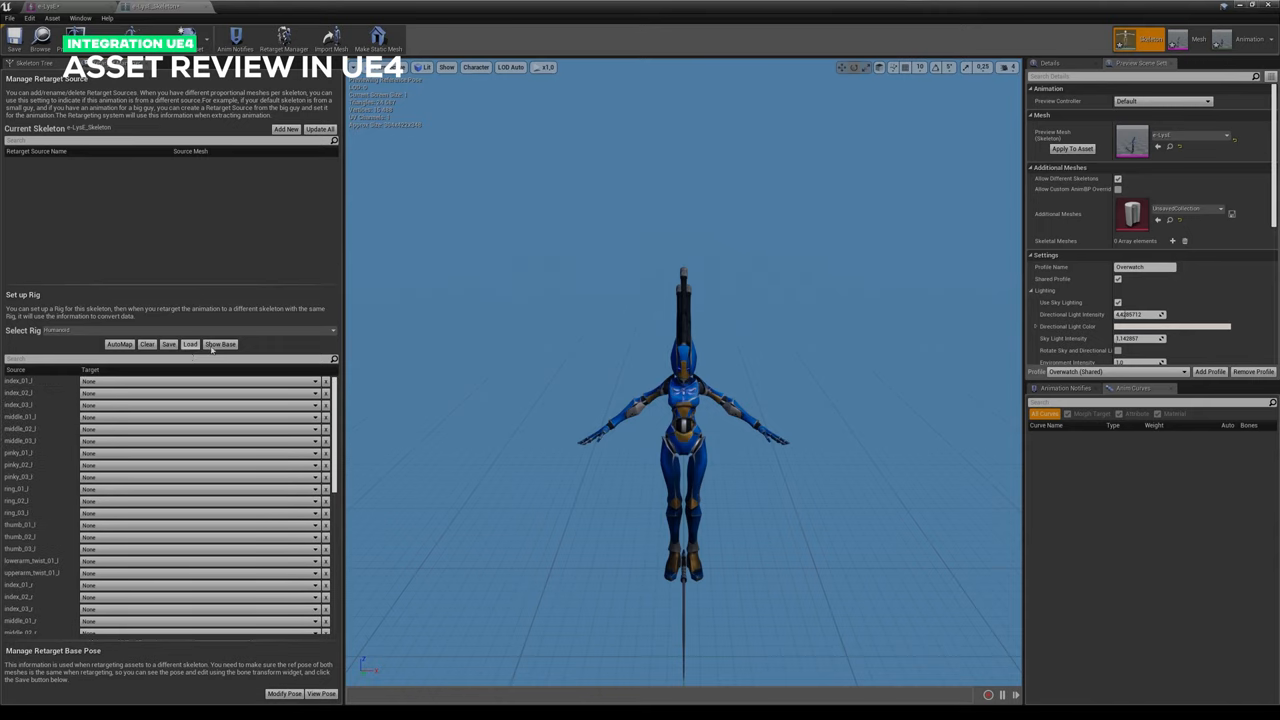
mouse_move(220, 344)
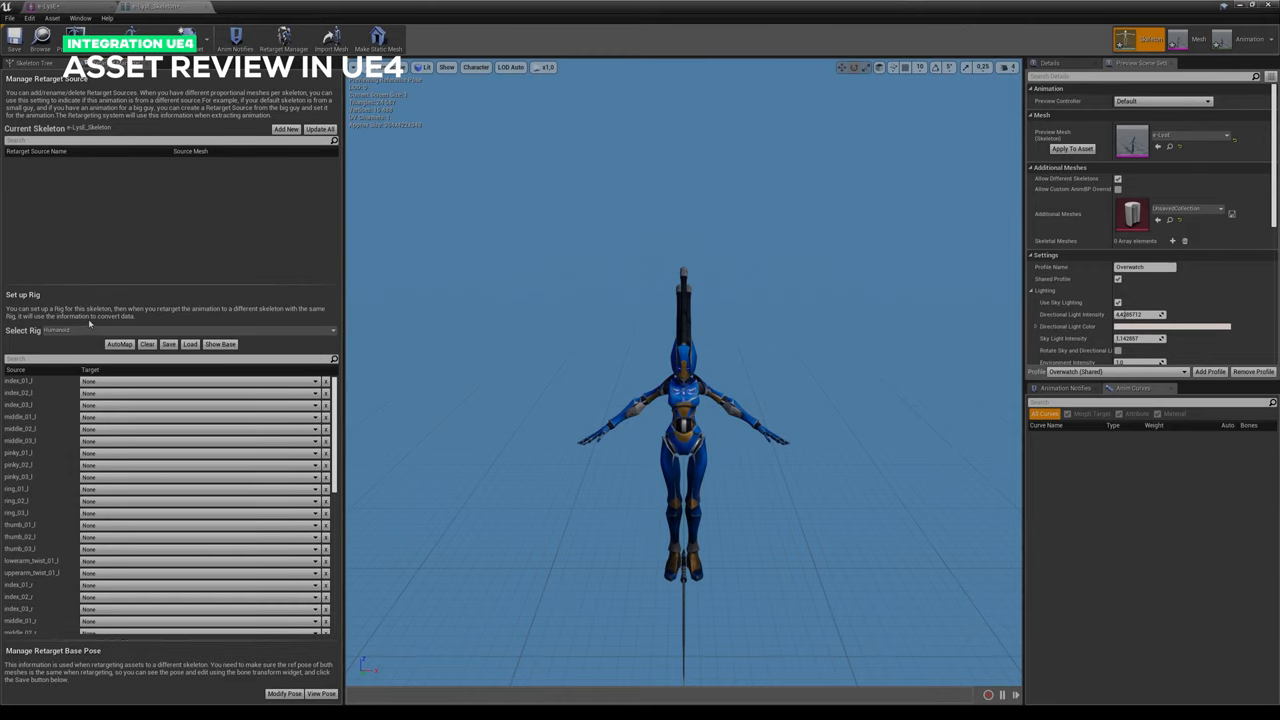
Step: Assign the Humanoid Rig in Retarget Manager and show its advanced bone mapping targets
click(170, 330)
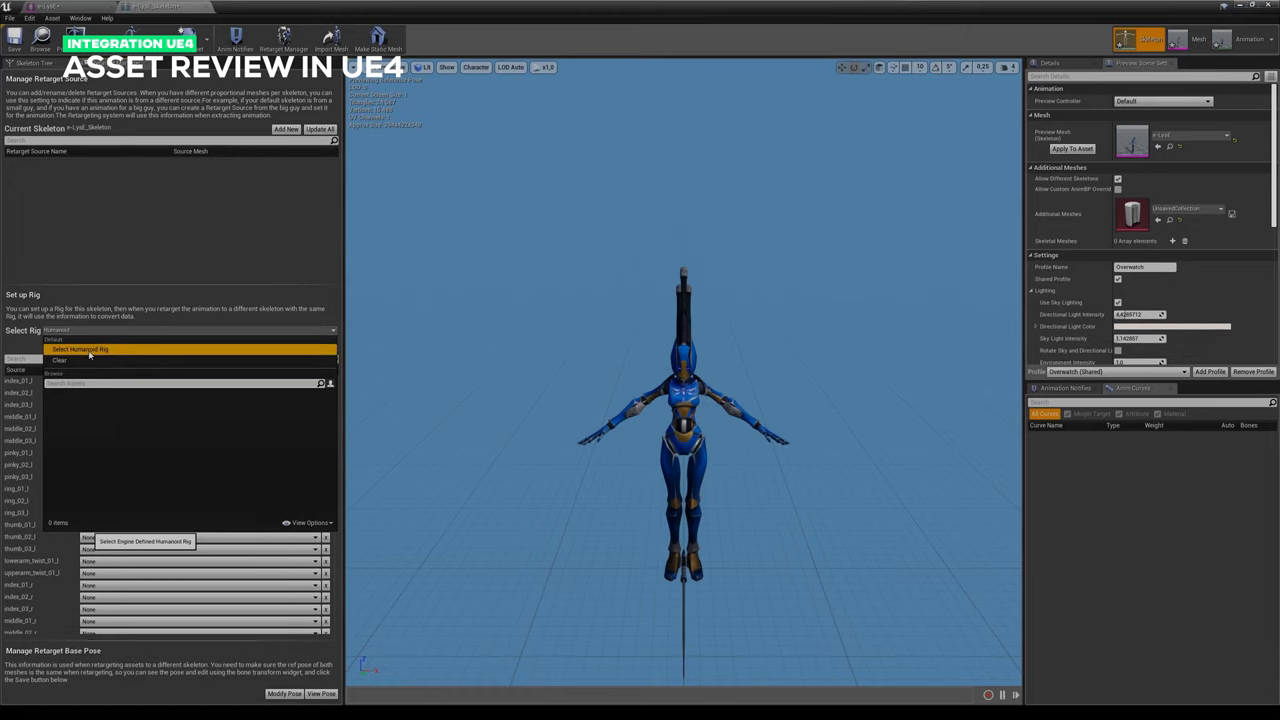
click(80, 348)
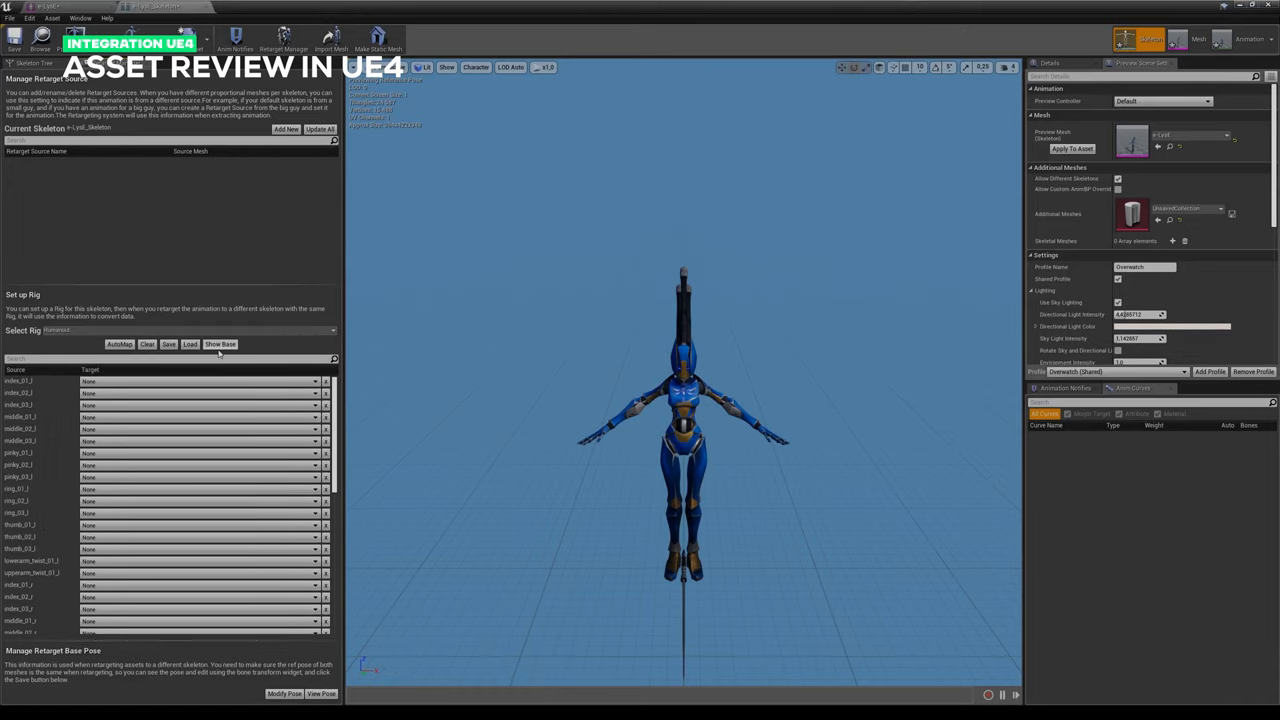
click(112, 344)
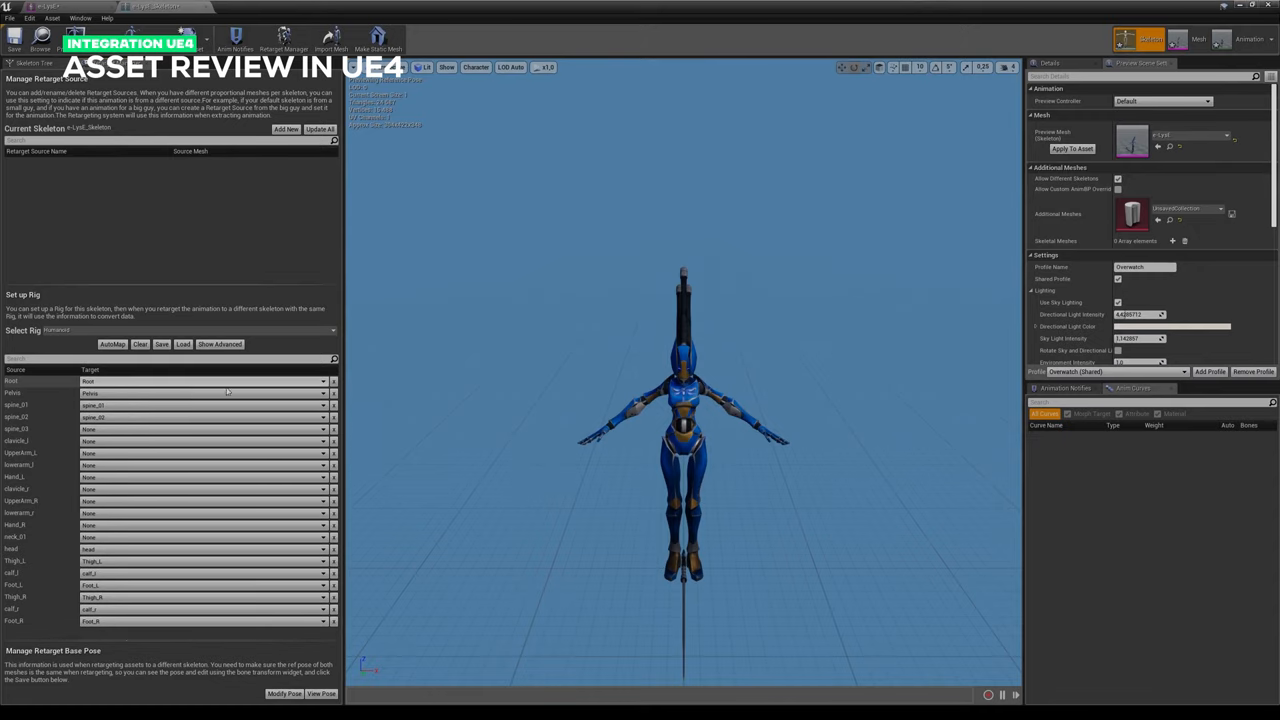
click(200, 380)
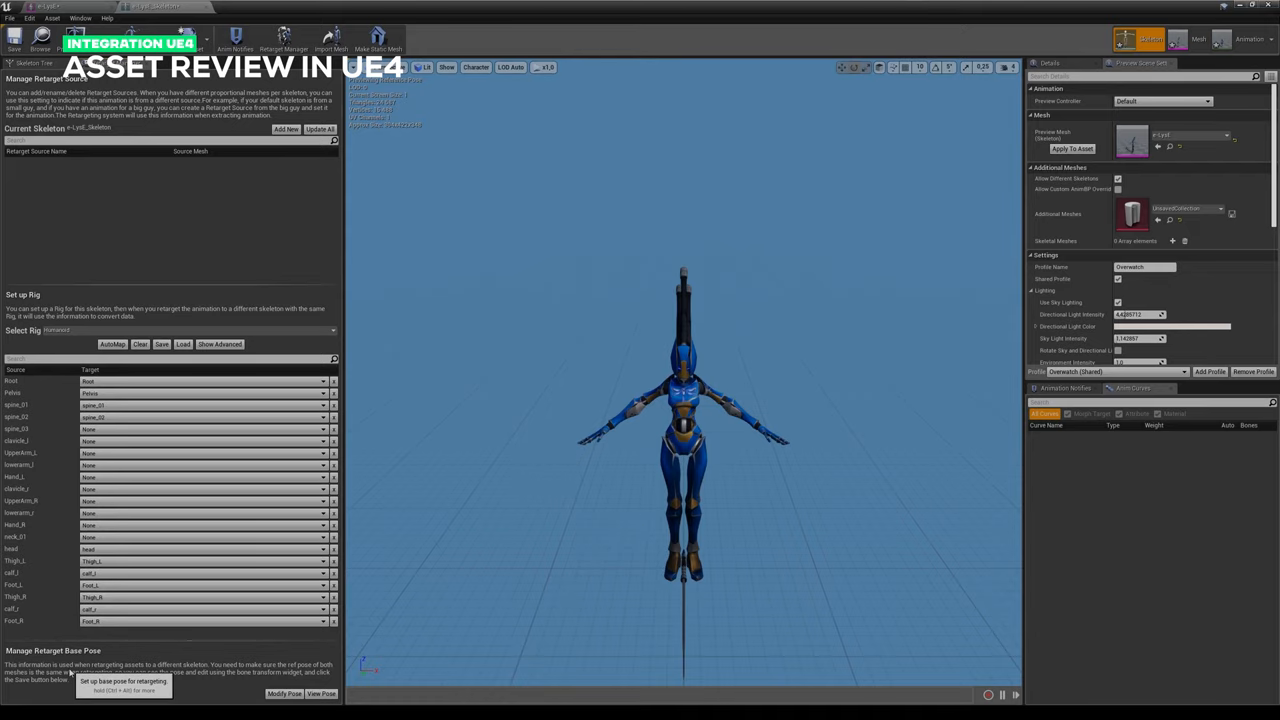
mouse_move(88, 692)
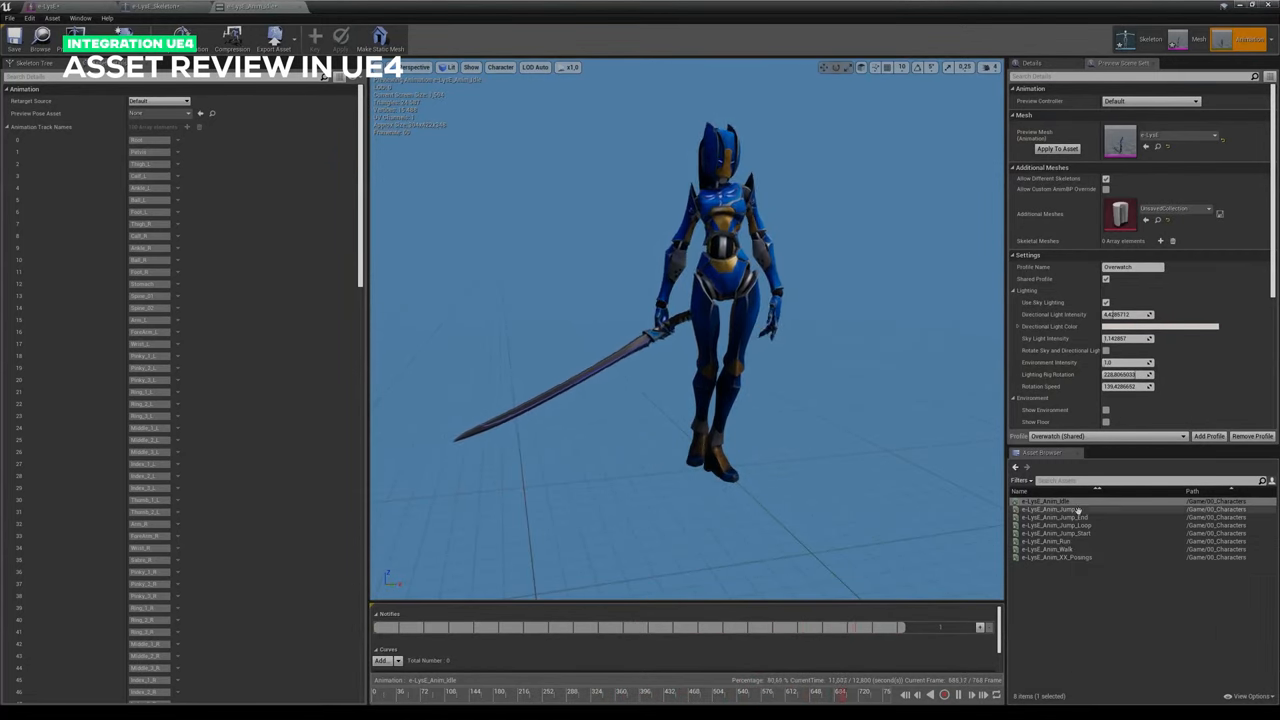
Step: Preview e-Lyall_Anim_Walk on the character from the asset browser
click(1056, 540)
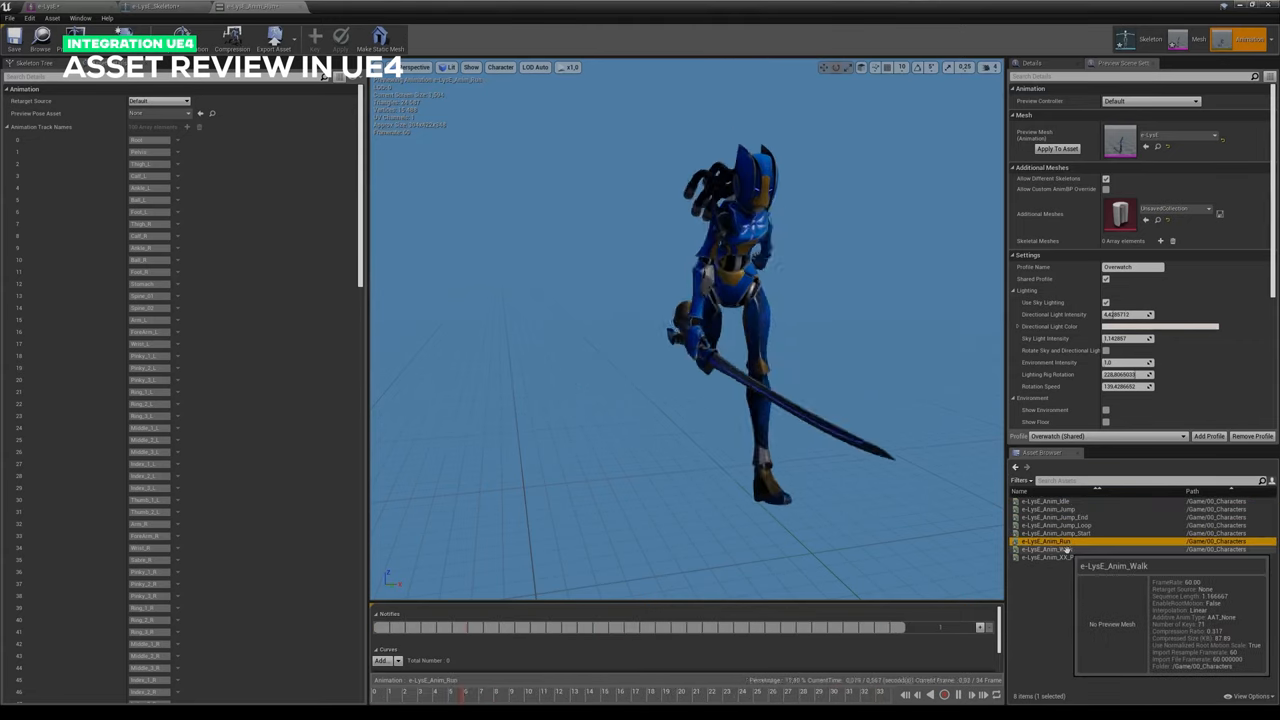
click(1050, 548)
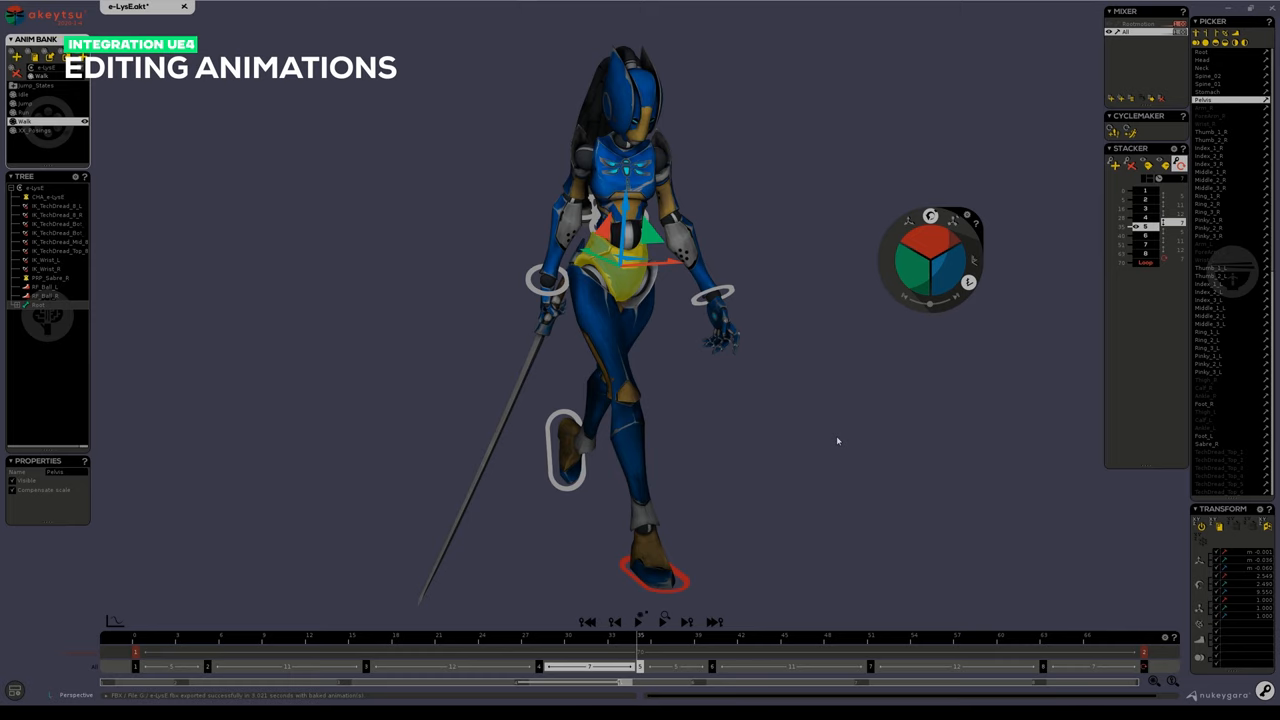
mouse_move(720, 448)
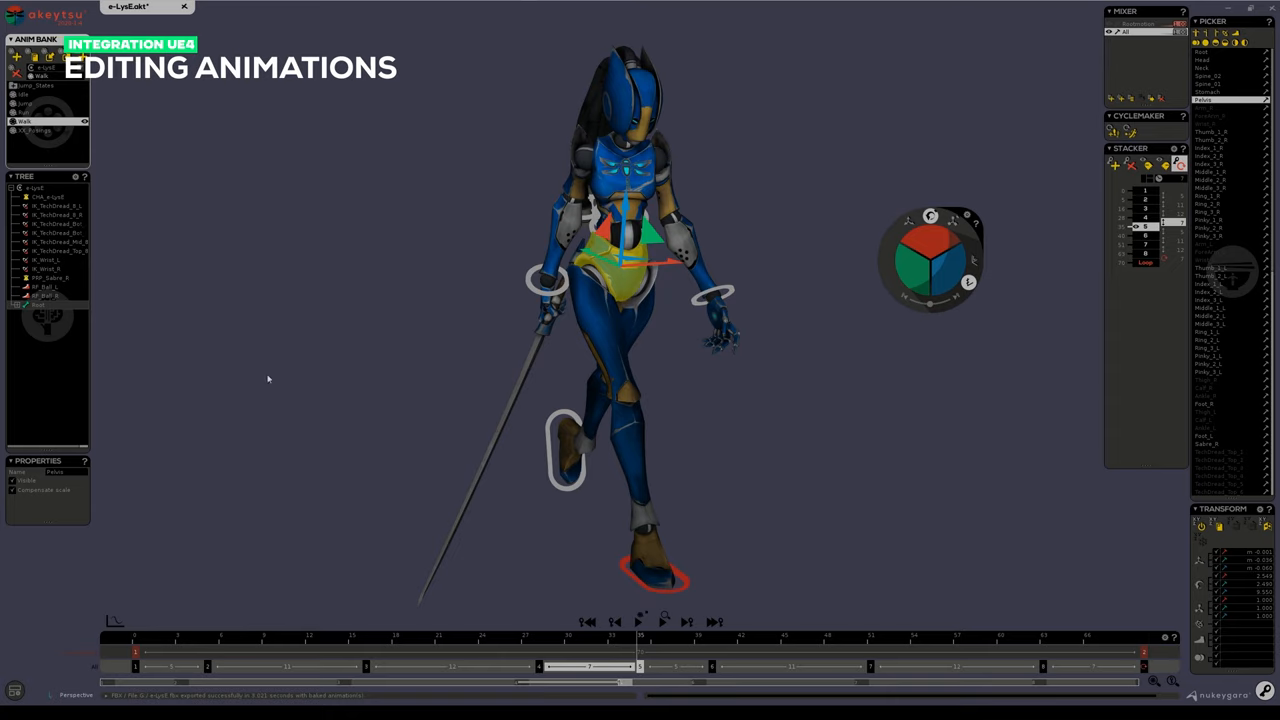
Step: Export the animation from Akeytsu as FBX and switch back to the Unreal Editor
click(18, 10)
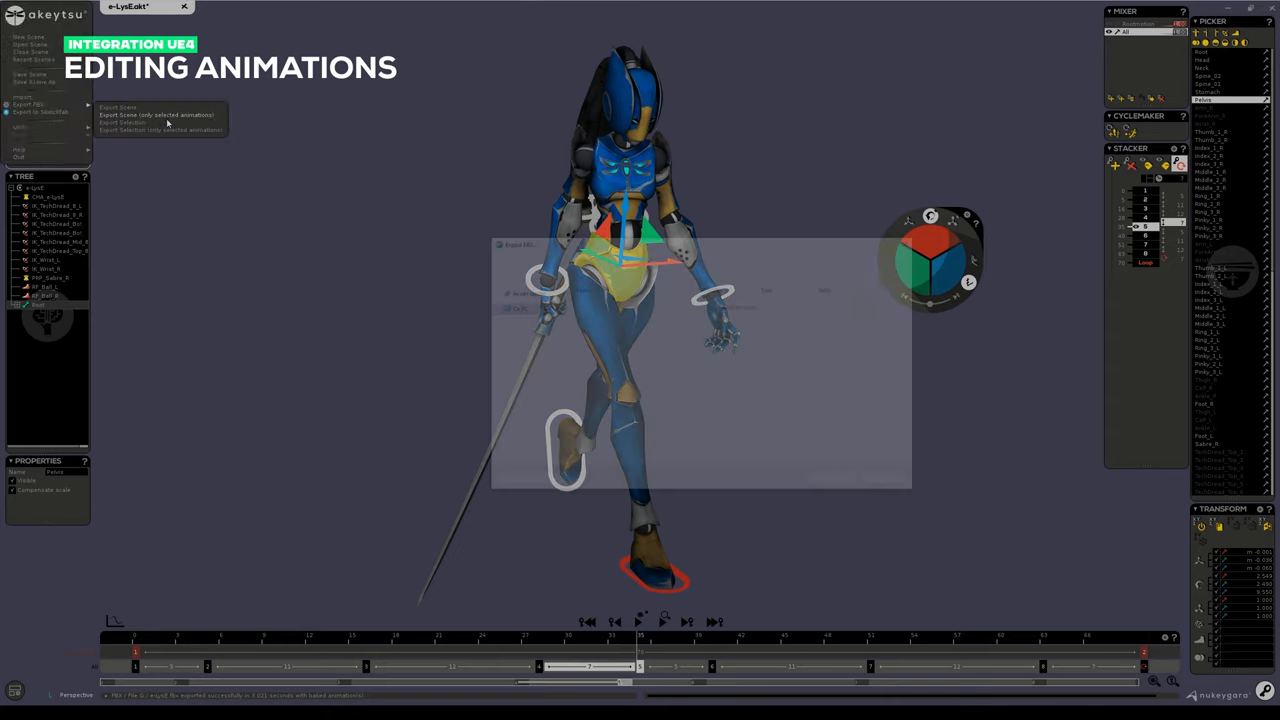
click(156, 114)
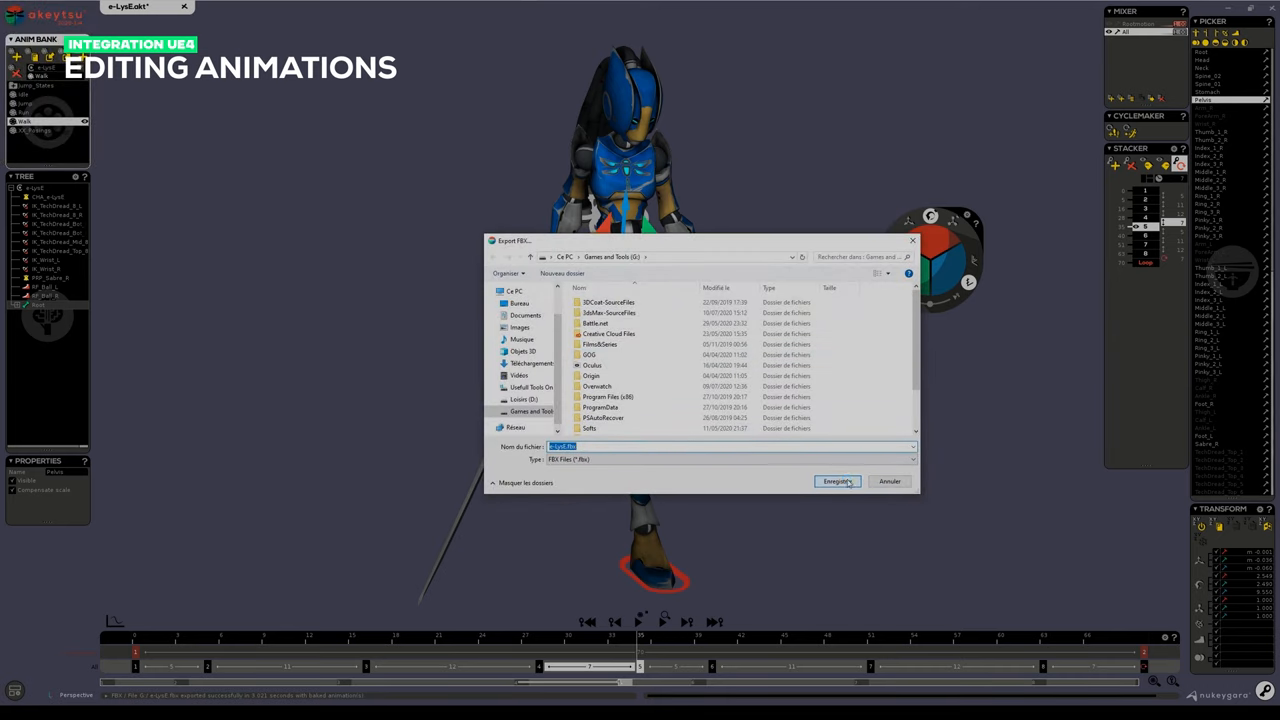
click(836, 480)
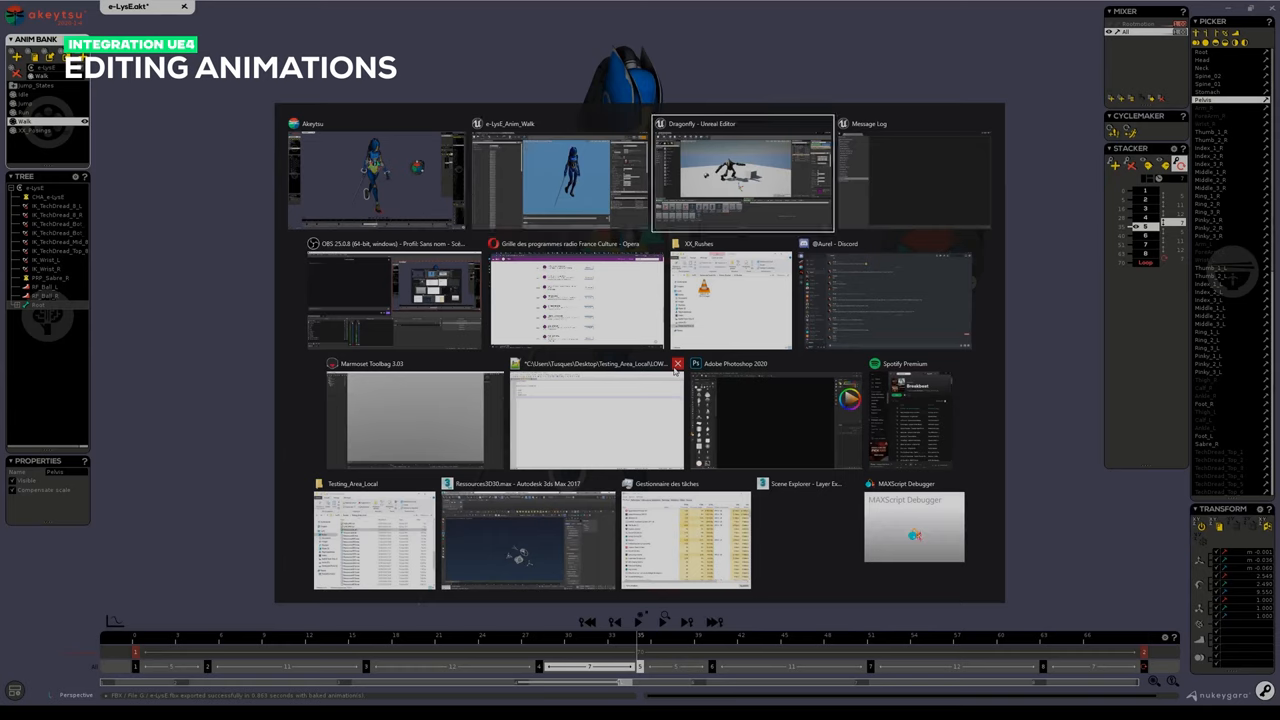
click(742, 176)
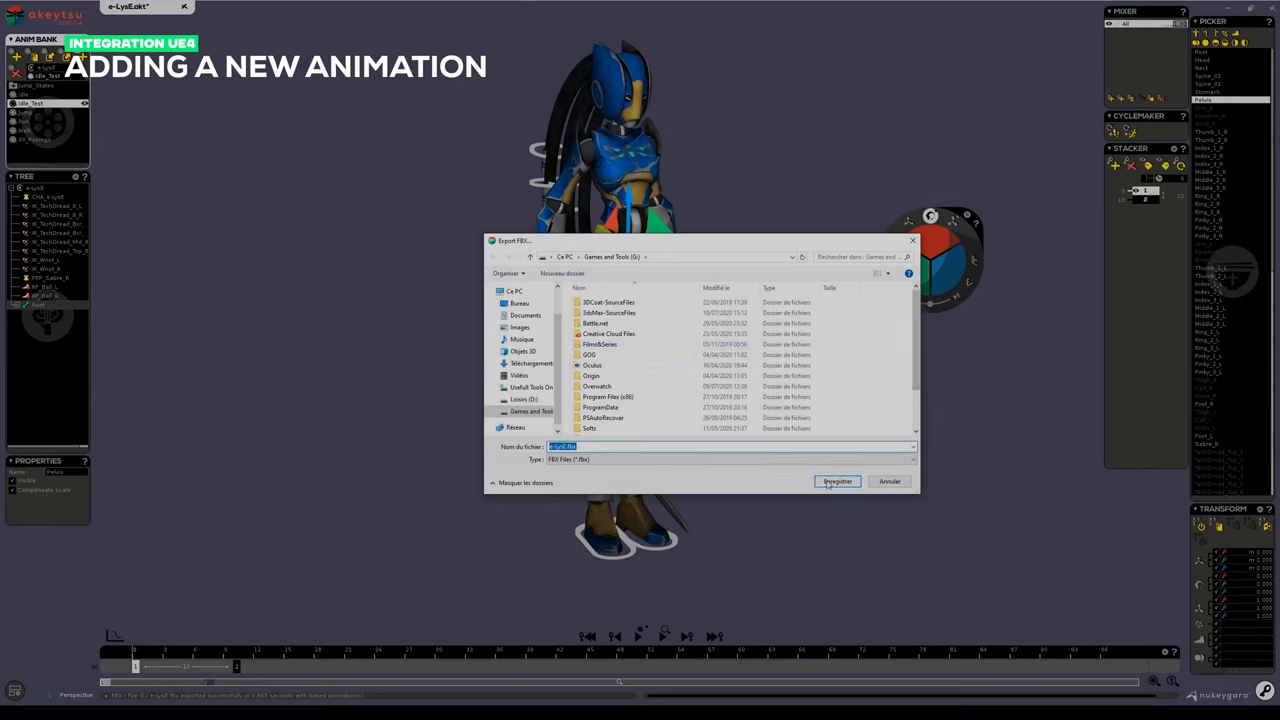
Step: Save the Elise animations out of Akeytsu as an FBX file
click(836, 480)
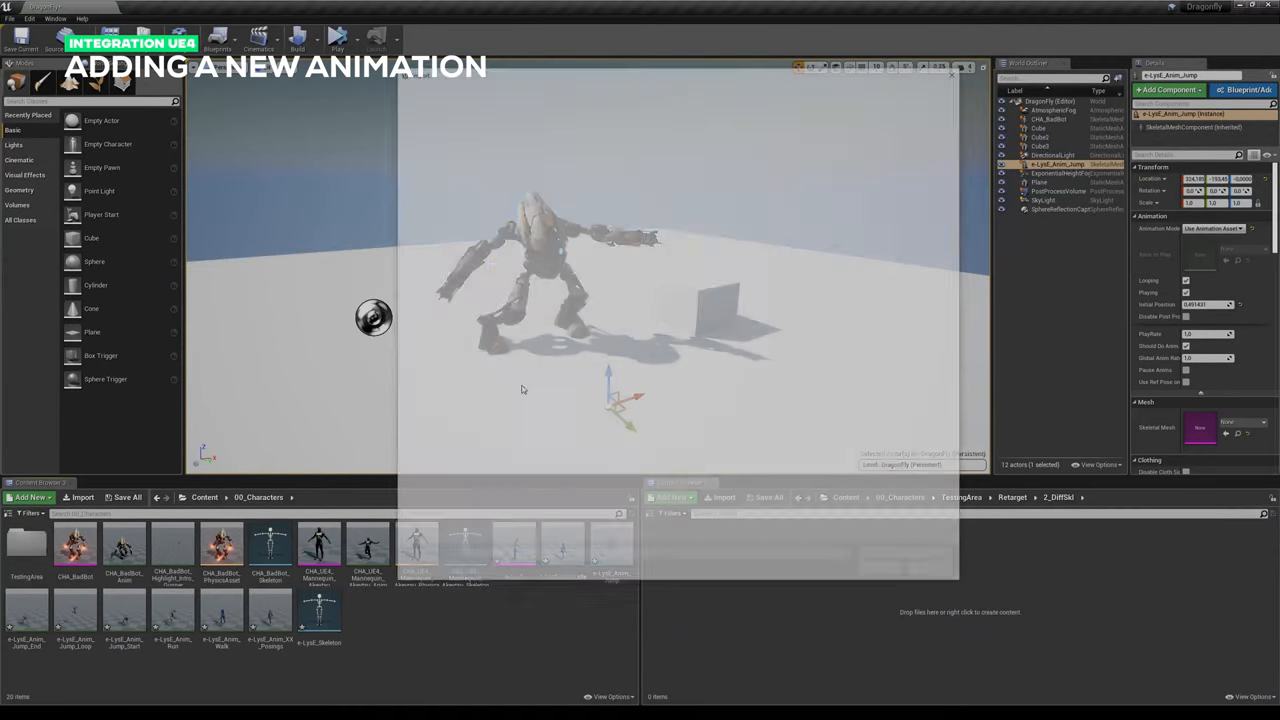
Step: Start importing the exported FBX and confirm overwriting the existing asset
click(724, 496)
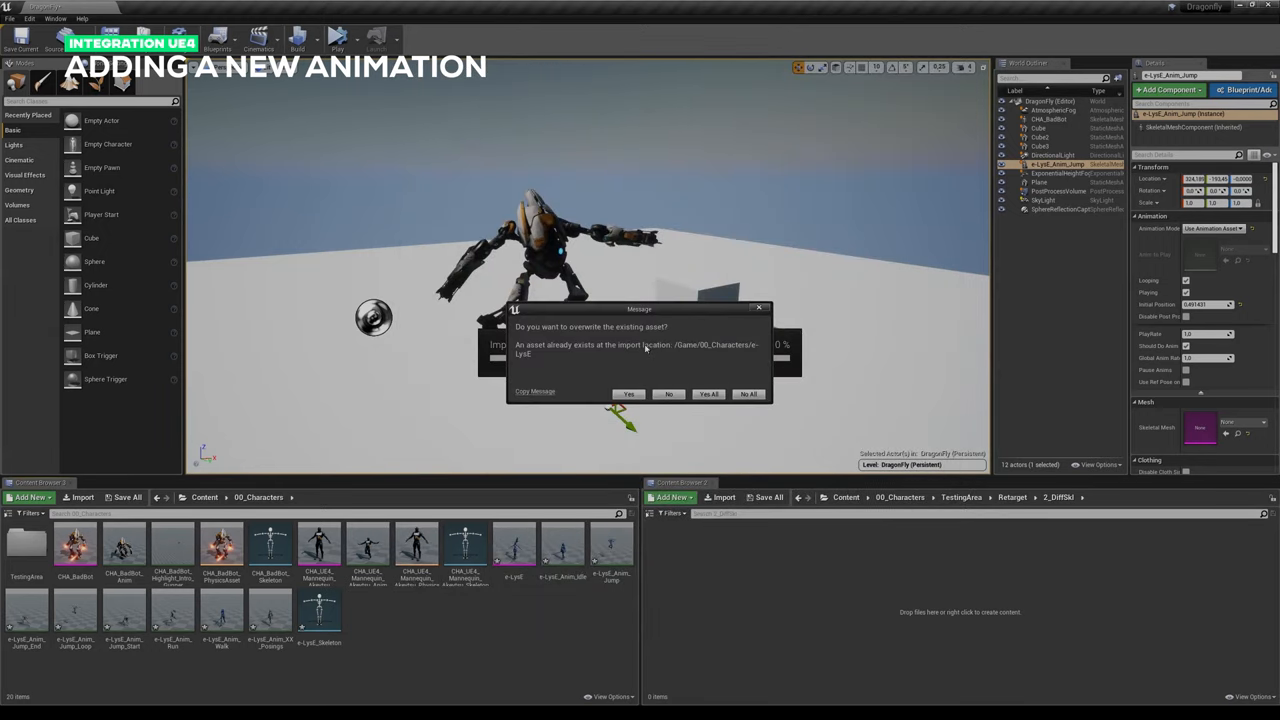
mouse_move(584, 380)
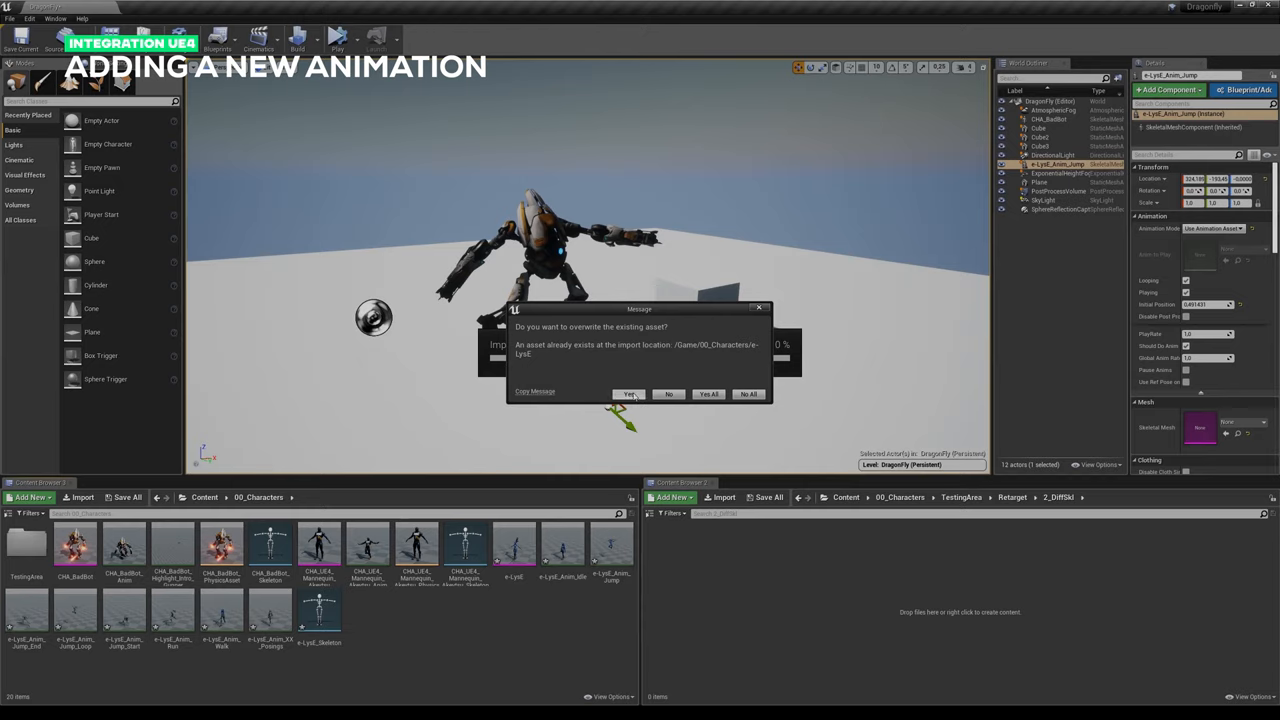
click(628, 392)
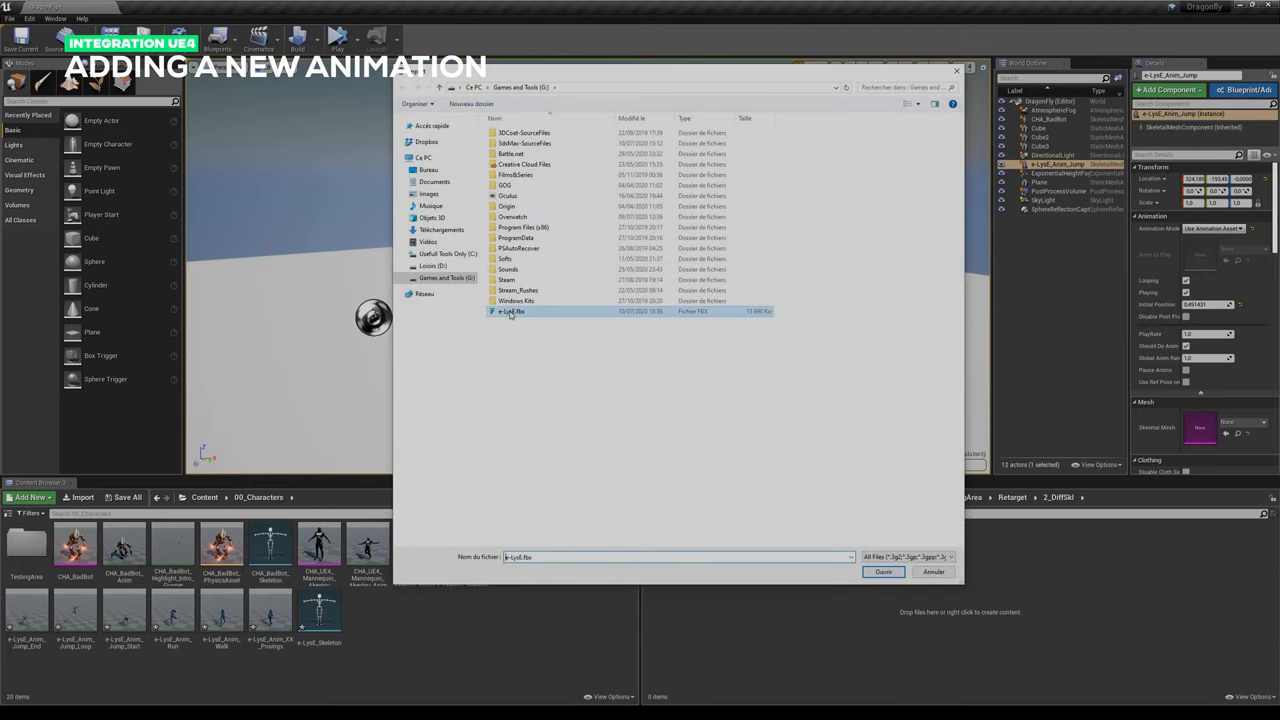
Step: Import the chosen FBX with default settings and open the newly imported animation asset
click(882, 572)
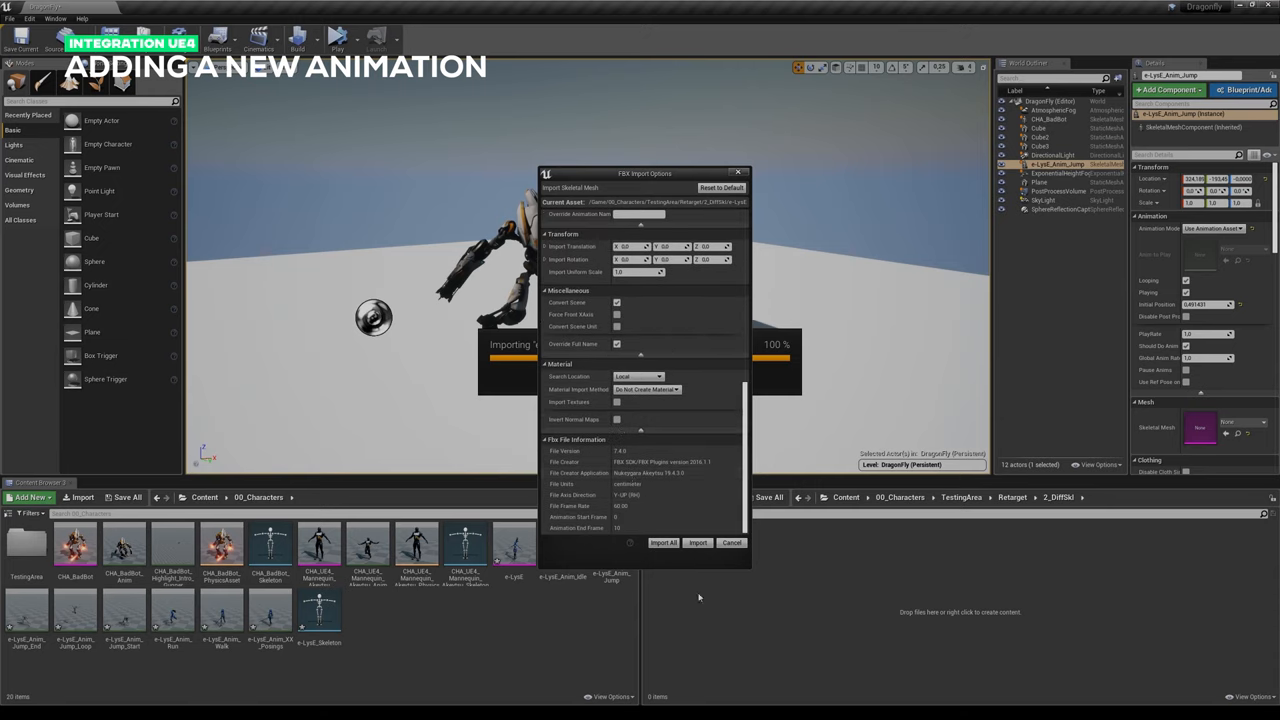
click(696, 542)
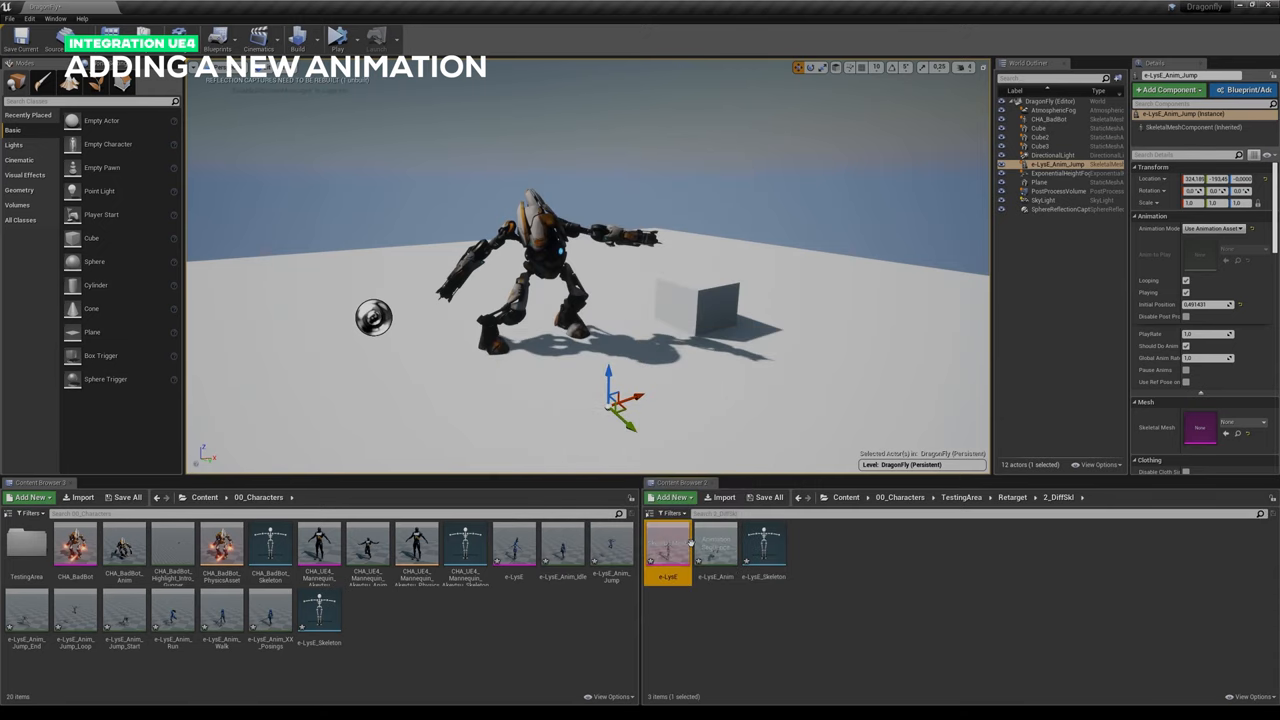
click(716, 548)
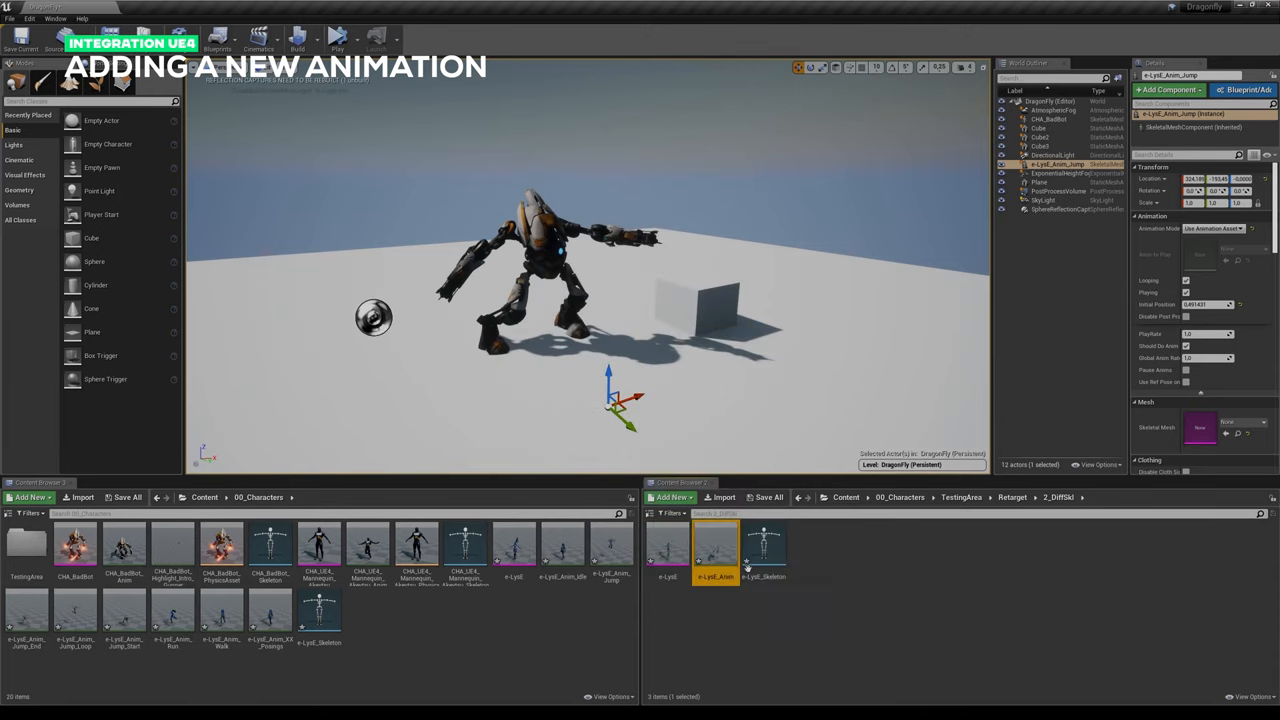
mouse_move(850, 670)
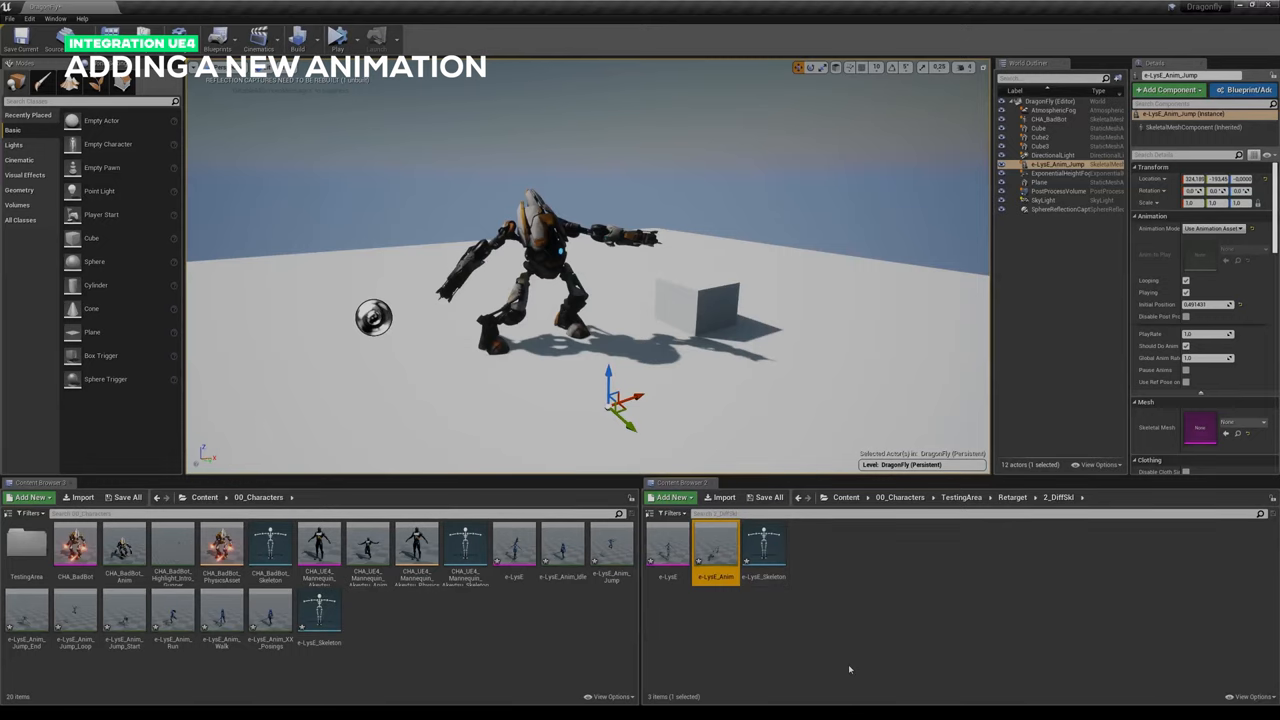
double_click(716, 544)
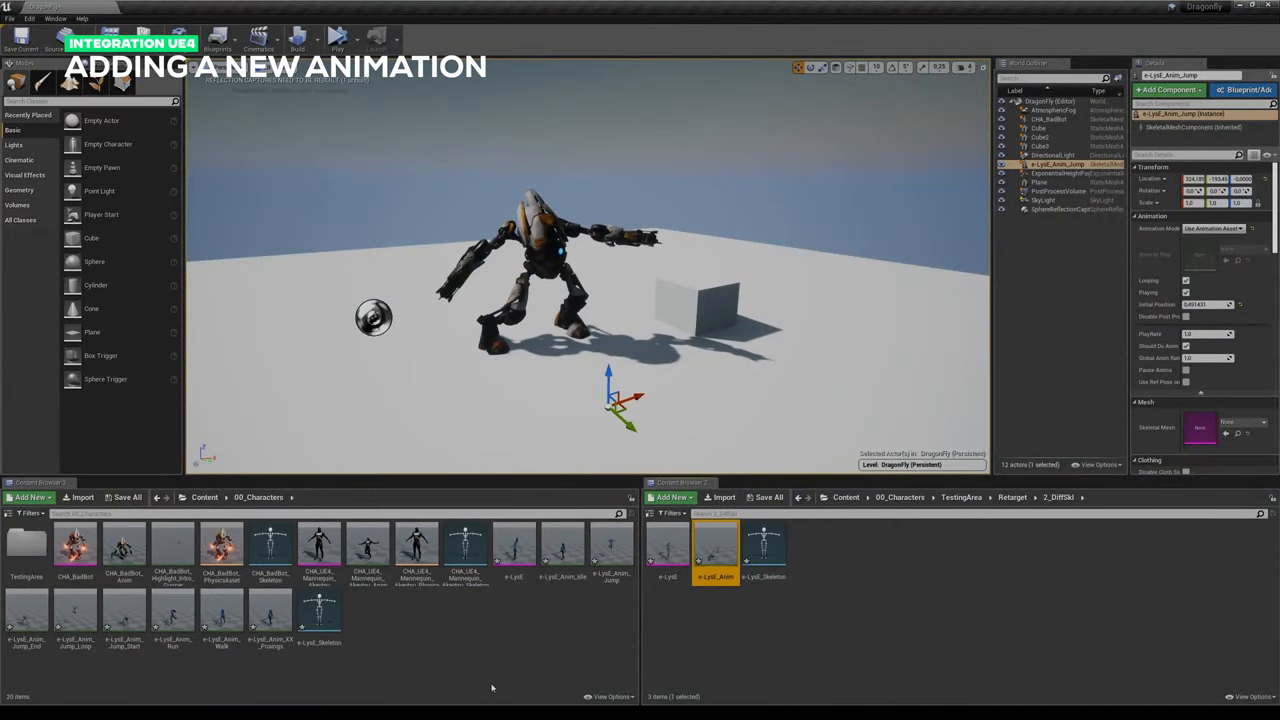
mouse_move(668, 544)
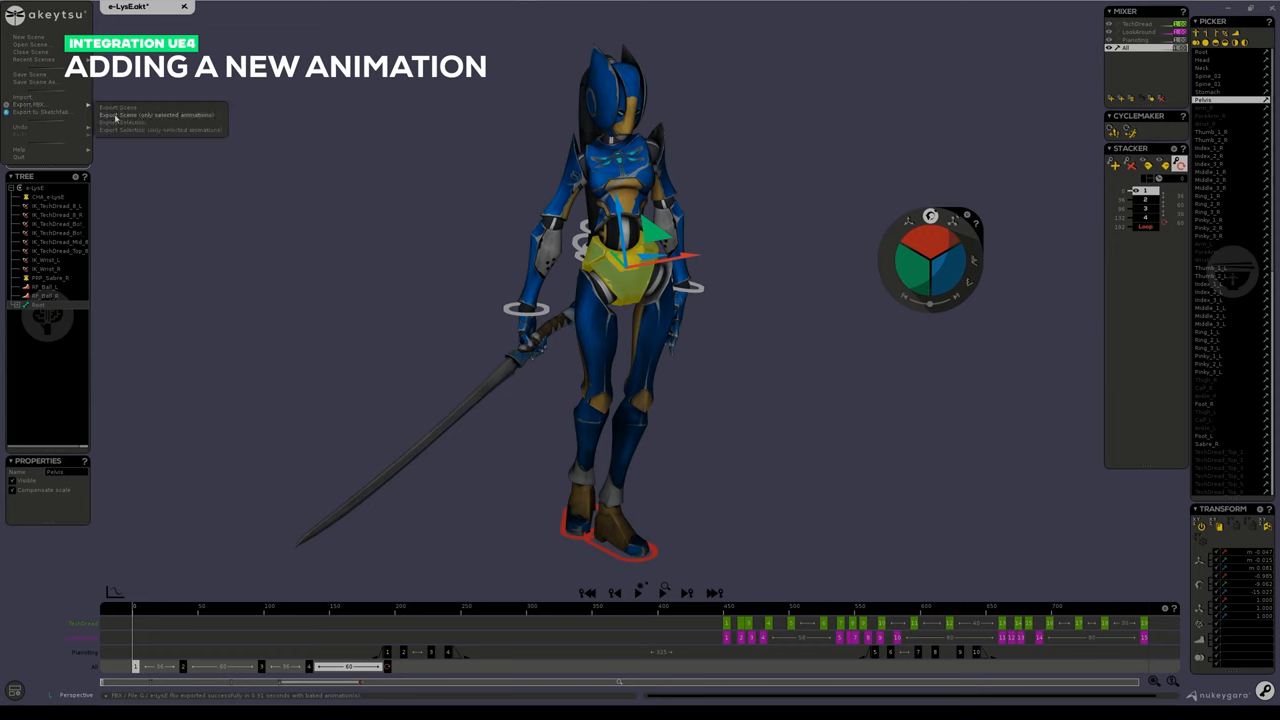
Step: Export the Elise scene from Akeytsu as FBX to the Games and Tools drive
click(116, 114)
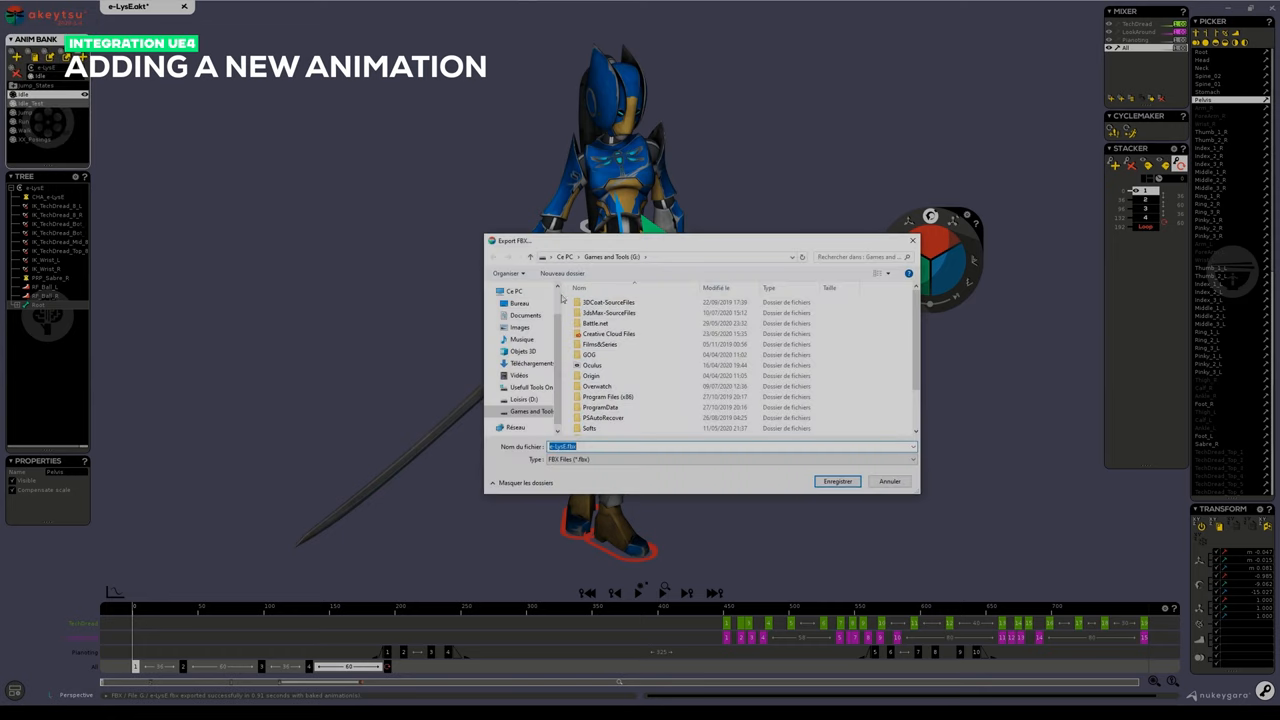
click(836, 480)
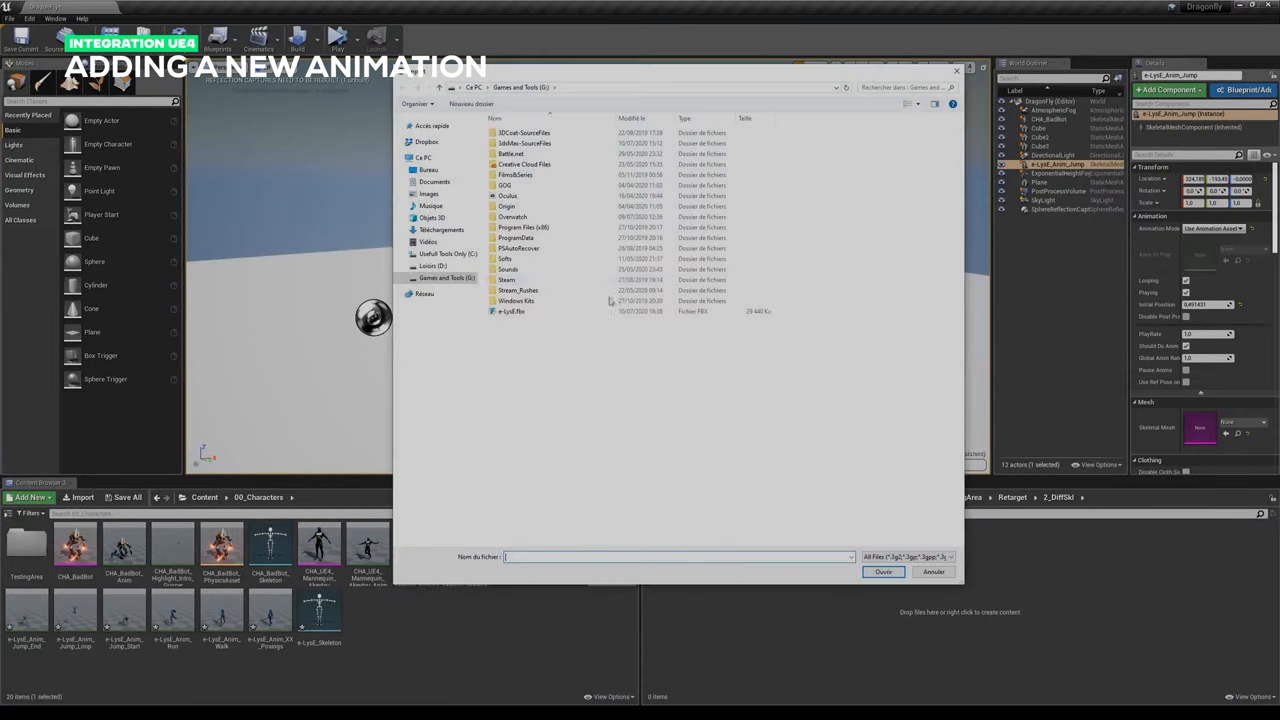
Step: Force delete the old Elise assets and retarget the animations onto the Elise skeleton
click(882, 572)
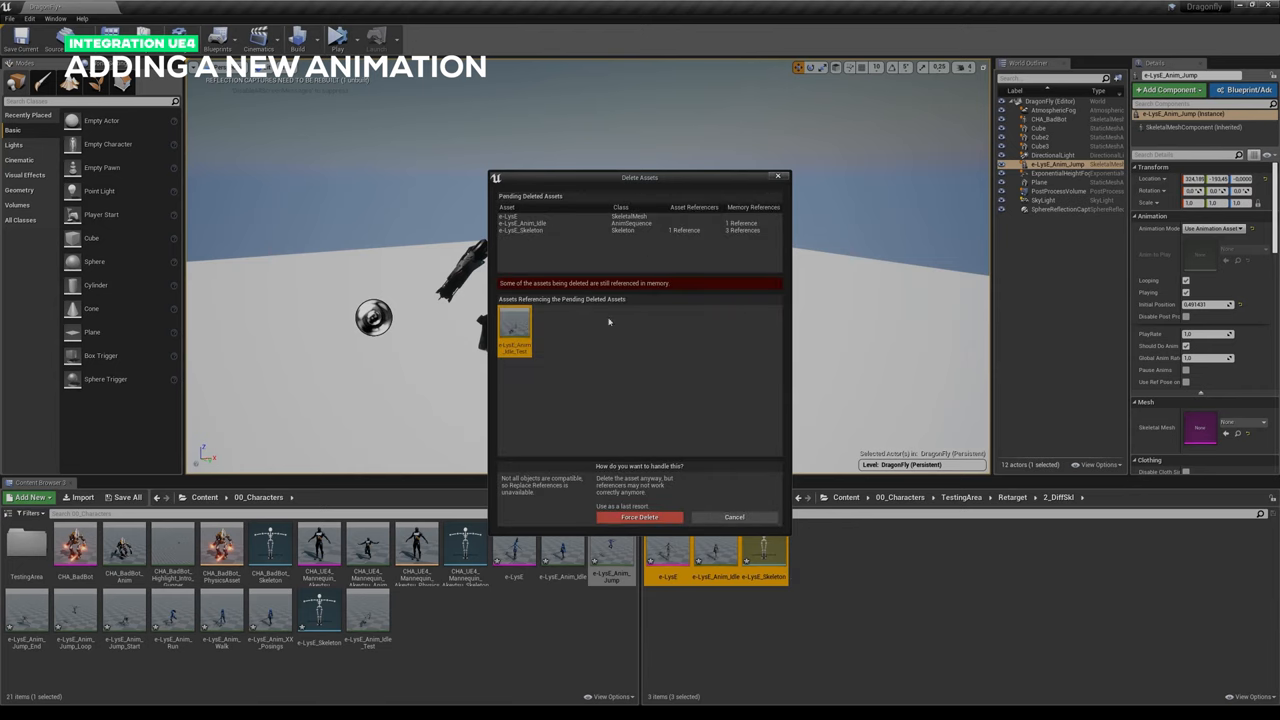
click(640, 516)
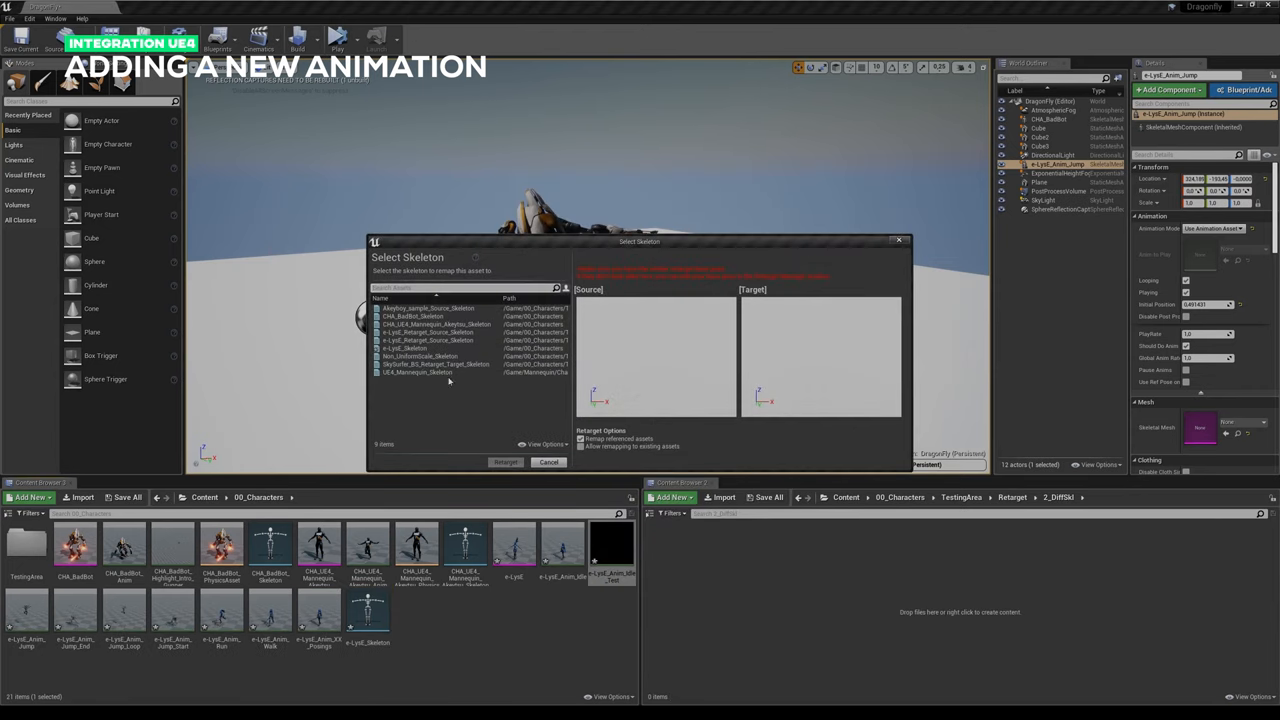
mouse_move(410, 348)
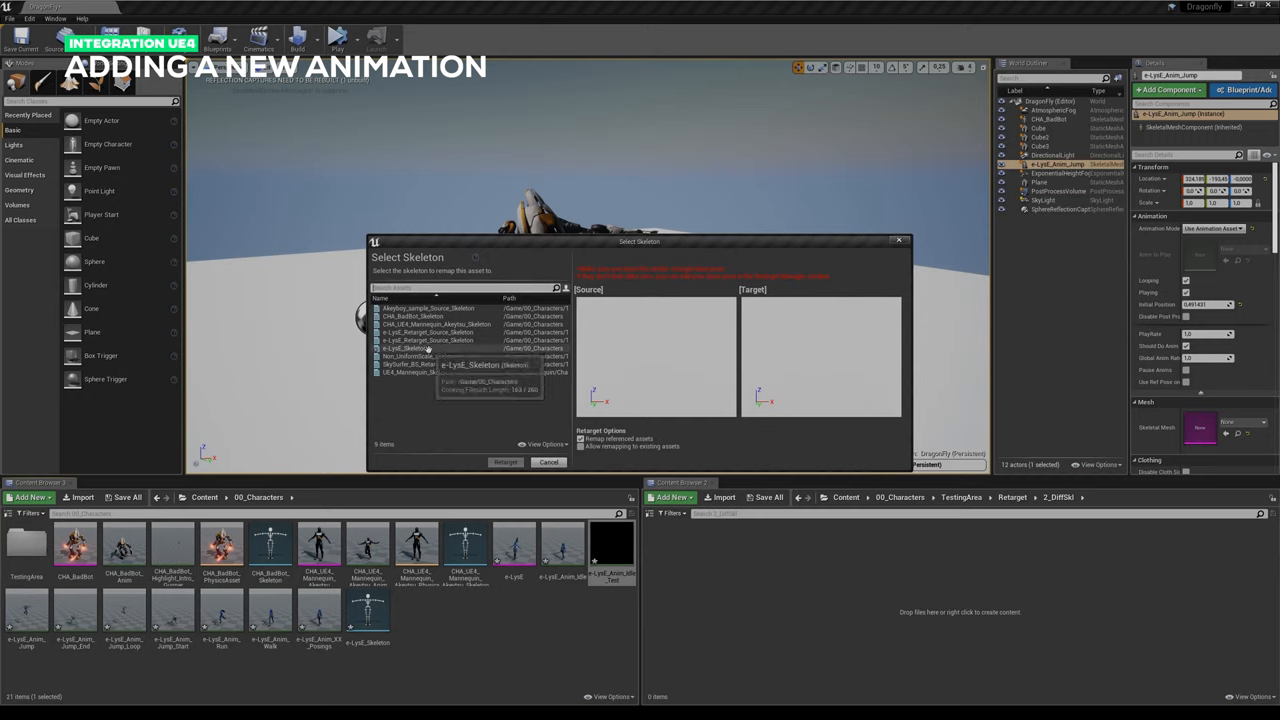
click(412, 348)
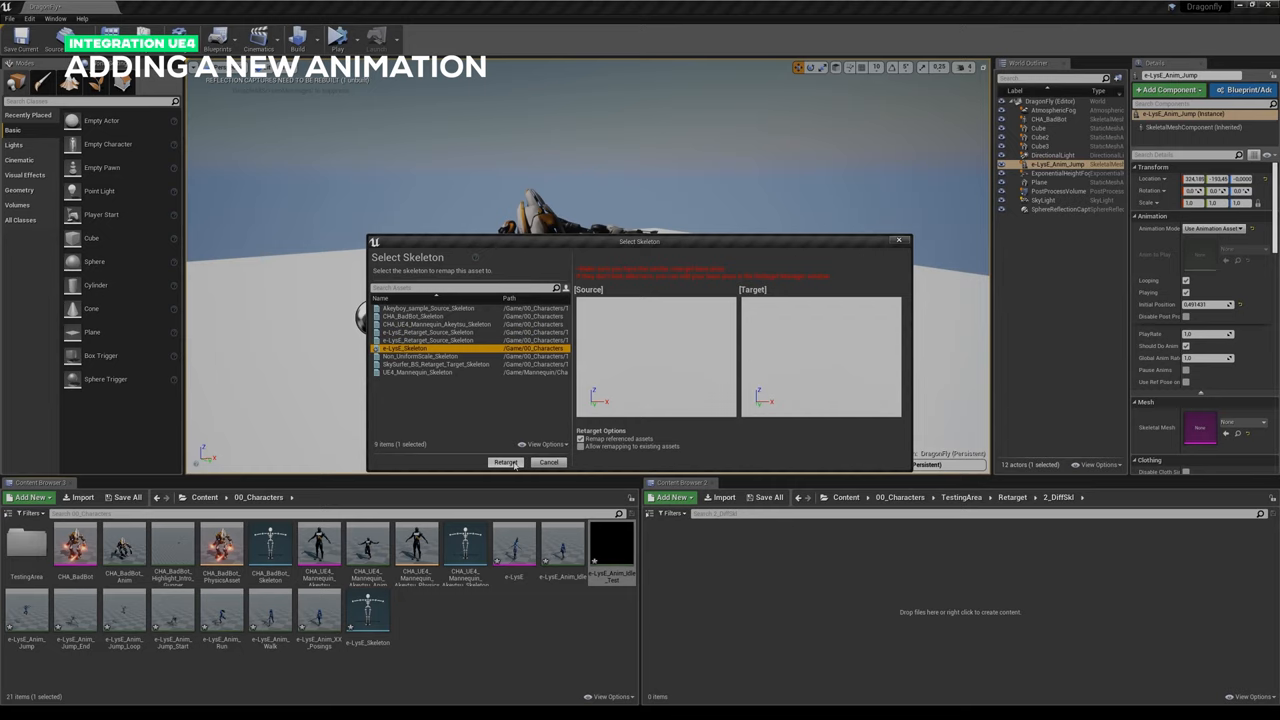
click(504, 462)
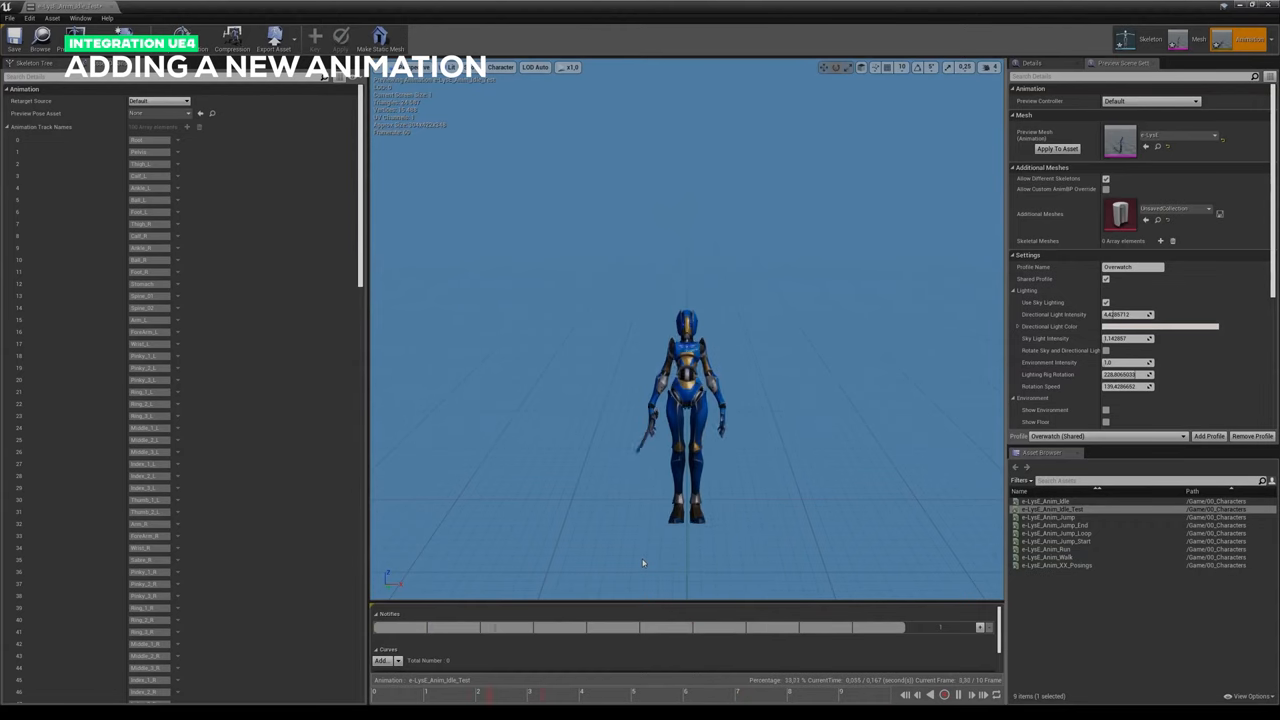
Step: Preview the idle, run and jump animations on Elise, then close the animation editor
click(1044, 500)
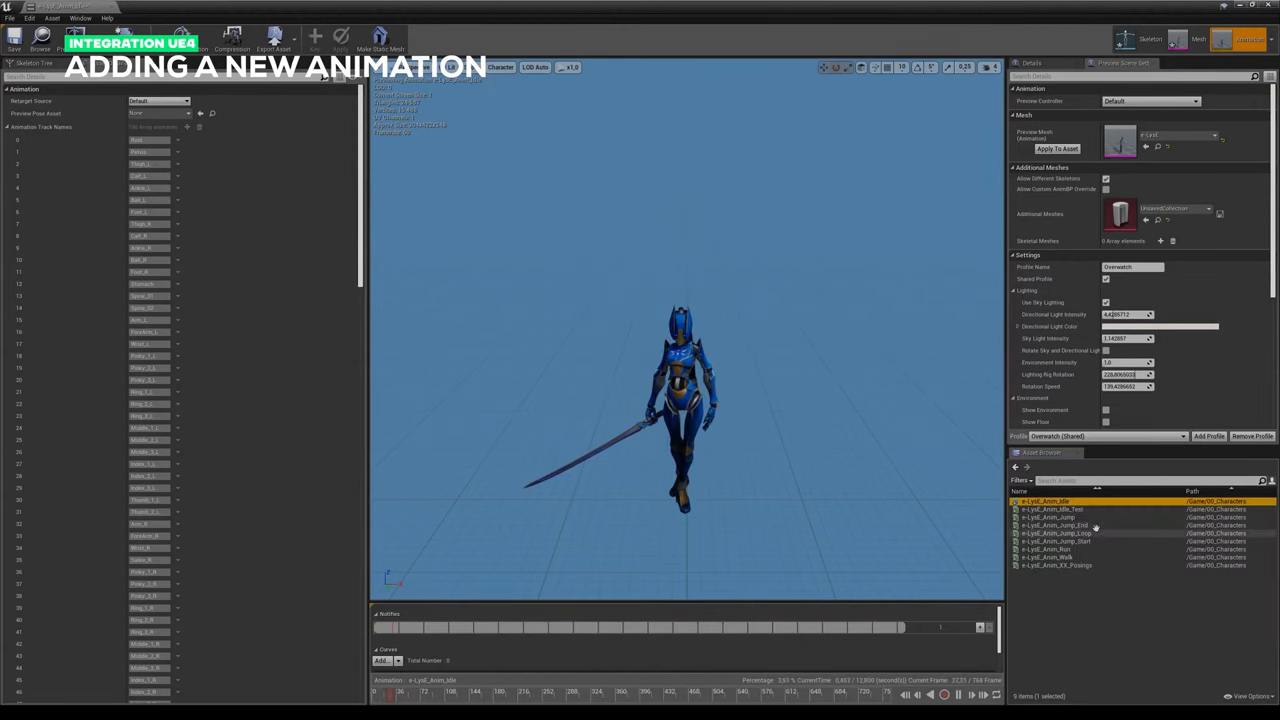
click(1052, 510)
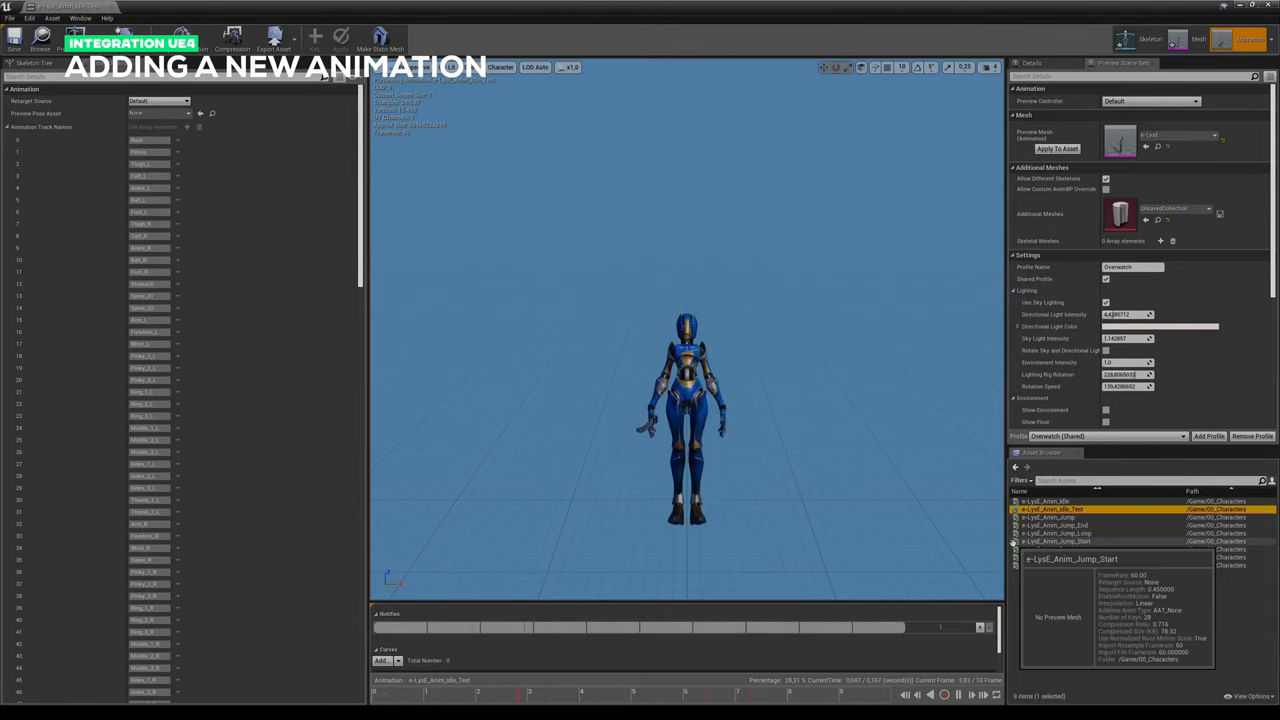
click(1050, 556)
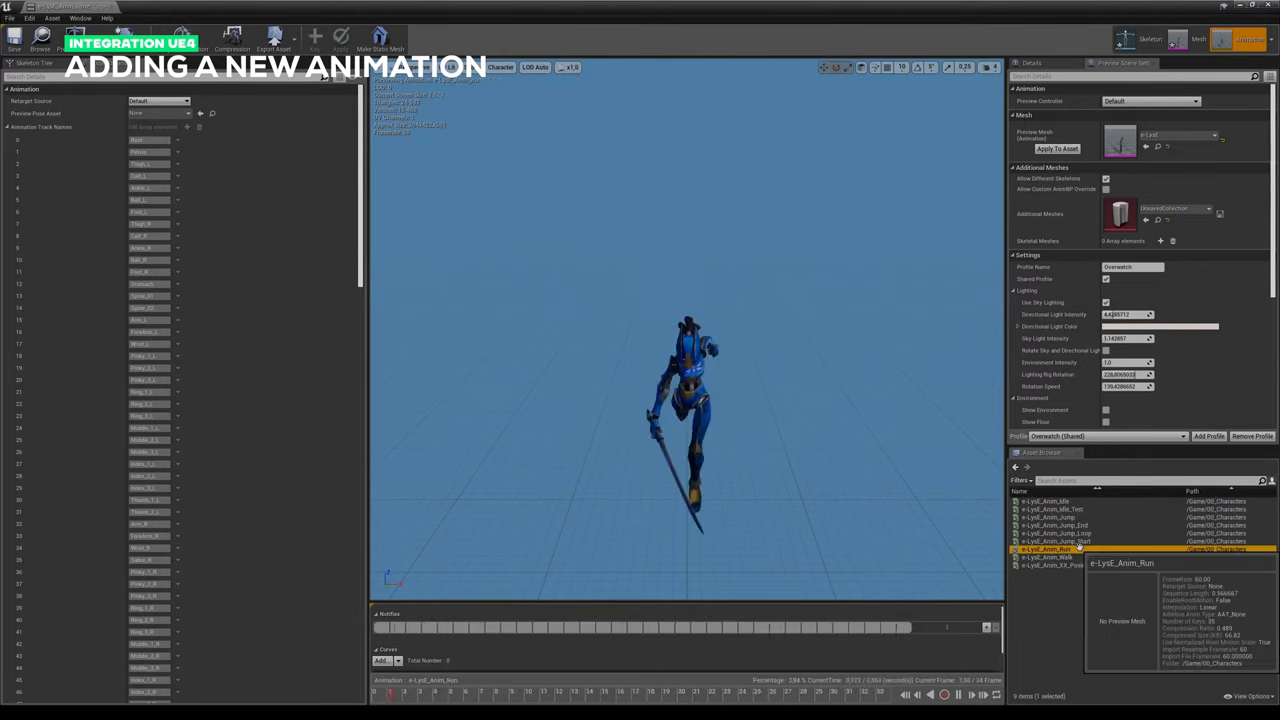
click(1076, 556)
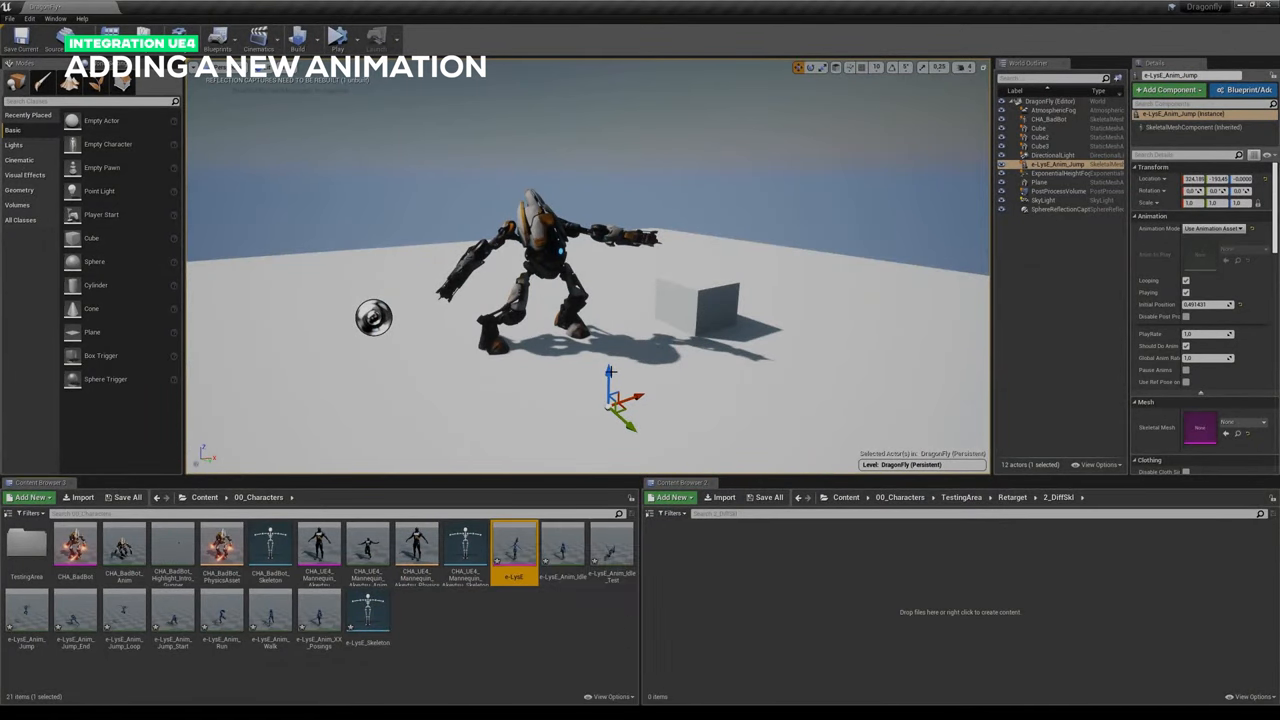
click(512, 550)
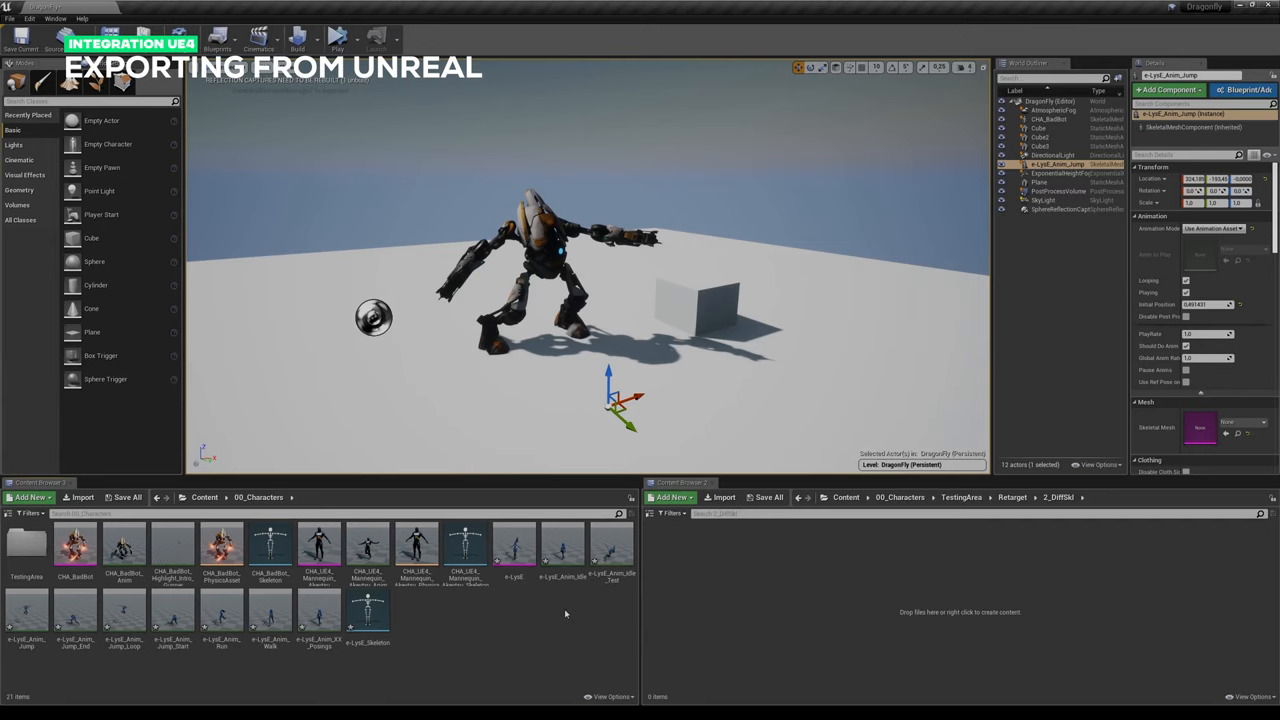
Step: Export an Elise animation with its preview mesh via Asset > Export to FBX, adjusting the FBX export options
click(512, 550)
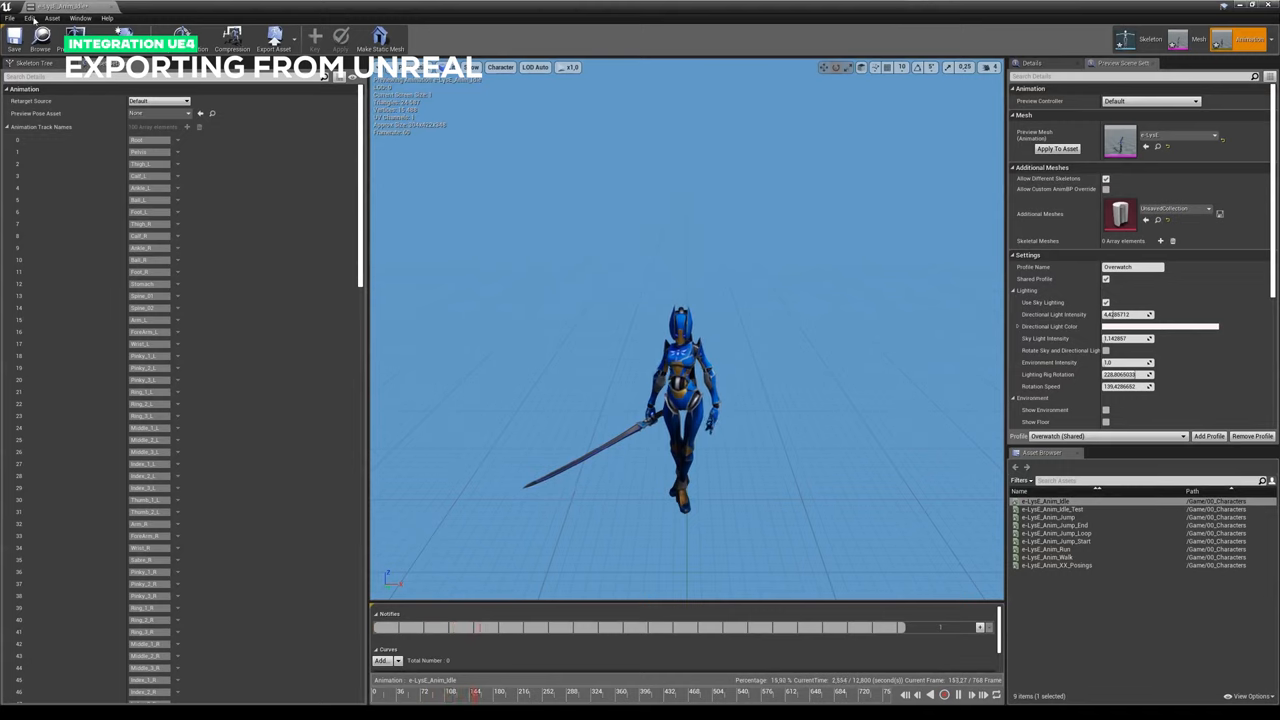
click(10, 18)
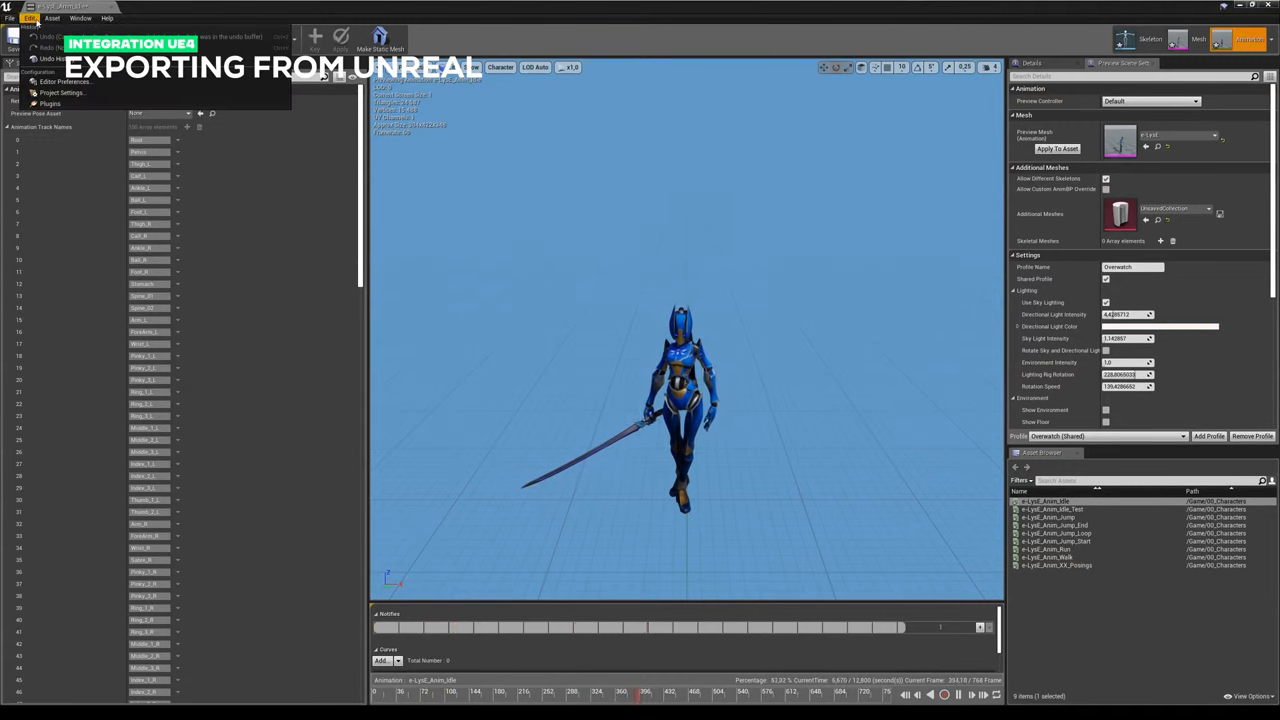
click(52, 18)
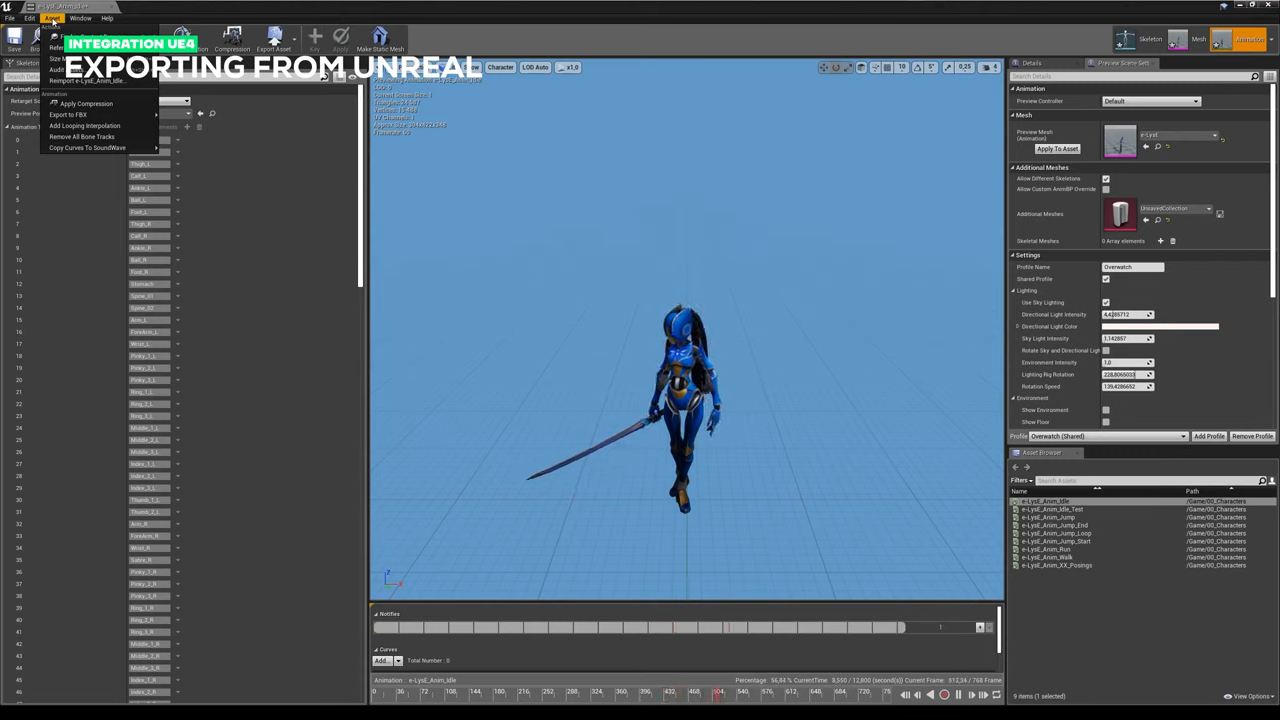
click(68, 112)
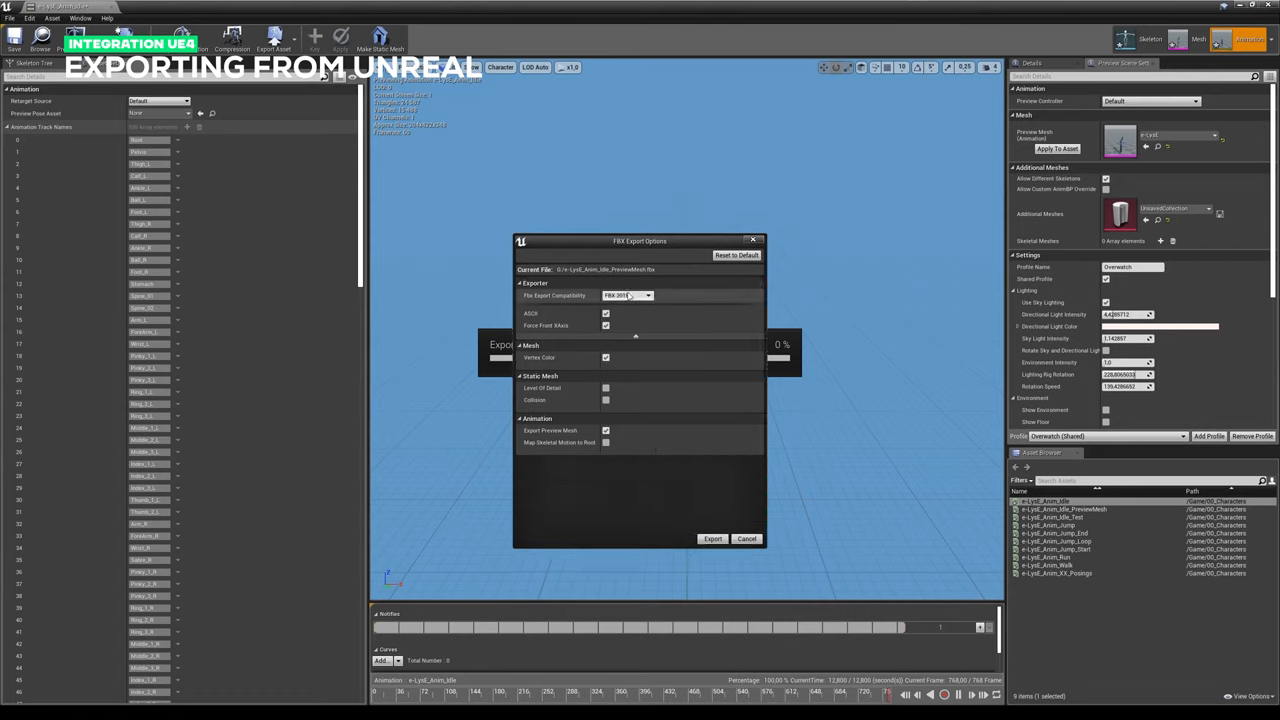
click(628, 296)
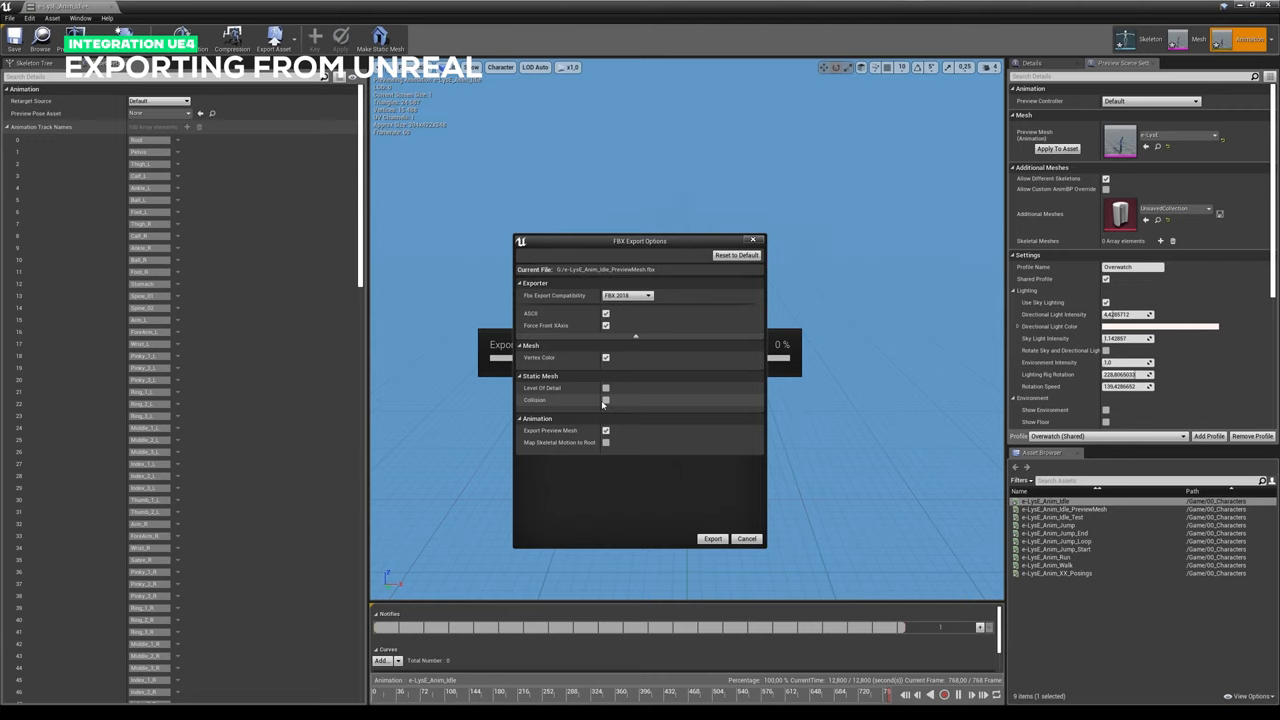
mouse_move(608, 400)
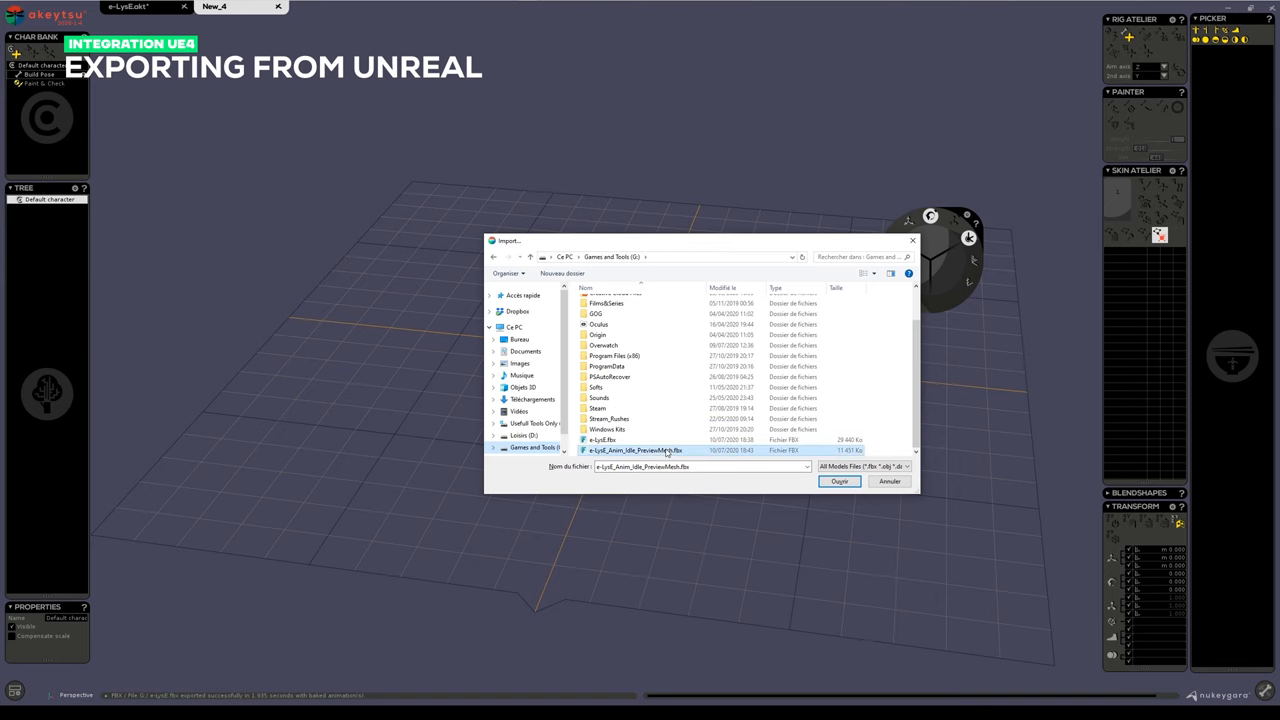
Step: Open the PreviewMesh FBX in Akeytsu, keeping the file's frame rate so Elise appears
click(840, 480)
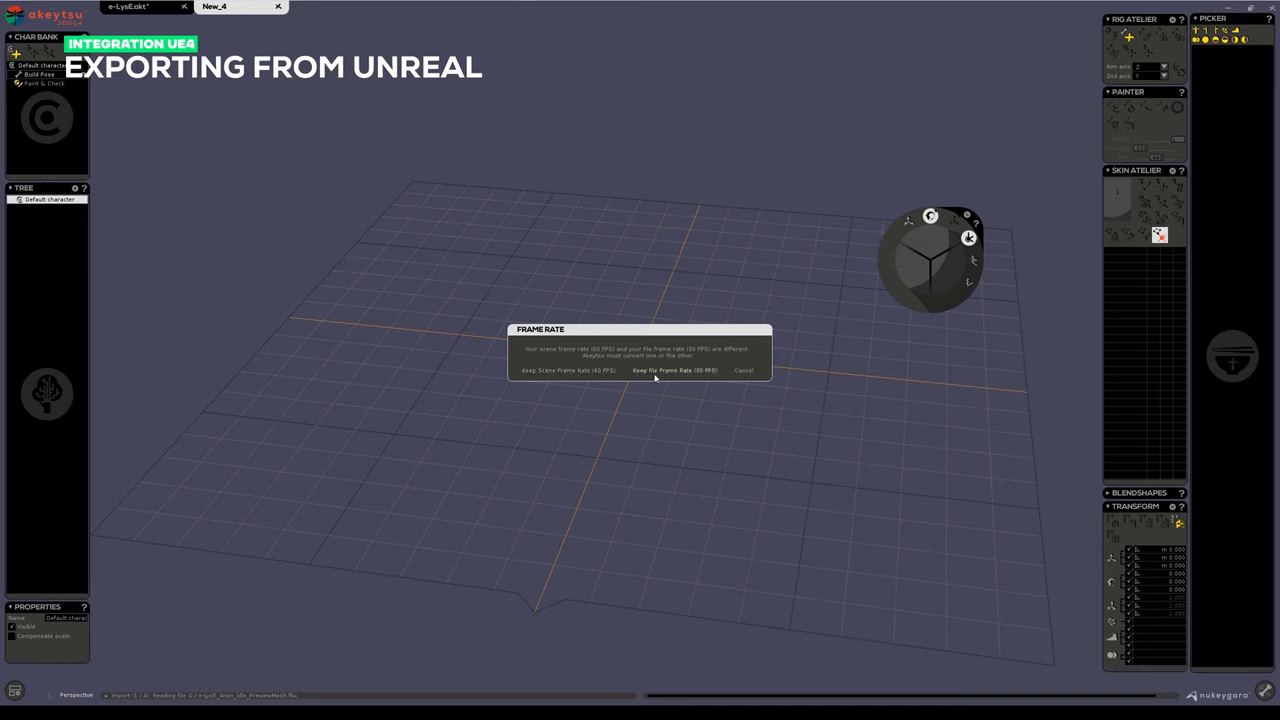
click(674, 370)
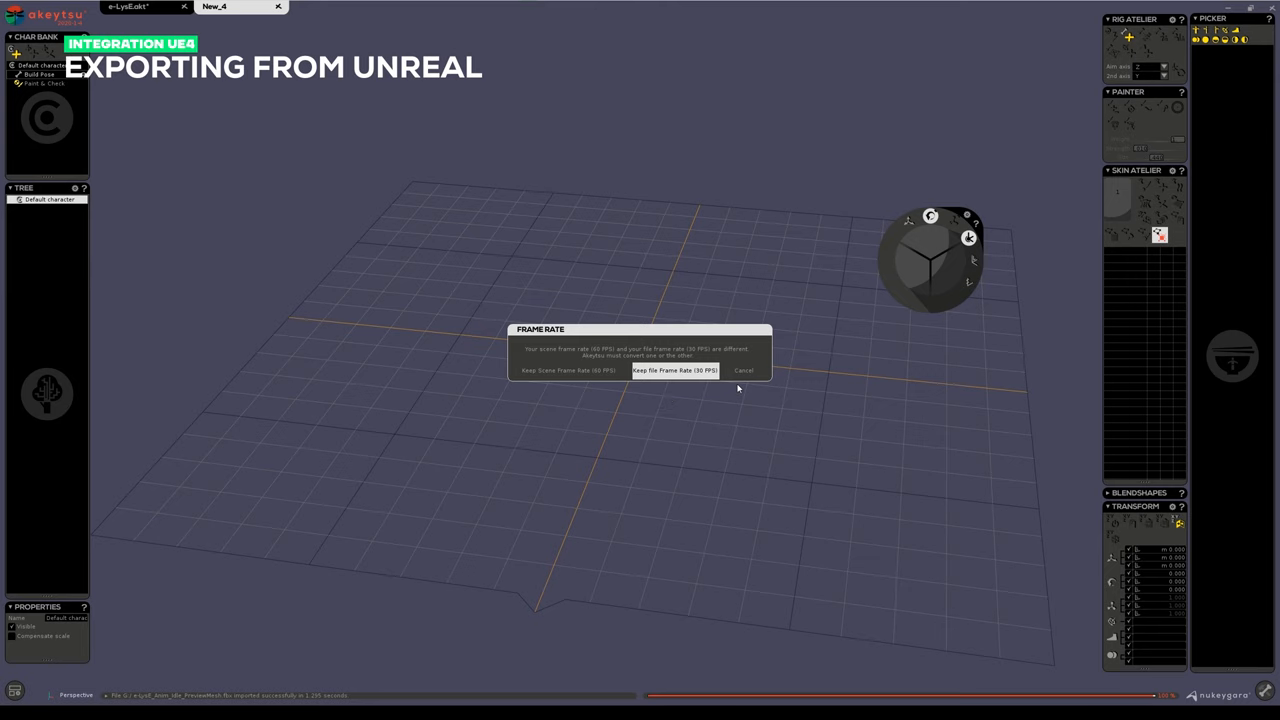
click(674, 370)
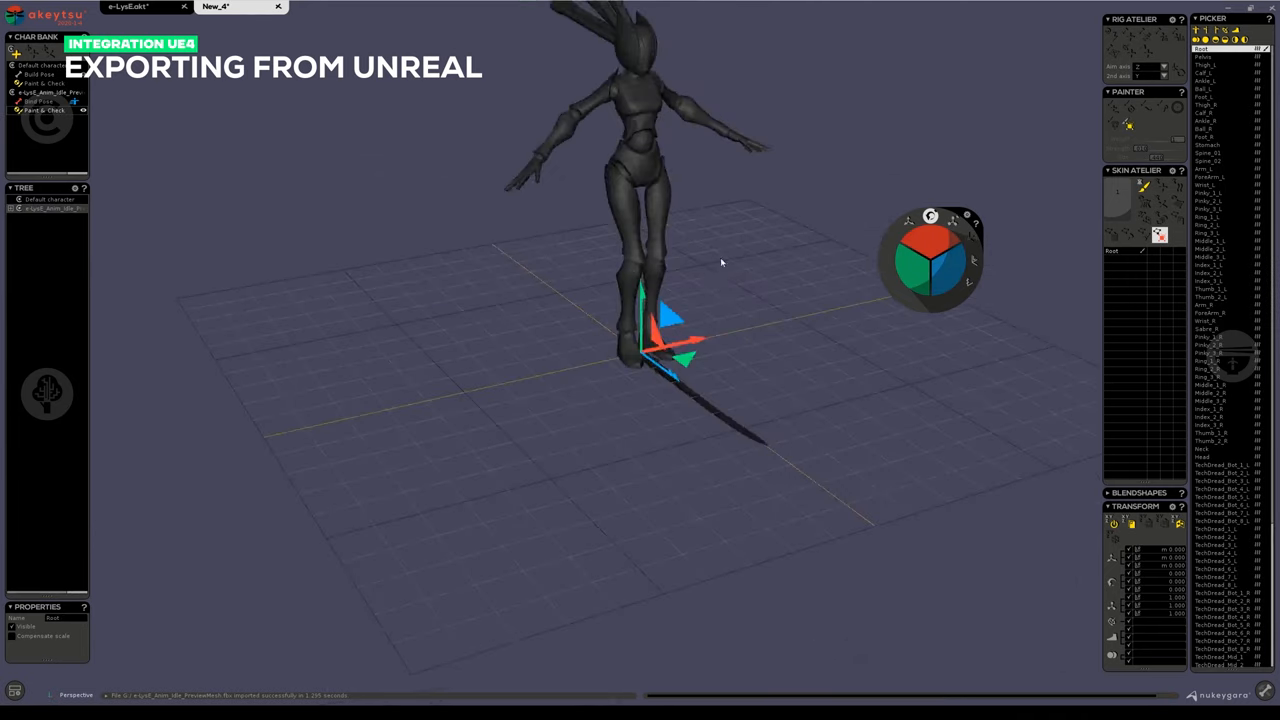